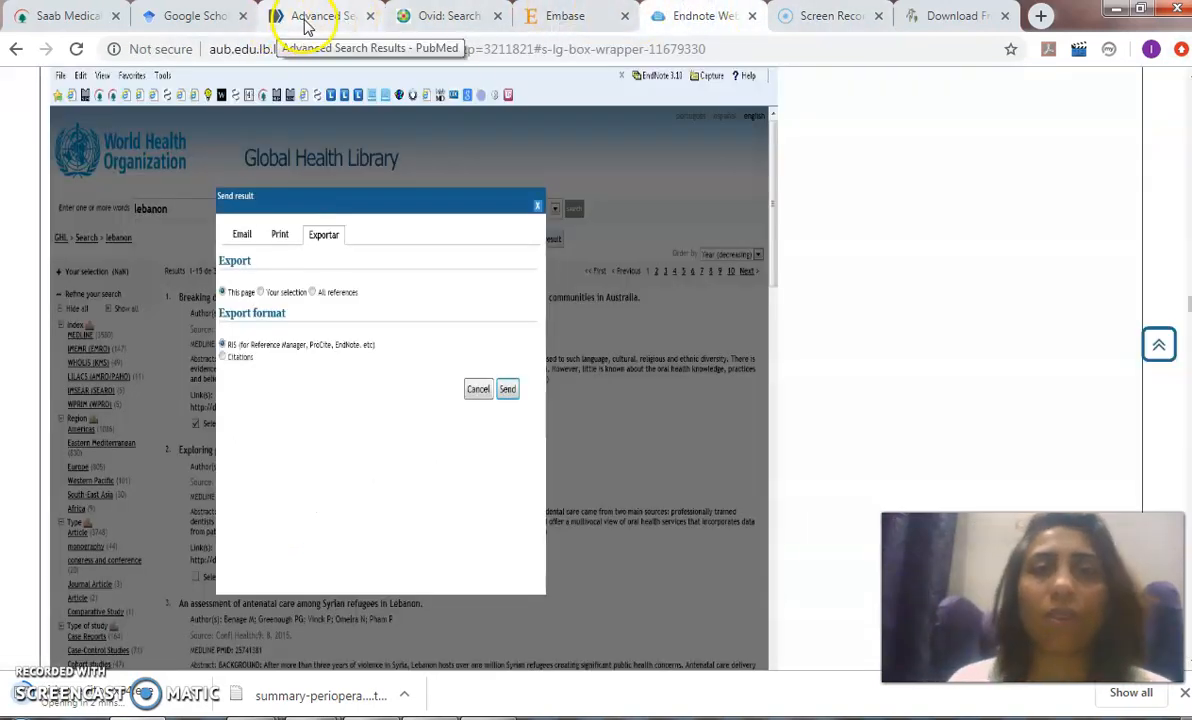
# Reopen the perioperative chemotherapy colorectal metastases results from PubMed's search history
pyautogui.click(320, 16)
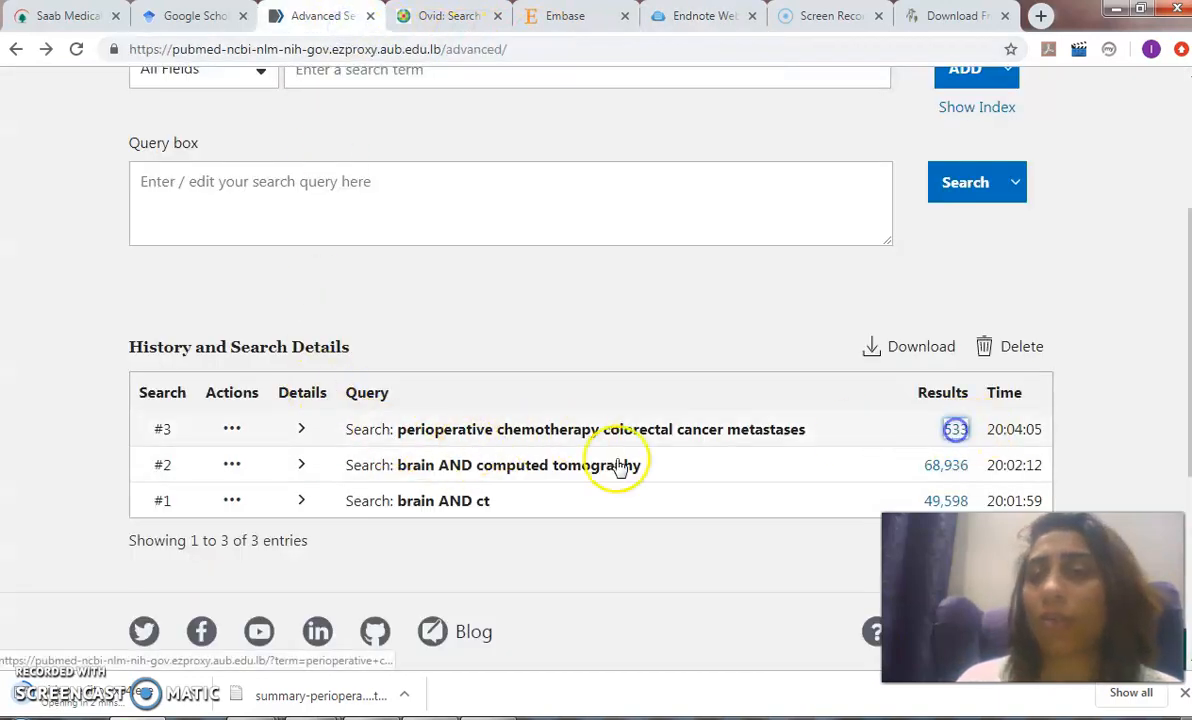
pyautogui.click(954, 428)
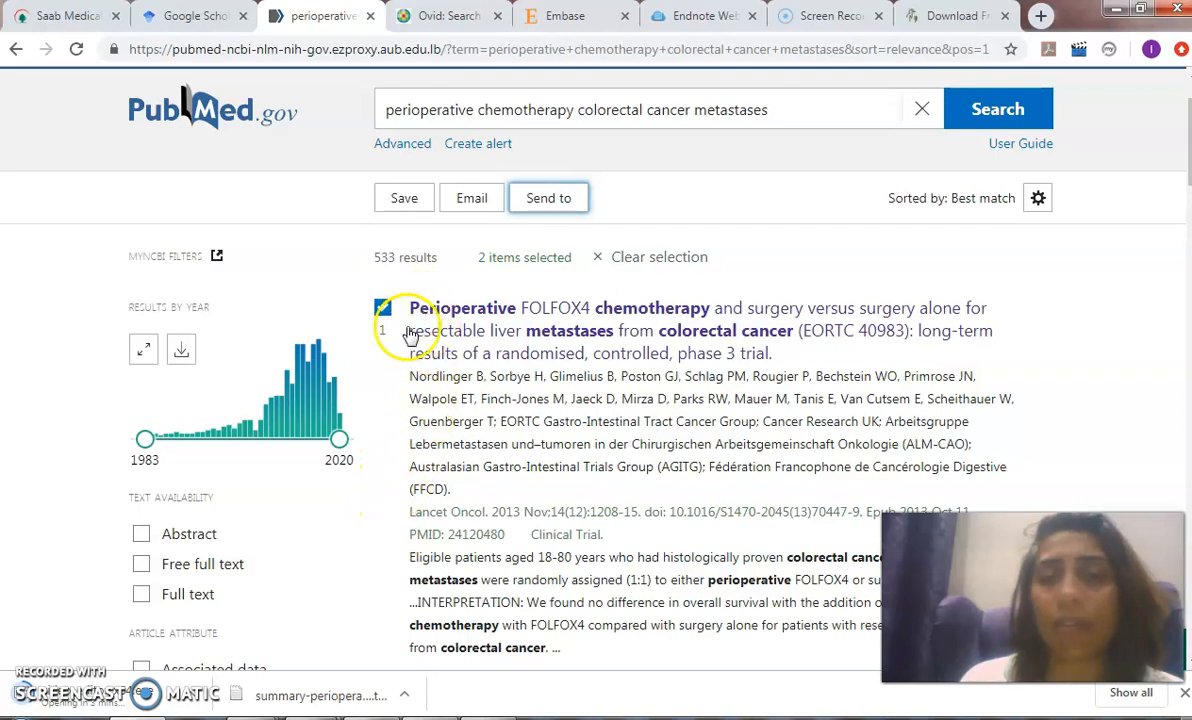
pyautogui.scroll(-3)
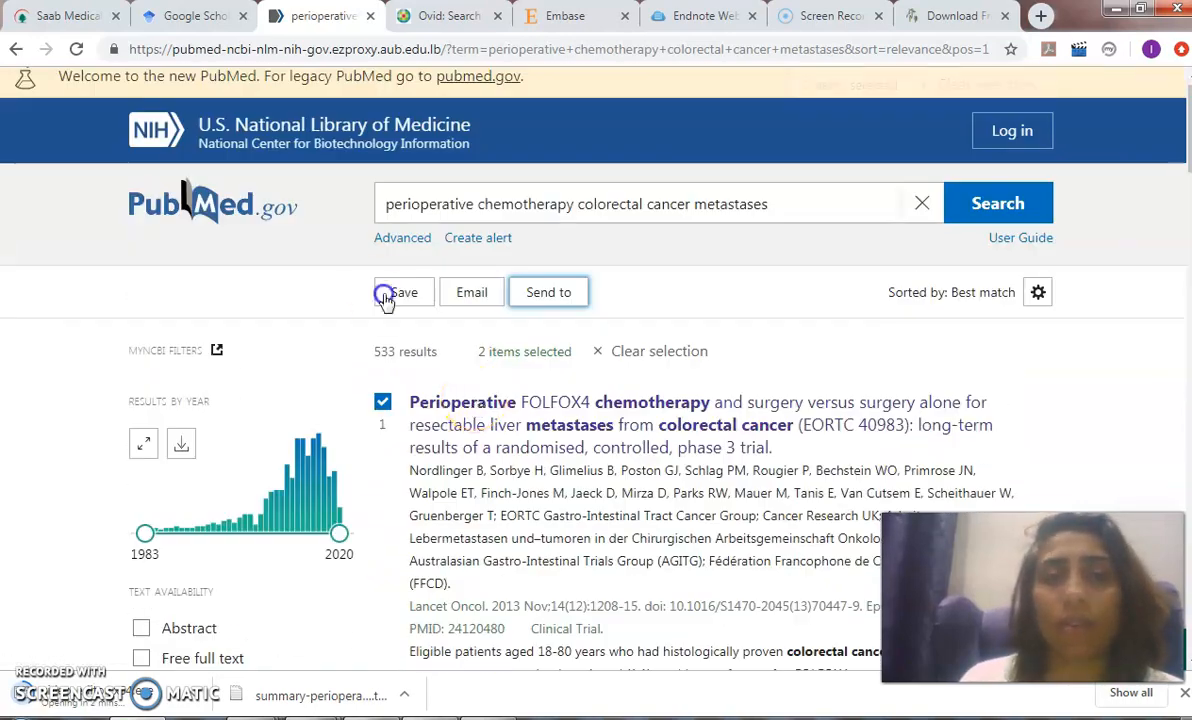
# Start the Save option for the selected results and choose a citation format
pyautogui.click(404, 292)
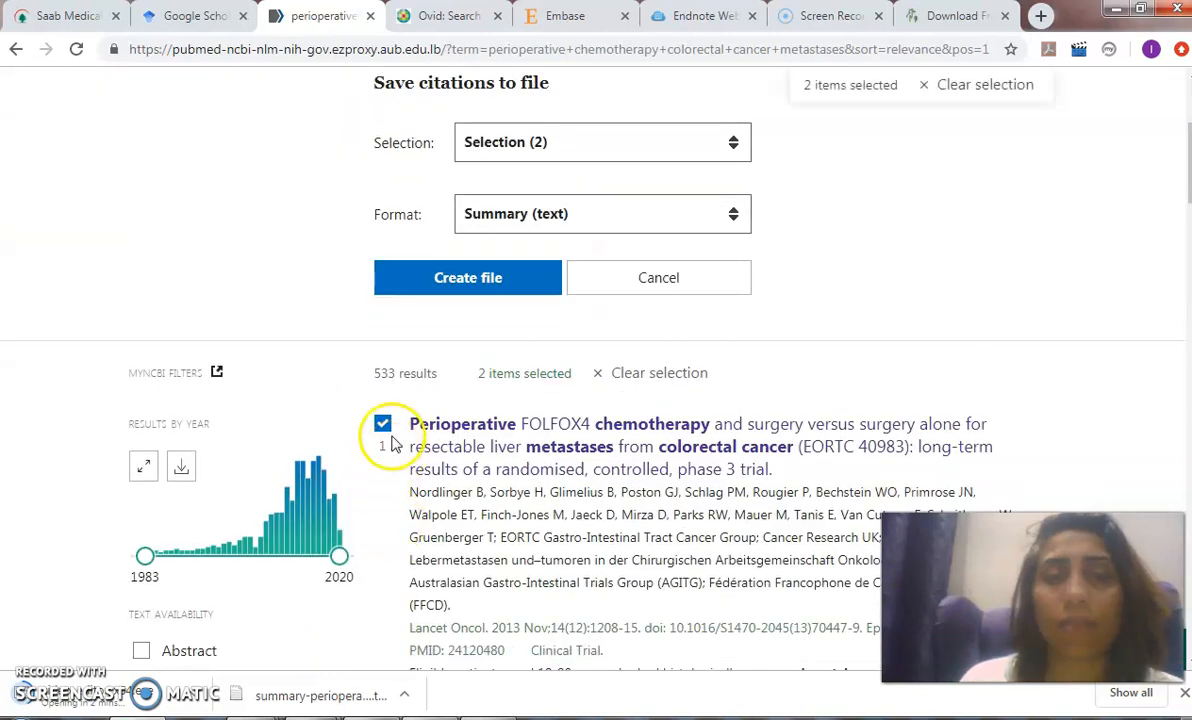
pyautogui.scroll(-3)
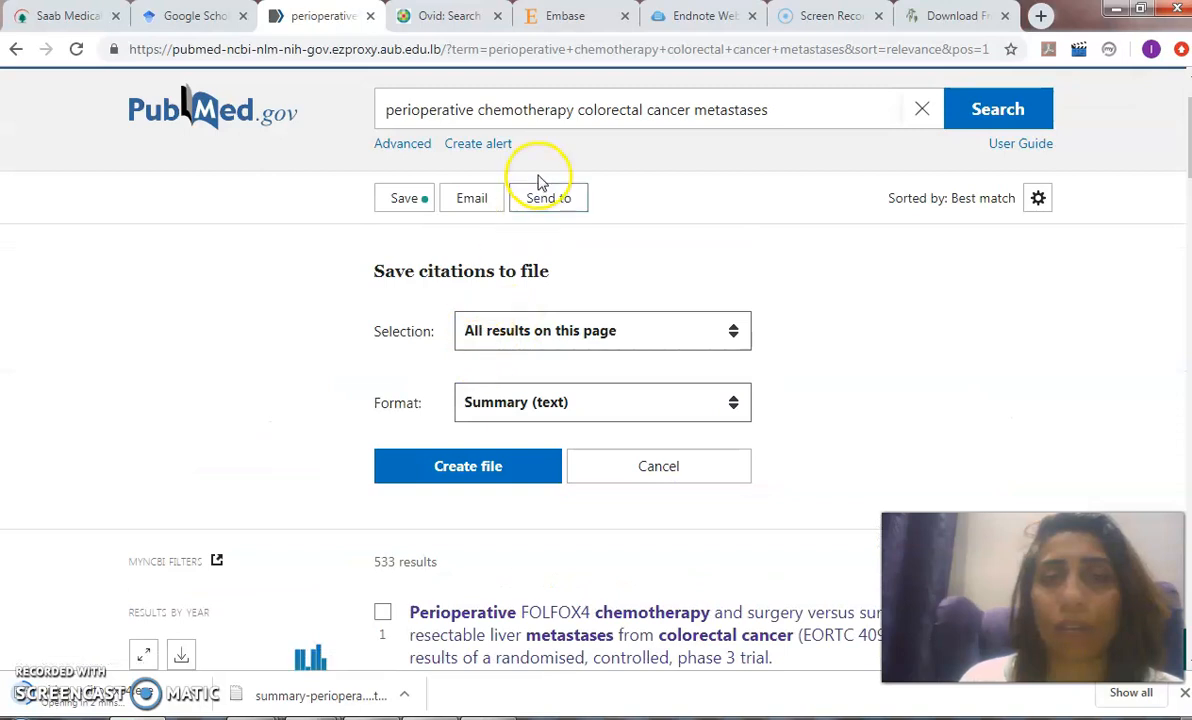
pyautogui.click(548, 198)
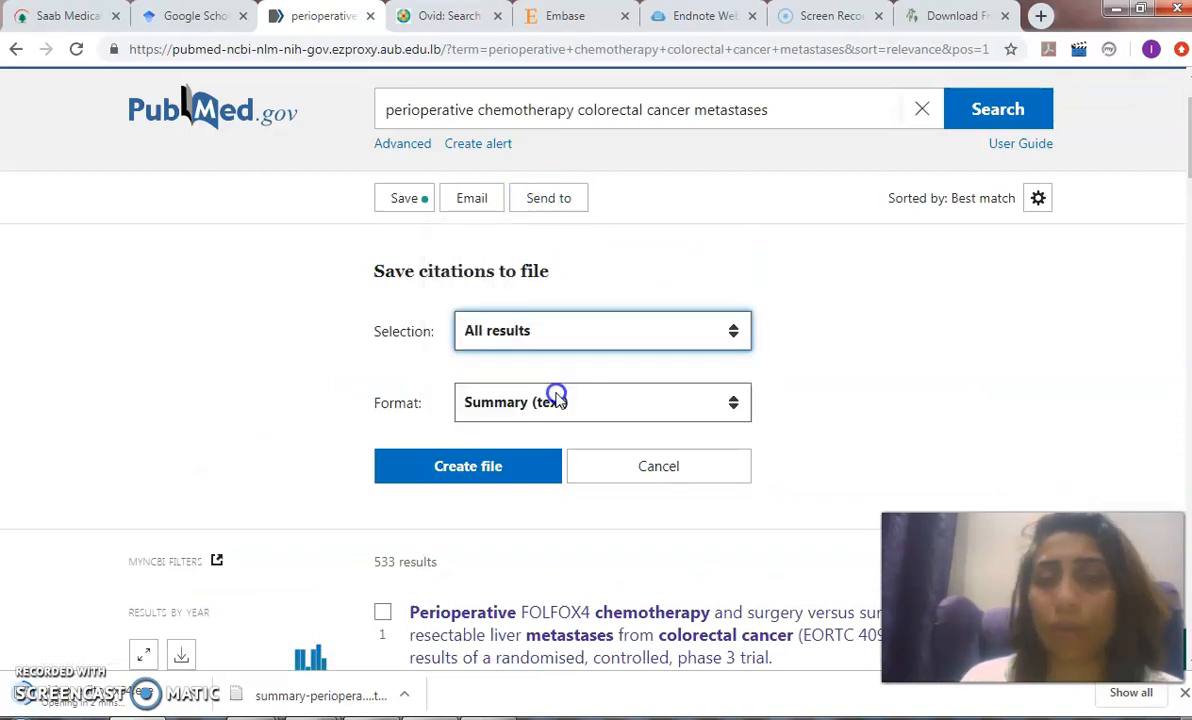
pyautogui.click(600, 402)
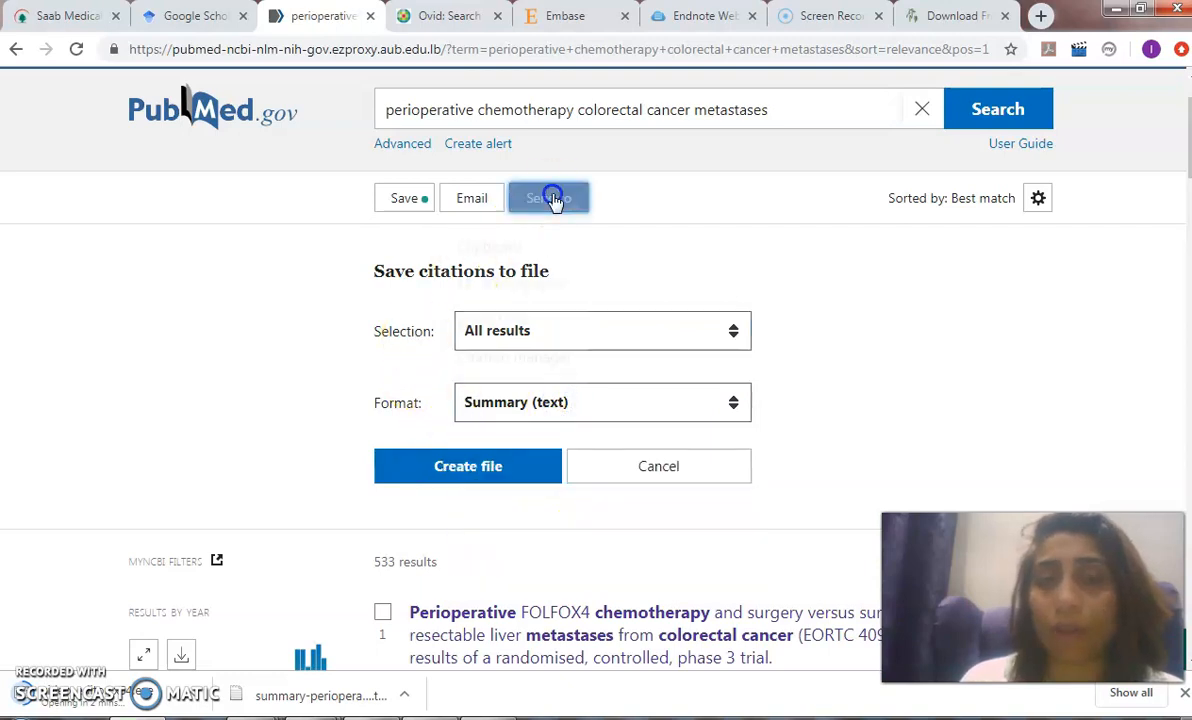
# Send the selected results to Citation manager and create the downloadable file
pyautogui.click(548, 198)
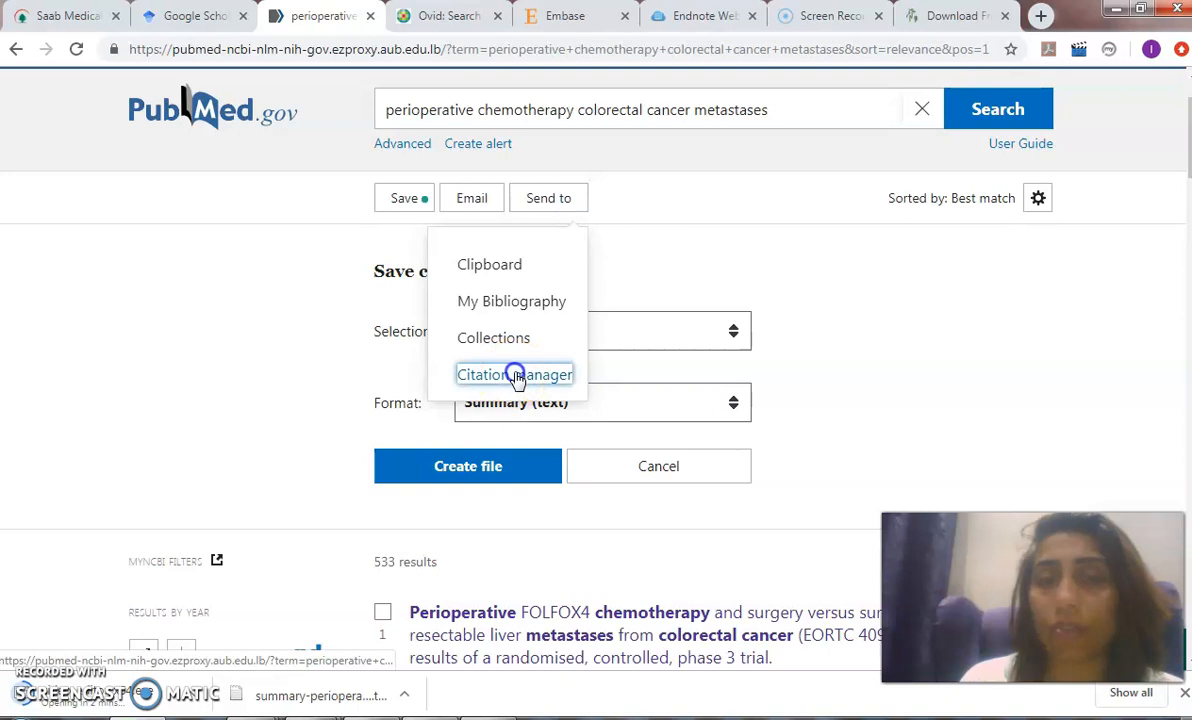
pyautogui.click(514, 374)
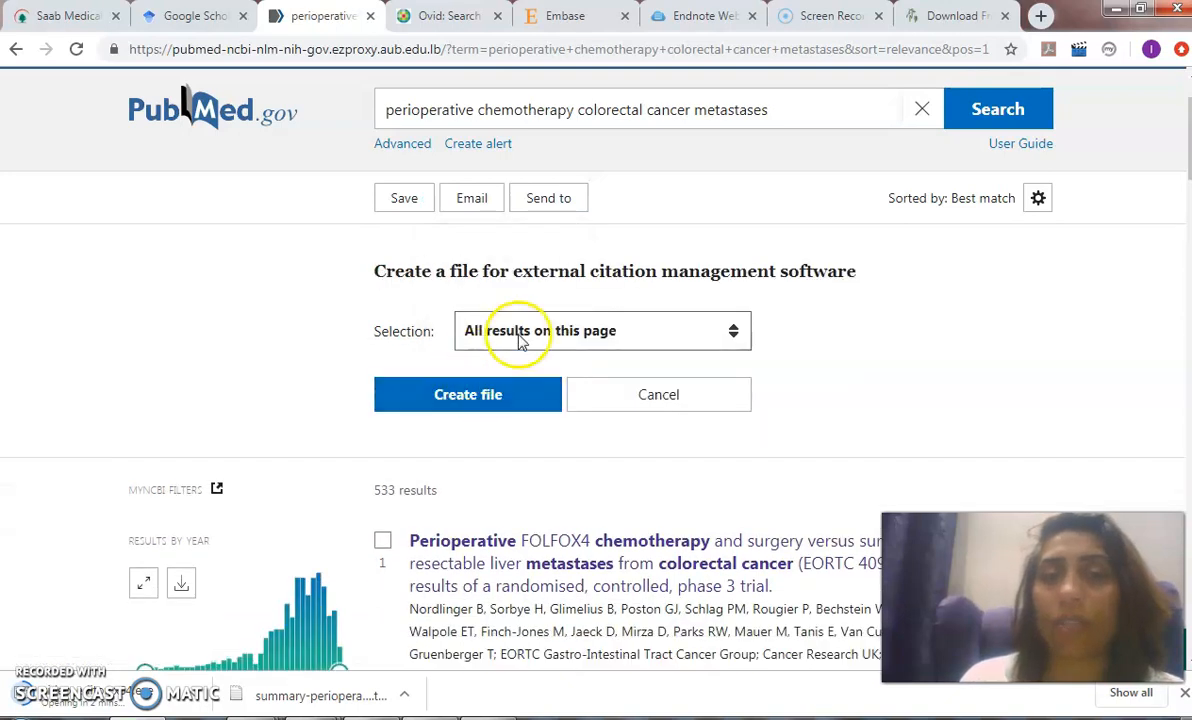
pyautogui.click(602, 330)
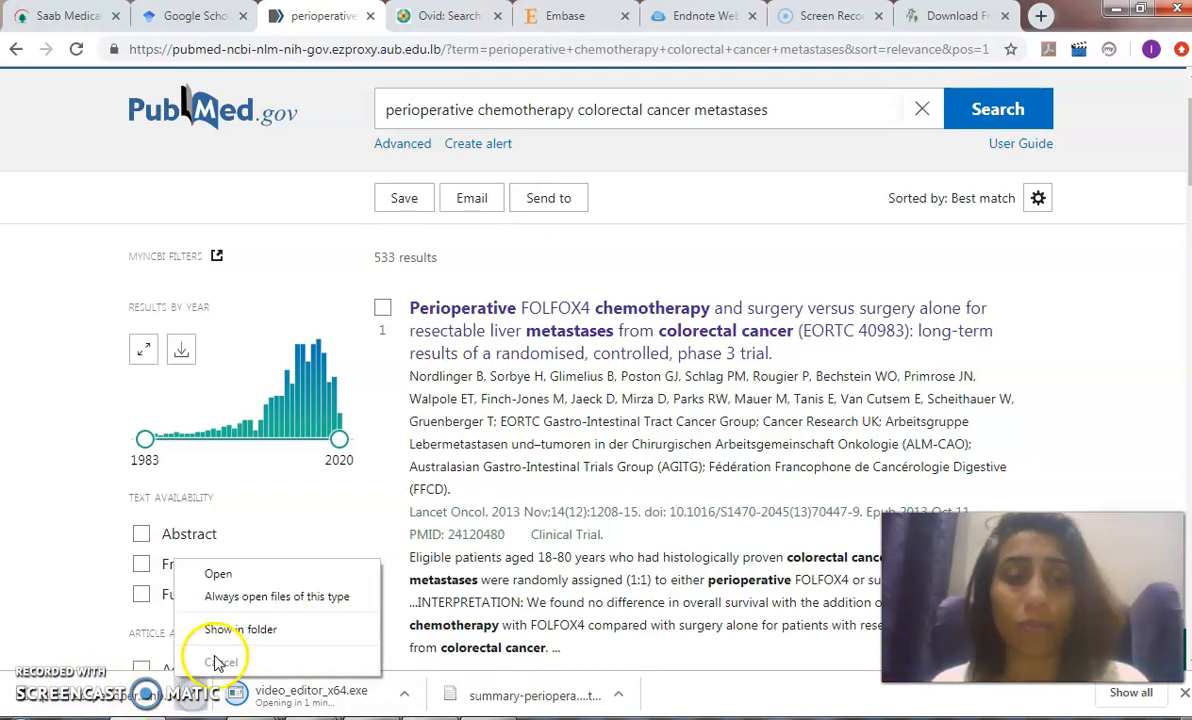
# Open the downloaded pubmed-perioperat-set file from Downloads into EndNote X9
pyautogui.click(240, 628)
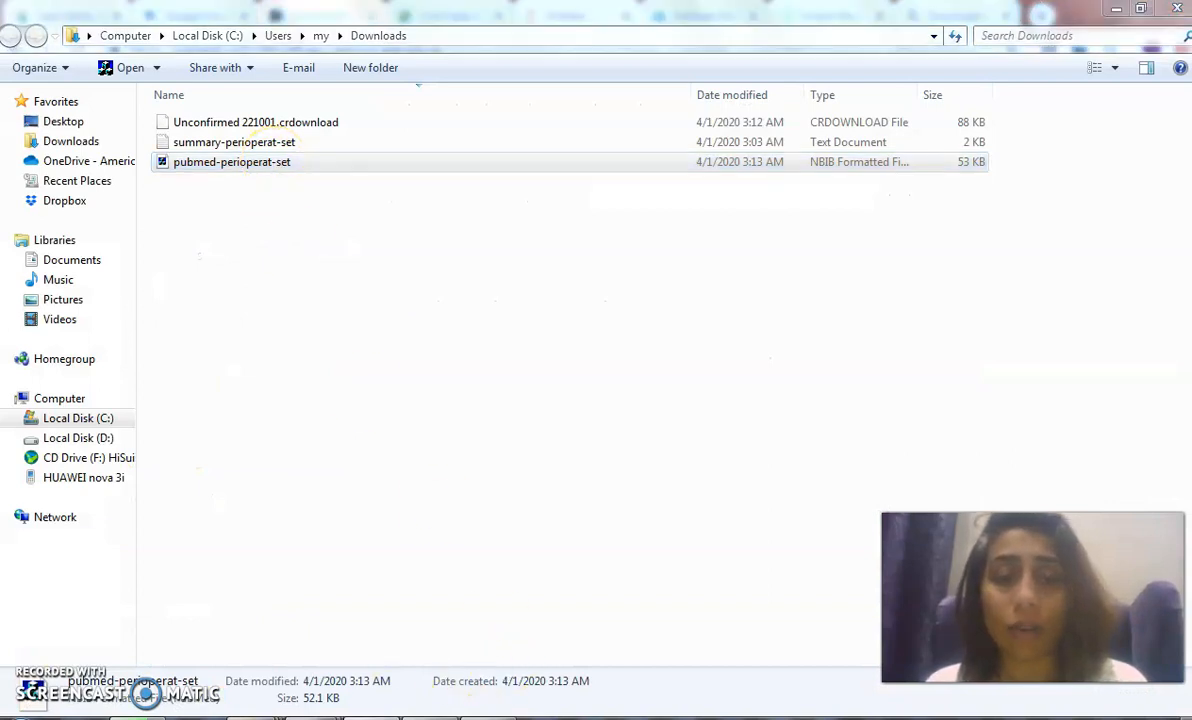
pyautogui.click(232, 160)
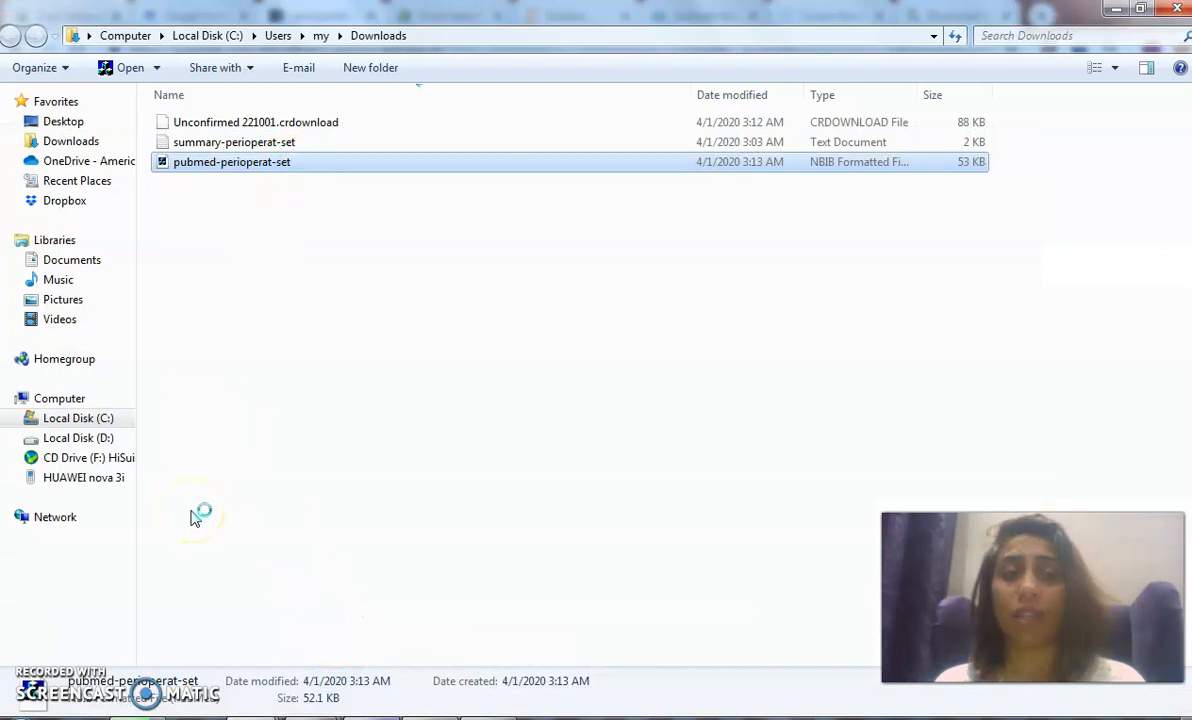
pyautogui.doubleClick(232, 160)
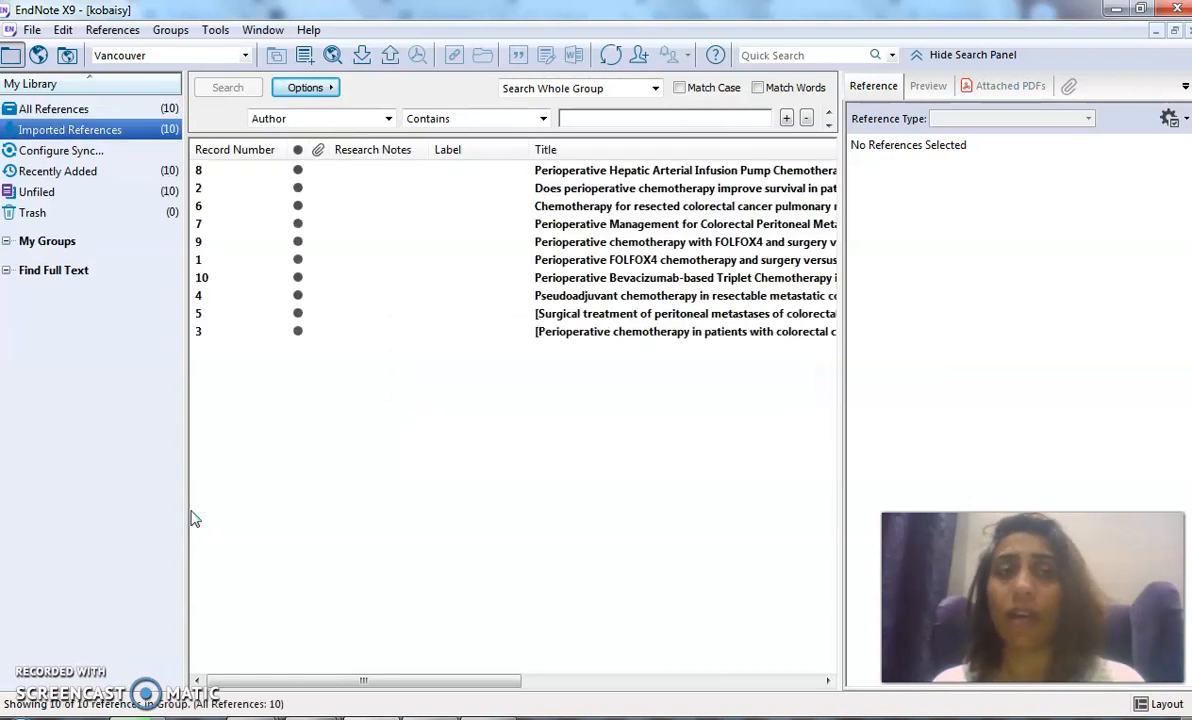
# Import pubmed-perioperat-set.nbib with the PubMed (NLM) filter, bringing the library to 20 references
pyautogui.click(32, 30)
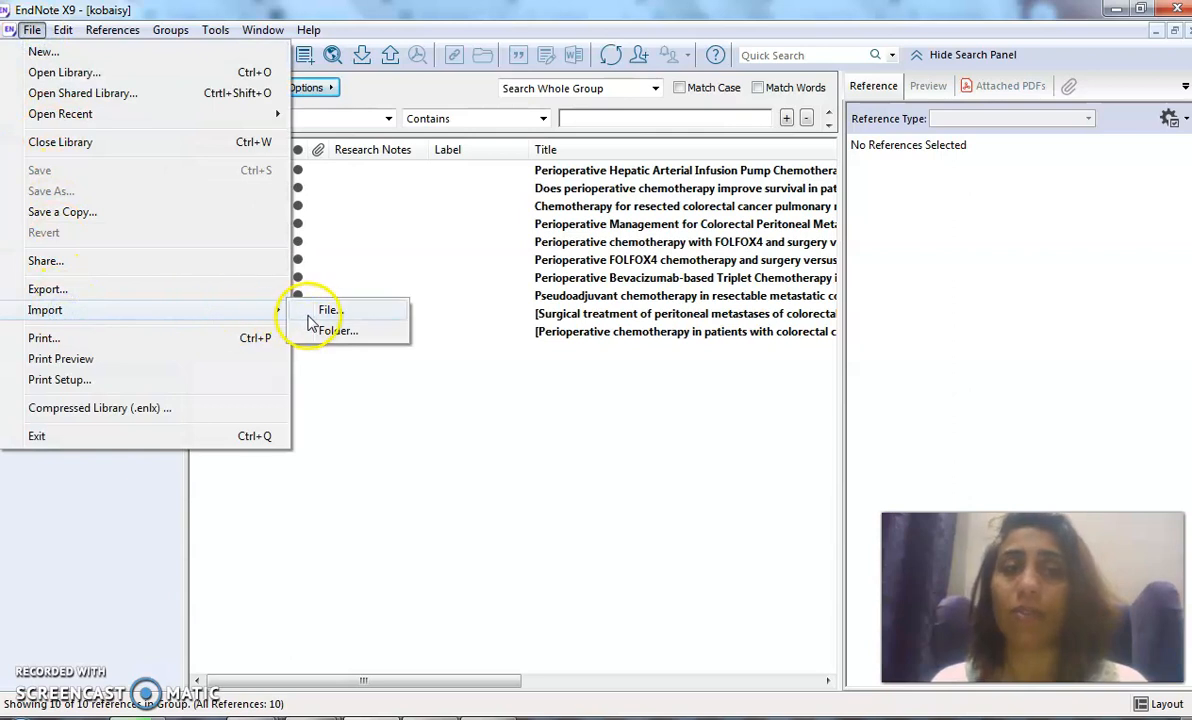
pyautogui.click(328, 308)
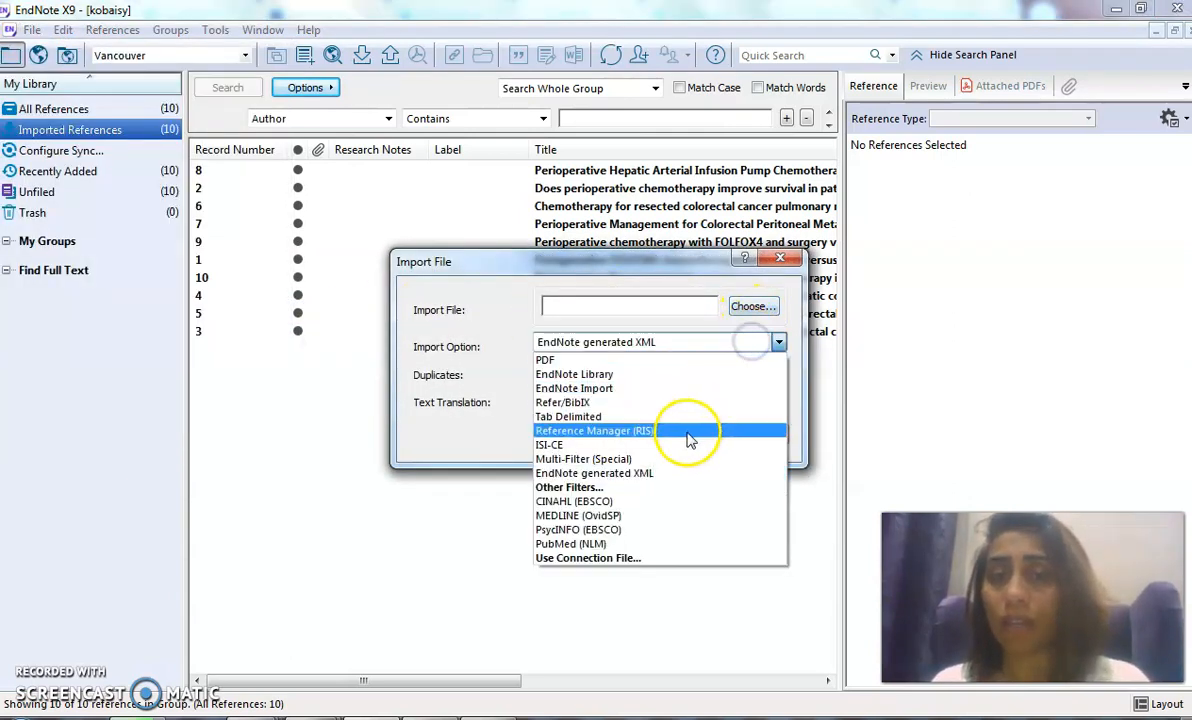
pyautogui.moveTo(668, 516)
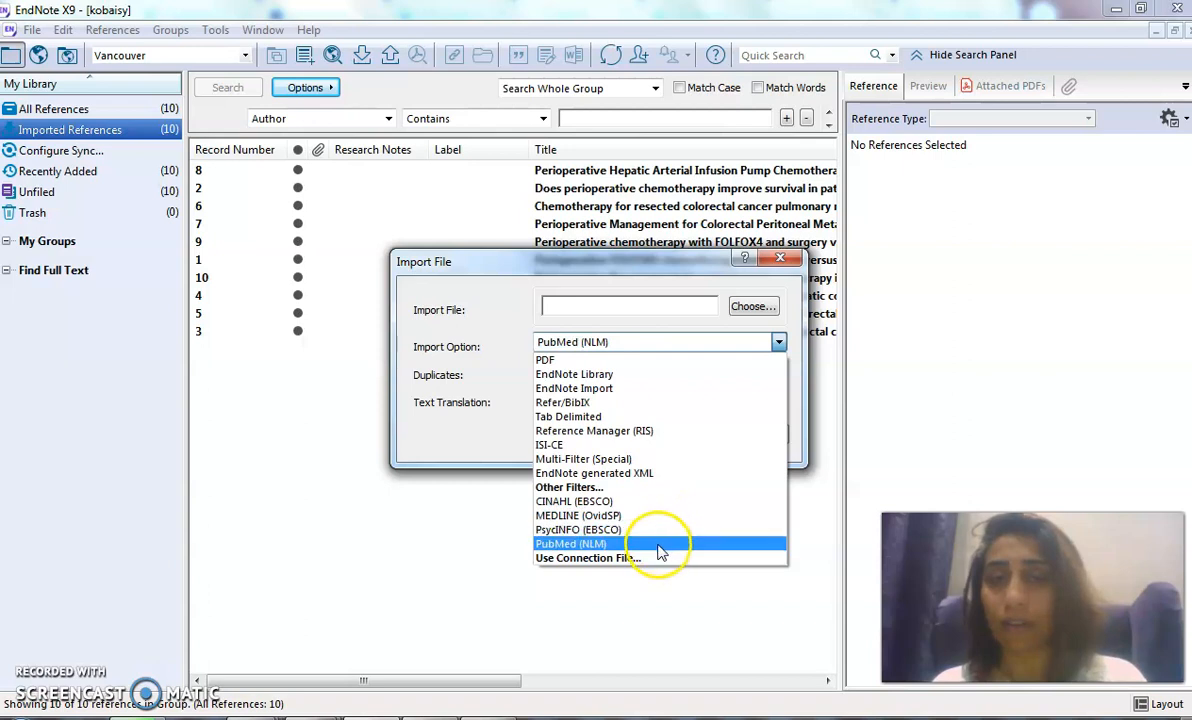
pyautogui.moveTo(640, 528)
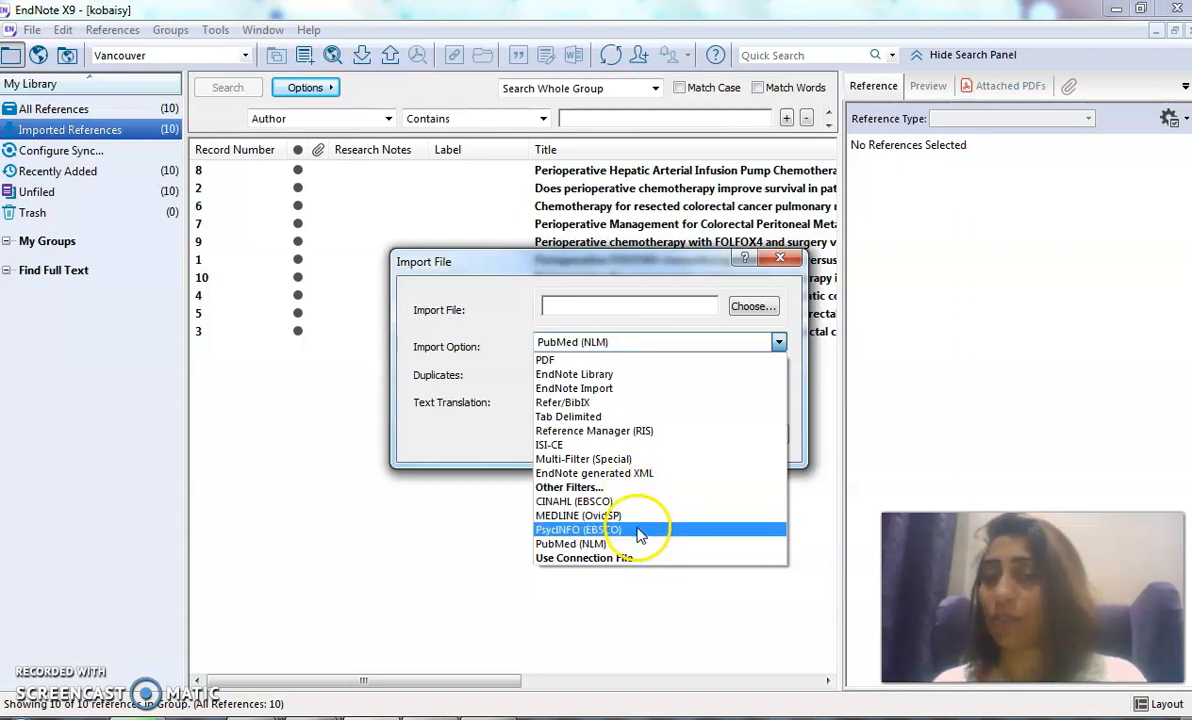
pyautogui.click(570, 544)
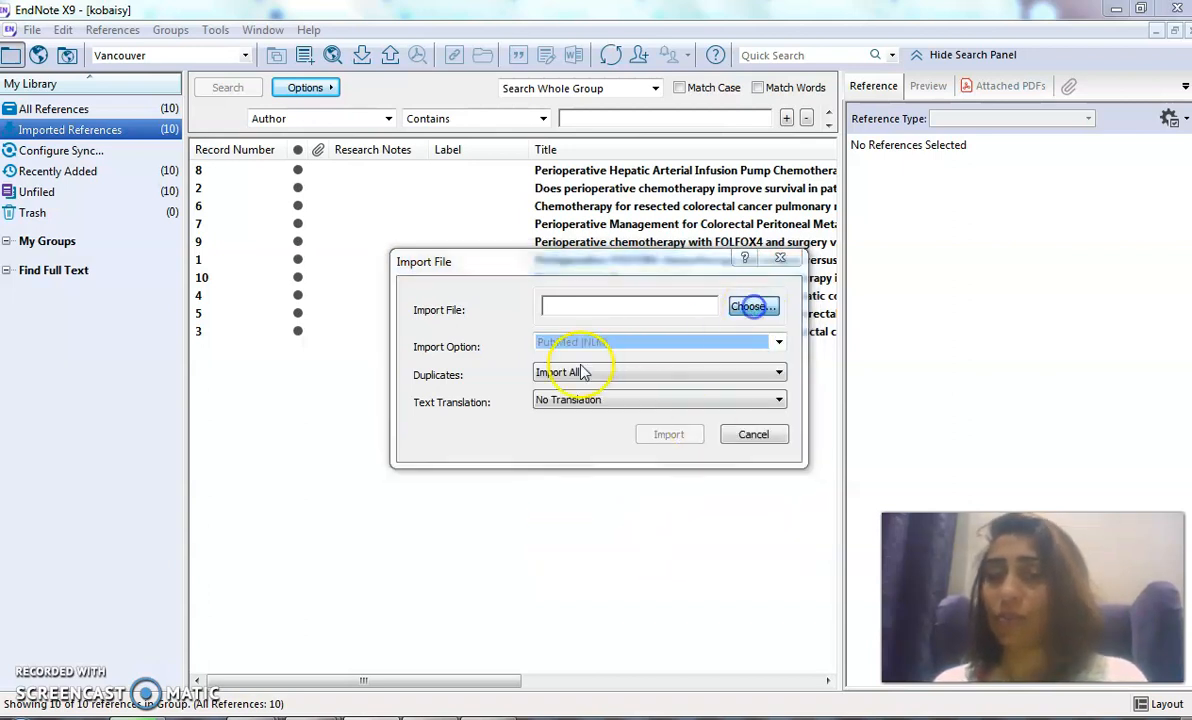
pyautogui.click(752, 308)
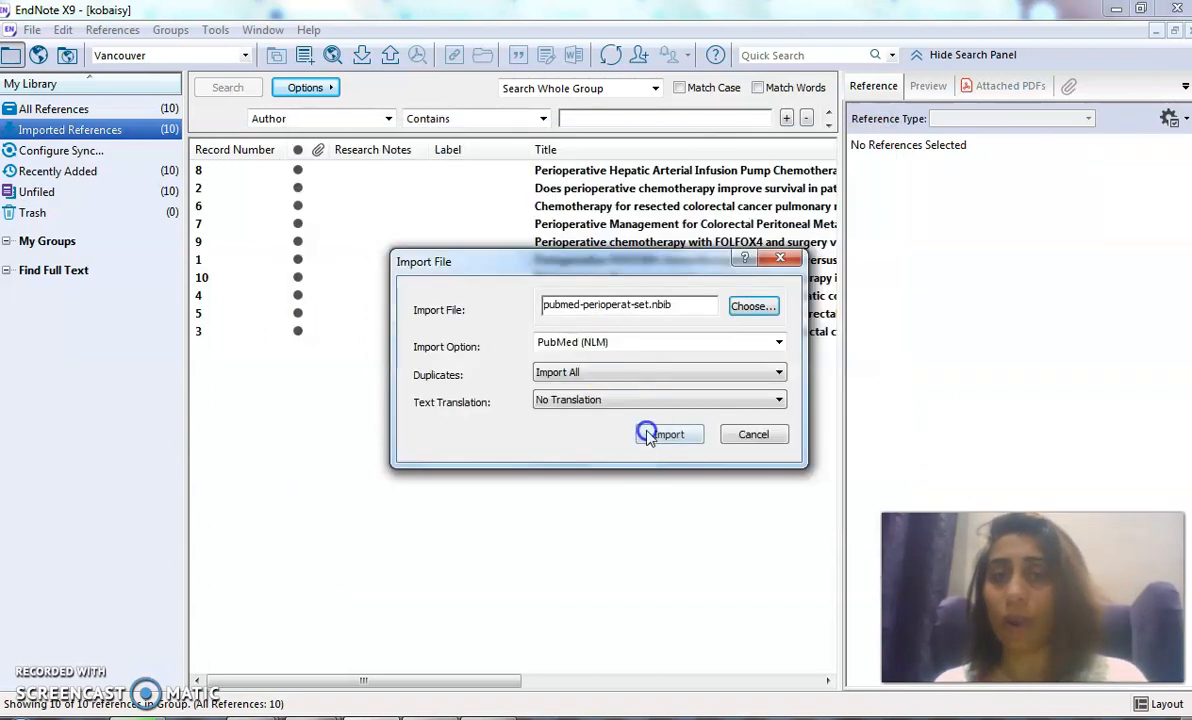
pyautogui.click(668, 434)
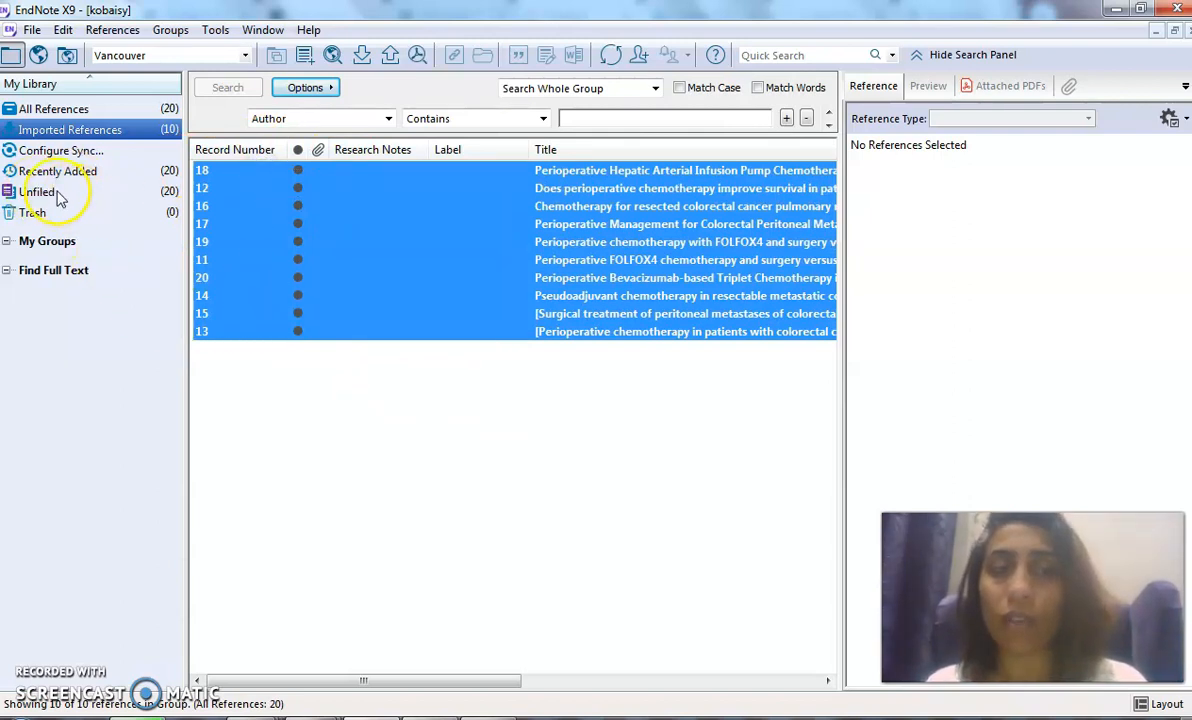
pyautogui.moveTo(124, 304)
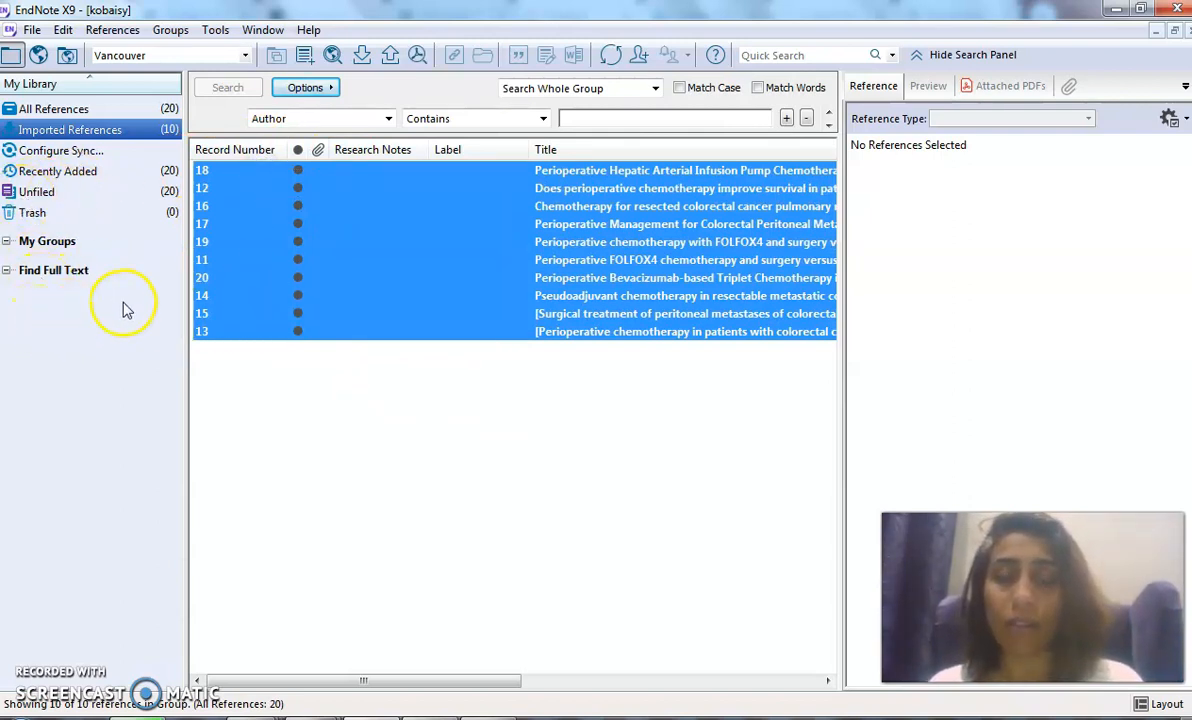
# Create a first empty group under My Groups and dismiss the security warning
pyautogui.rightClick(48, 240)
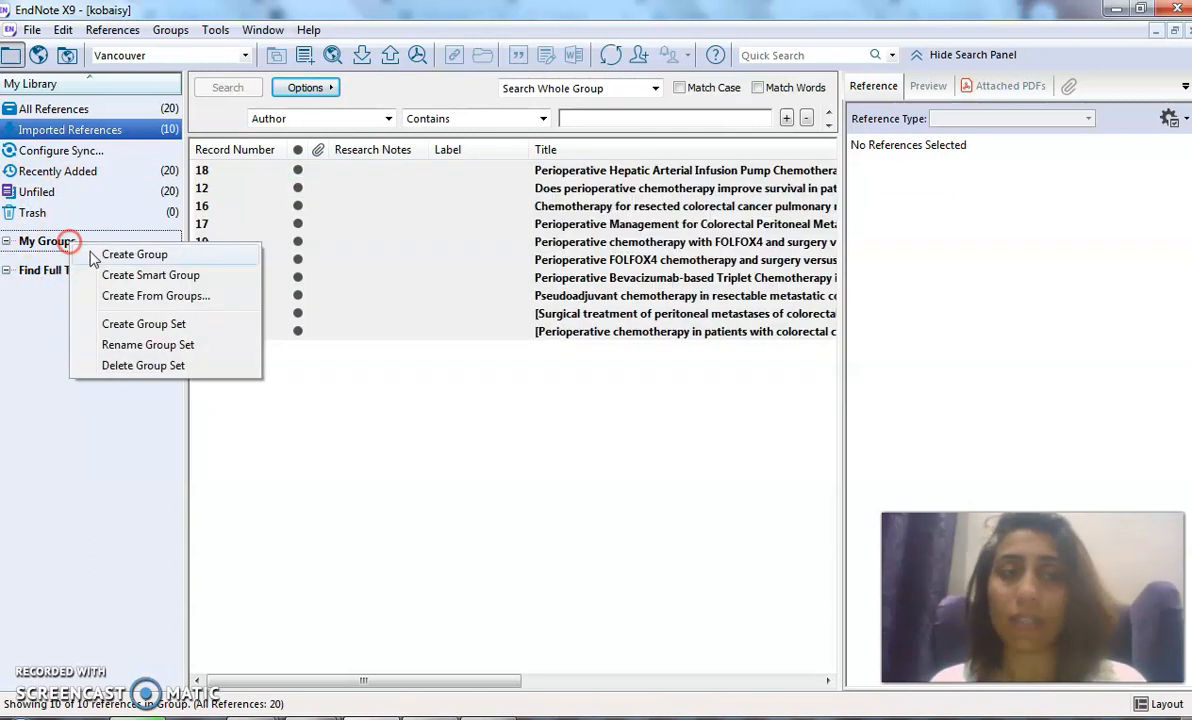
pyautogui.click(134, 254)
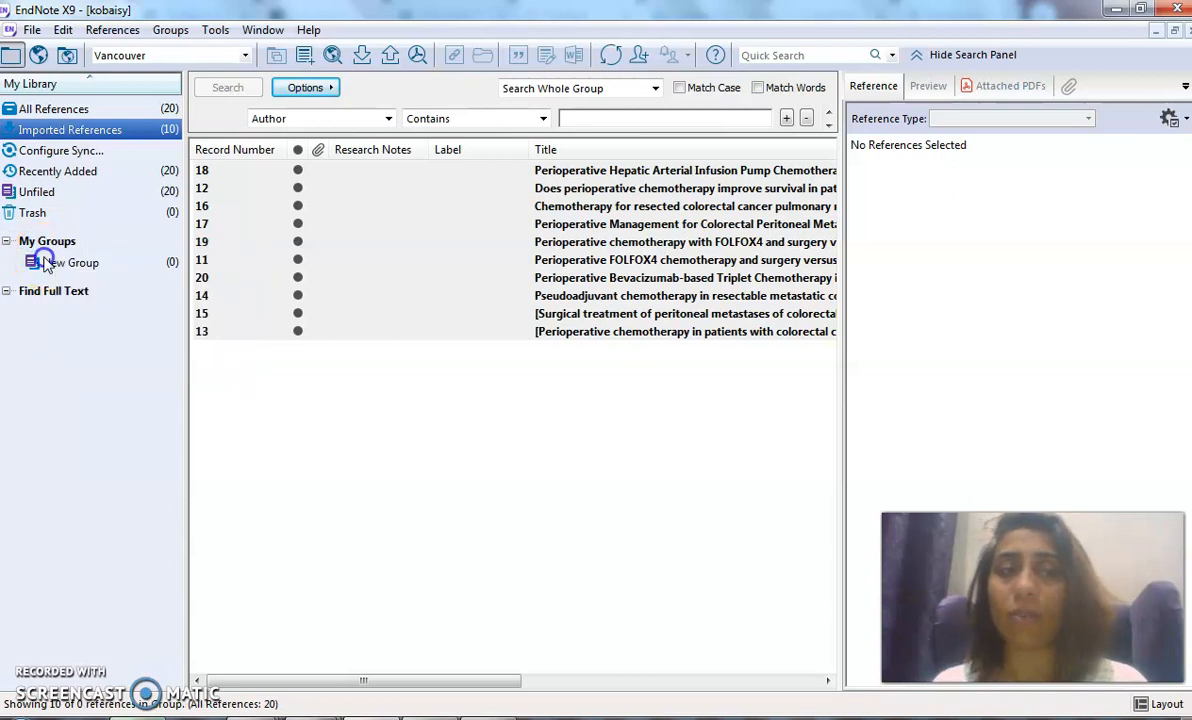
pyautogui.rightClick(62, 262)
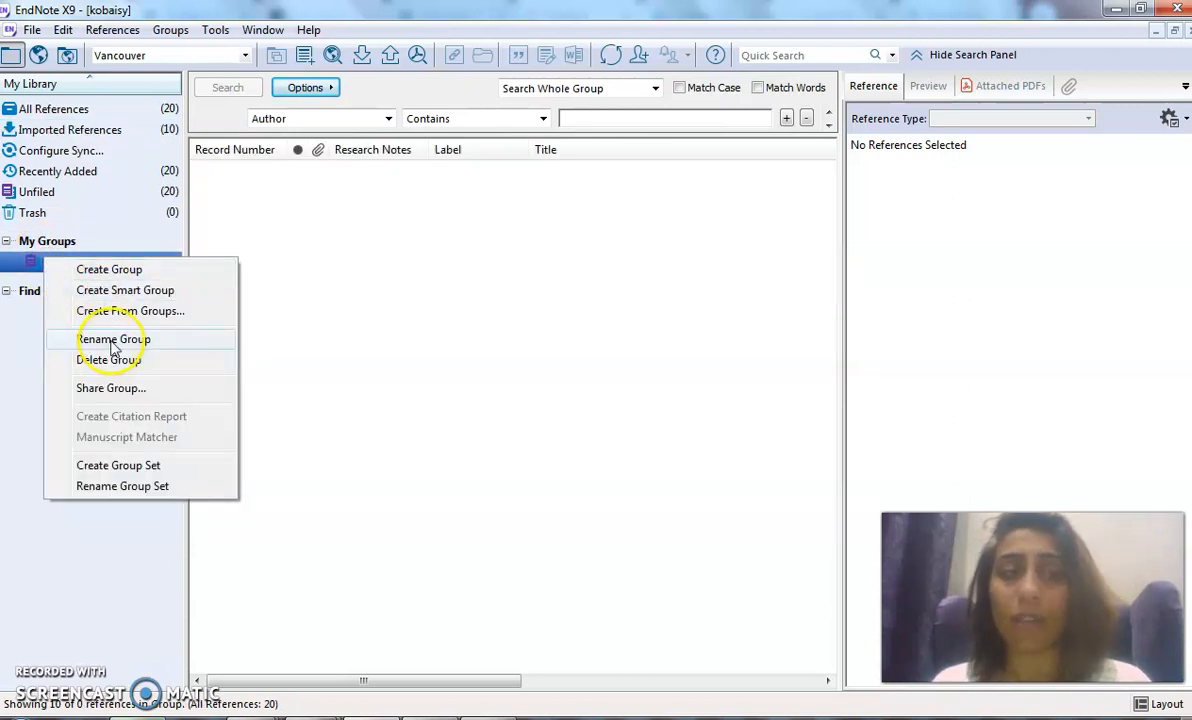
pyautogui.click(112, 340)
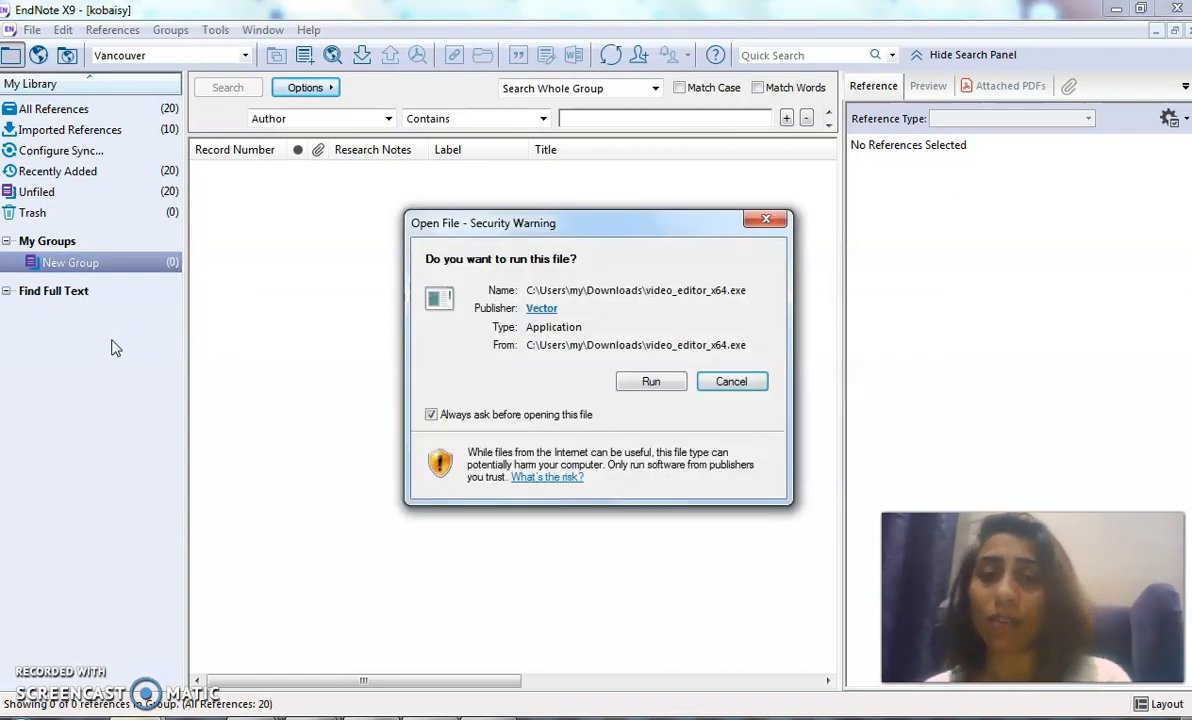
pyautogui.click(732, 380)
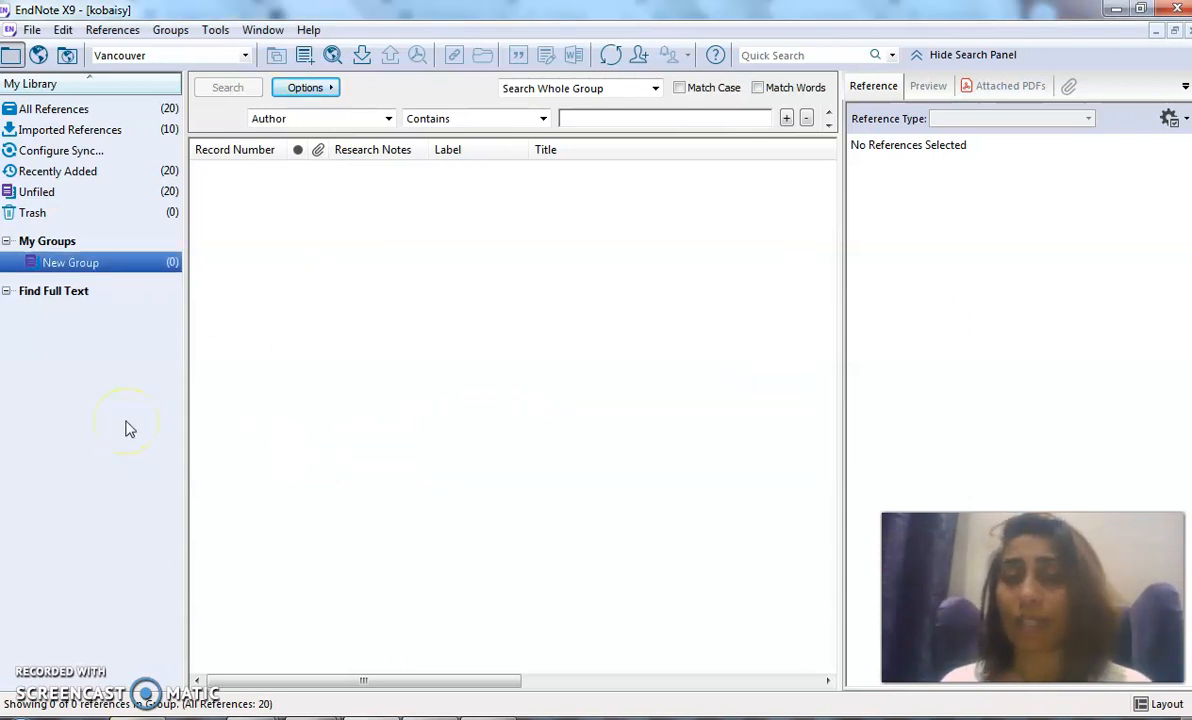
# Create a second empty New Group under My Groups
pyautogui.rightClick(70, 262)
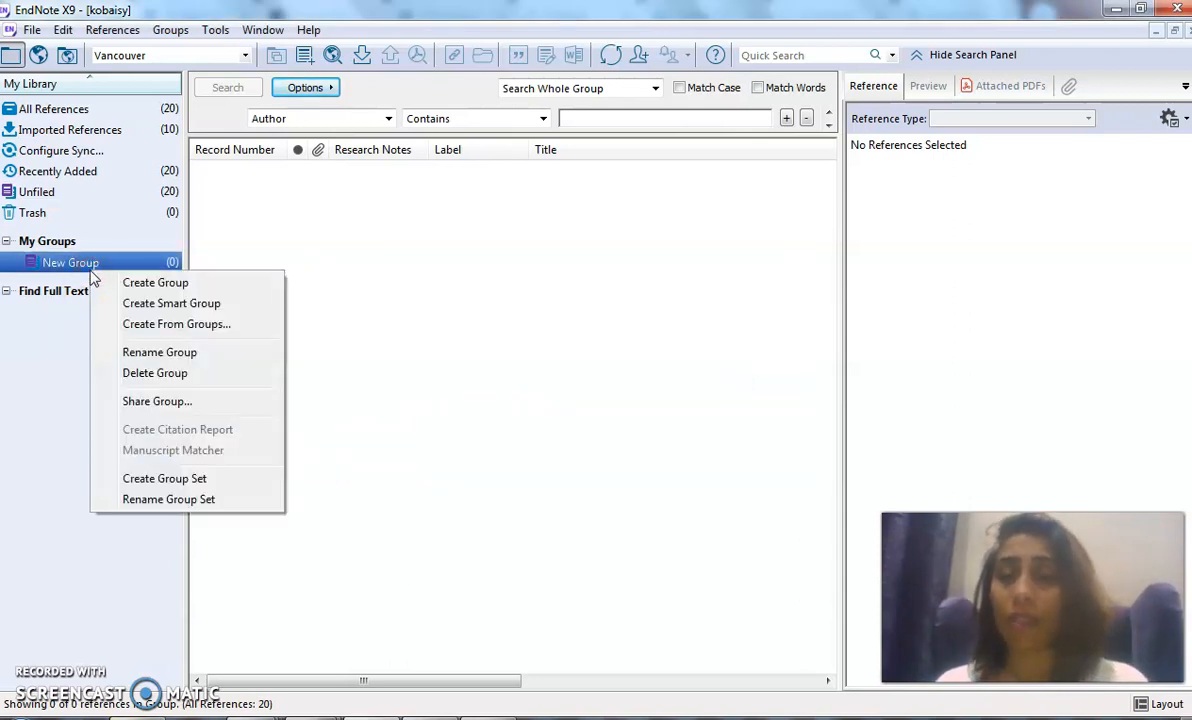
pyautogui.click(156, 282)
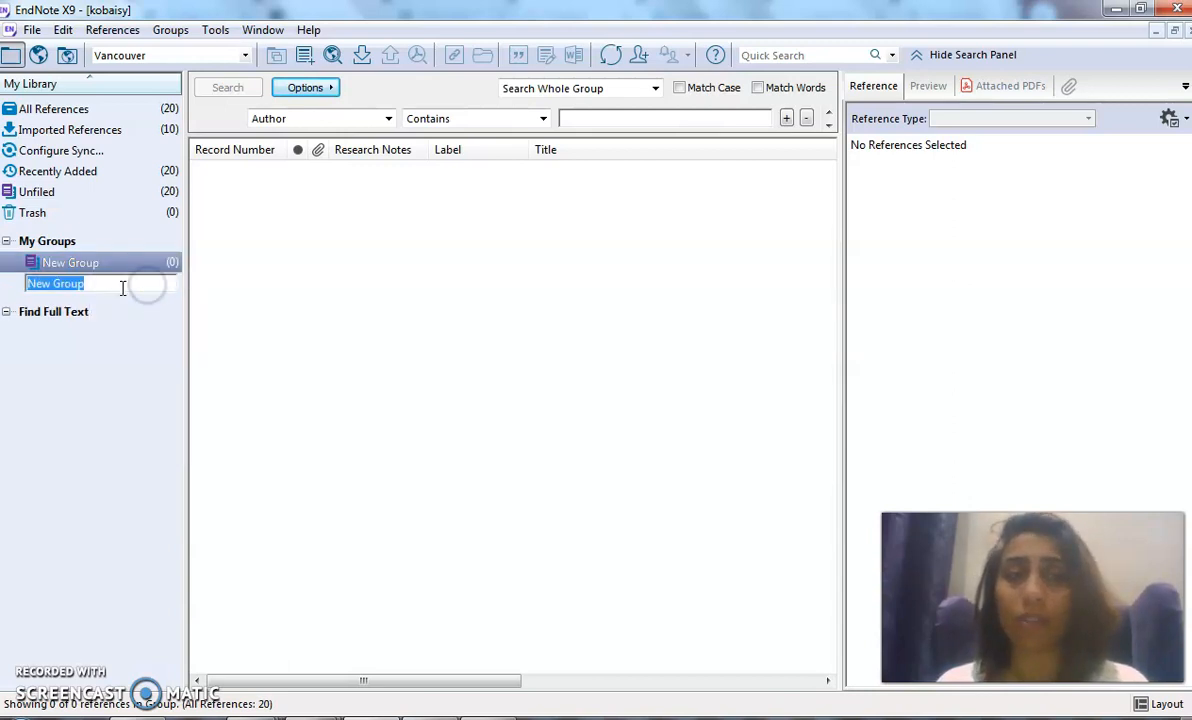
pyautogui.rightClick(70, 262)
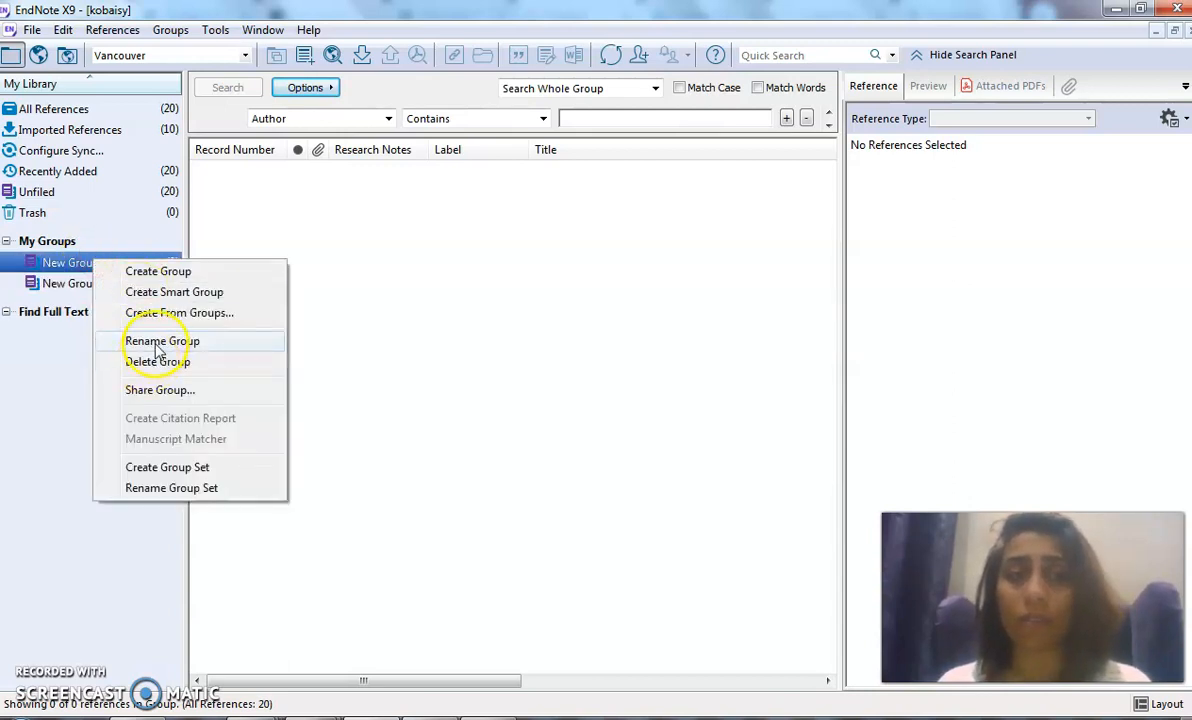
# Name the second group Pubmed, cancel the Smart Group setup, and return to the PubMed tab
pyautogui.click(162, 340)
pyautogui.write('Pubmed')
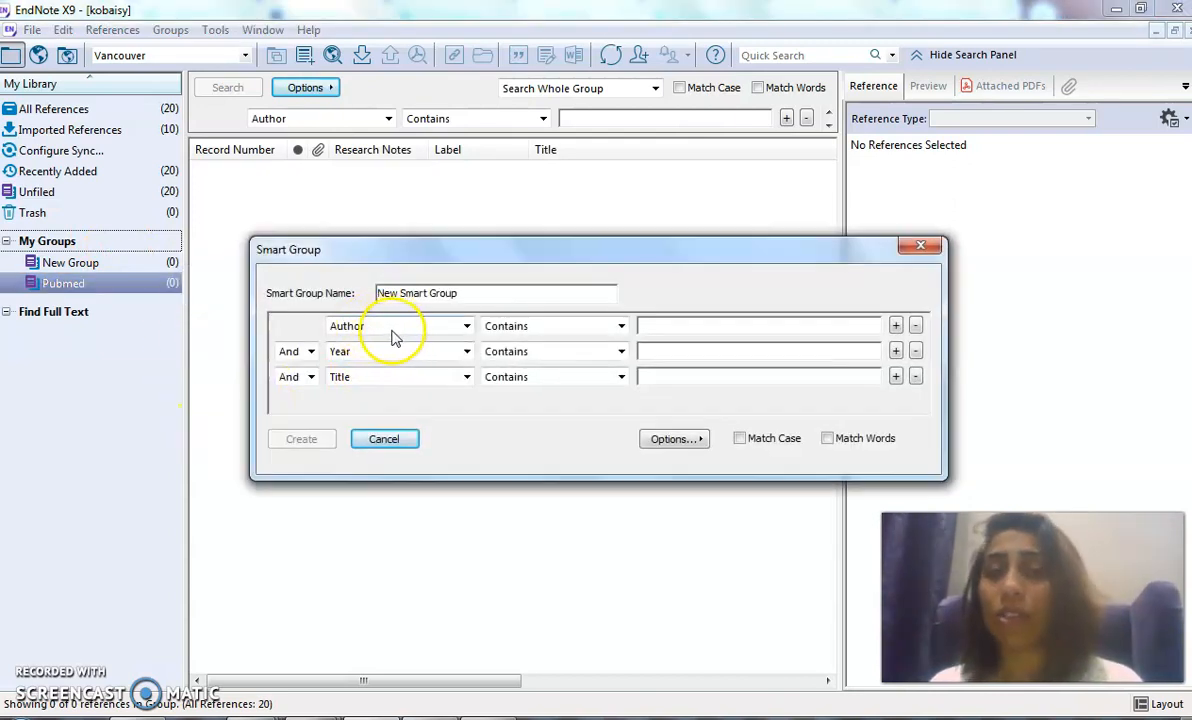
pyautogui.moveTo(452, 332)
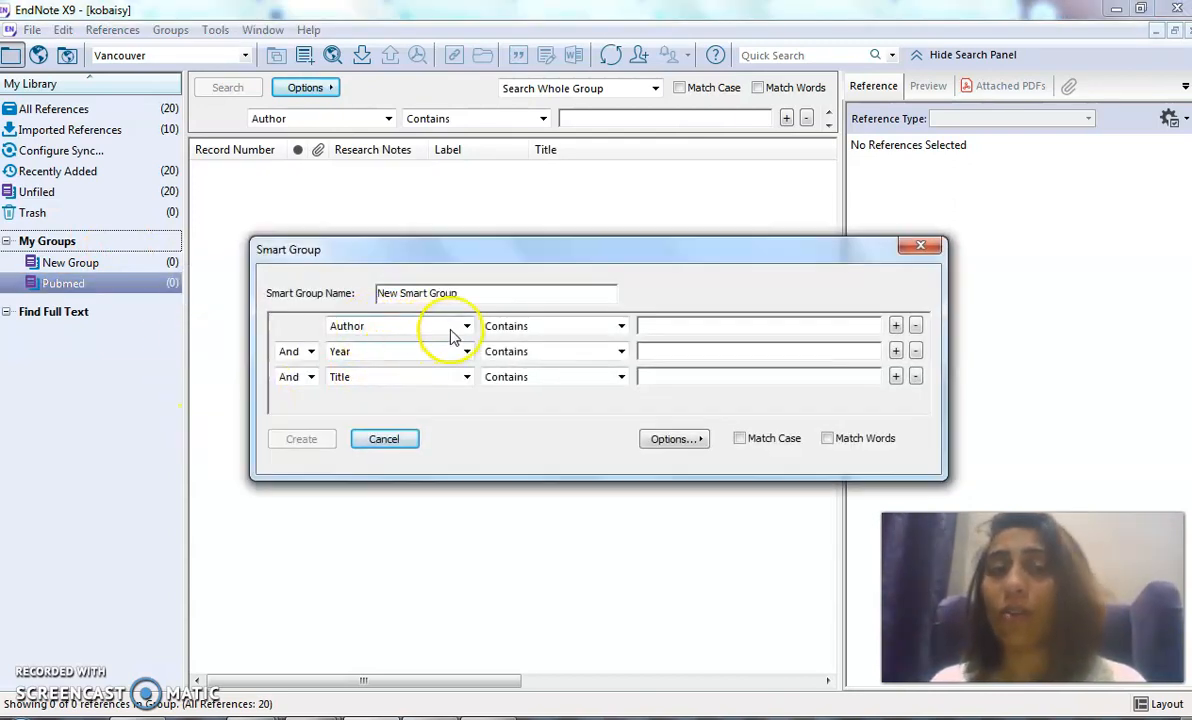
pyautogui.click(464, 324)
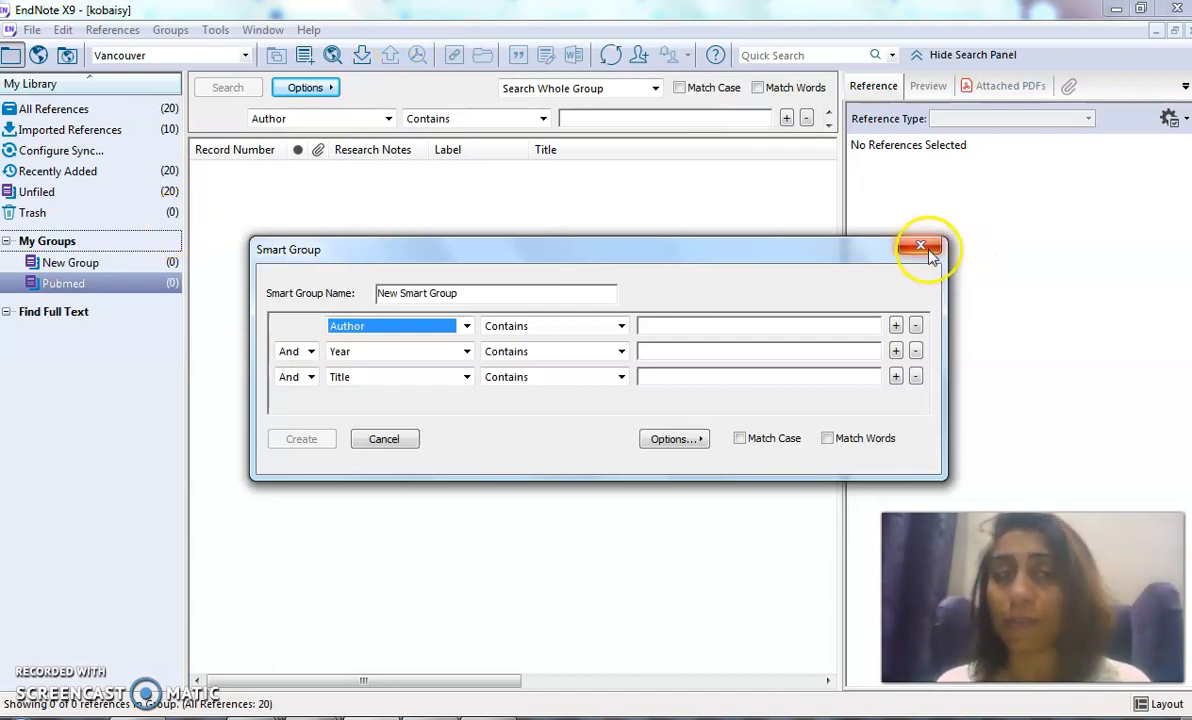
pyautogui.click(920, 246)
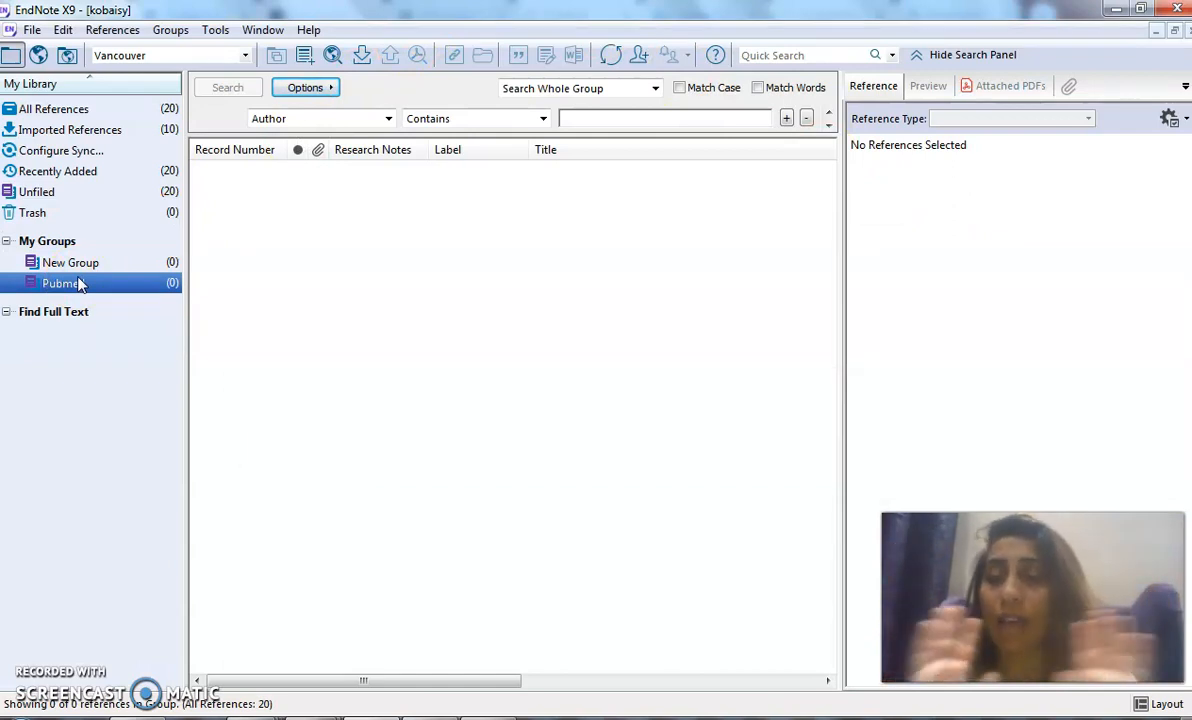
pyautogui.moveTo(120, 282)
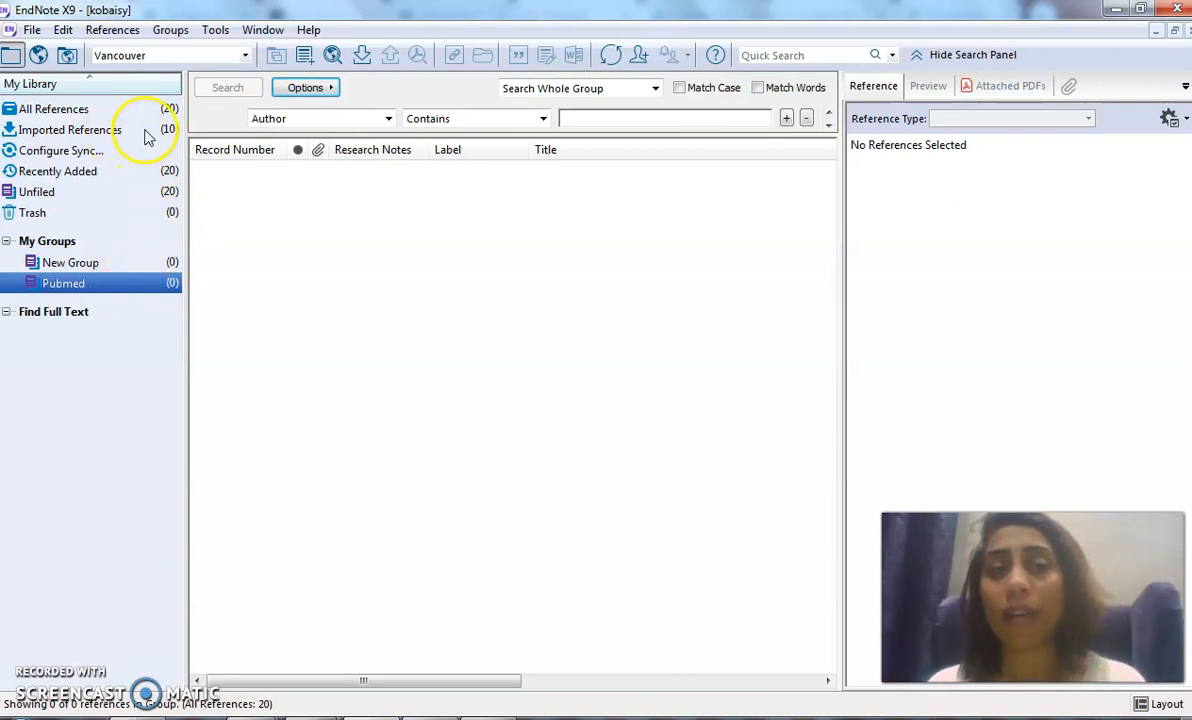
pyautogui.click(70, 128)
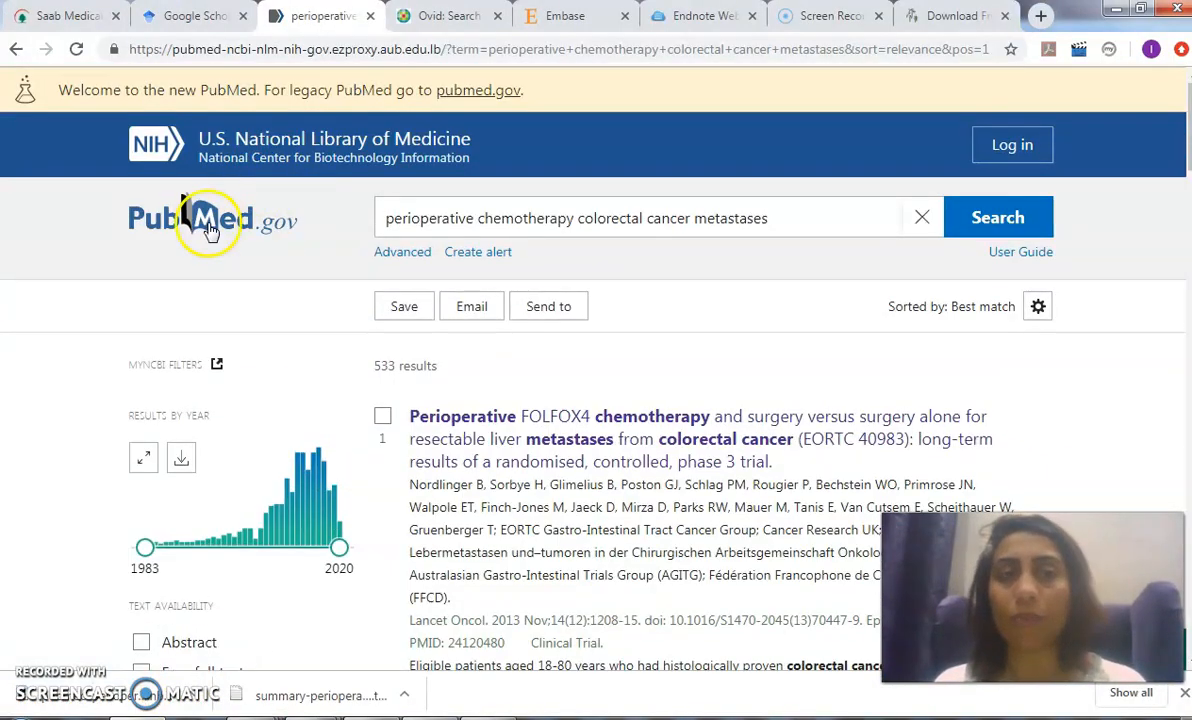
# Return to the PubMed home page and open the MeSH Database link
pyautogui.click(212, 218)
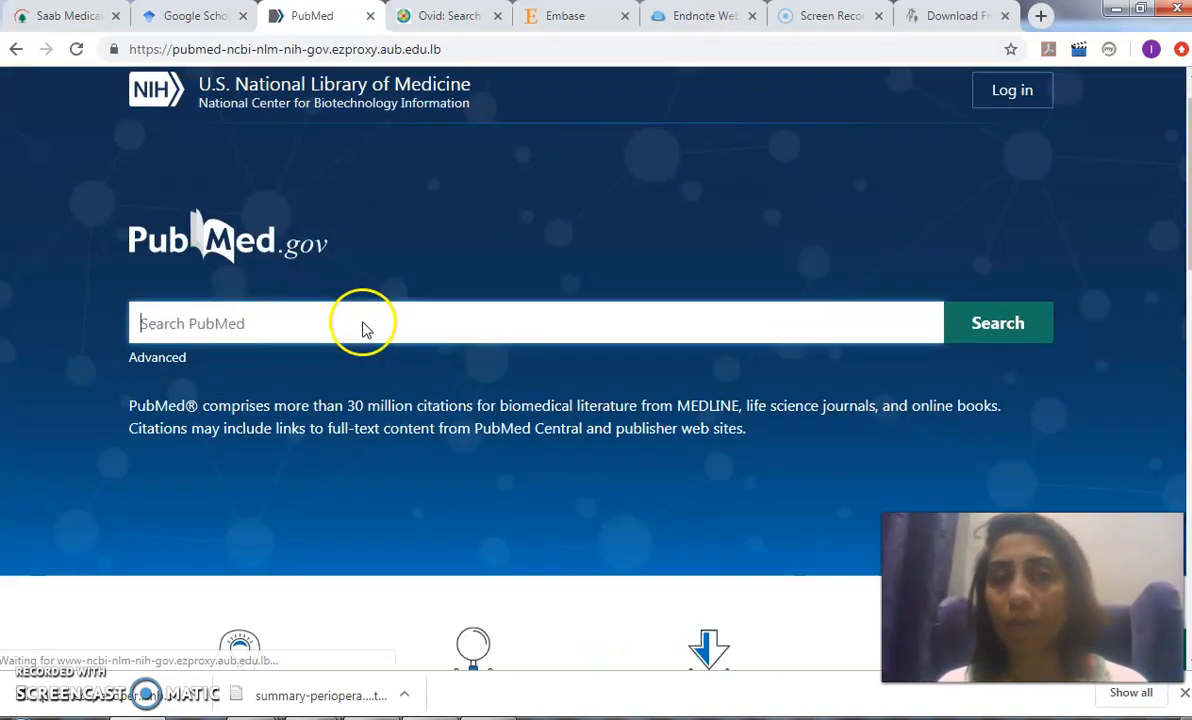
pyautogui.scroll(-3)
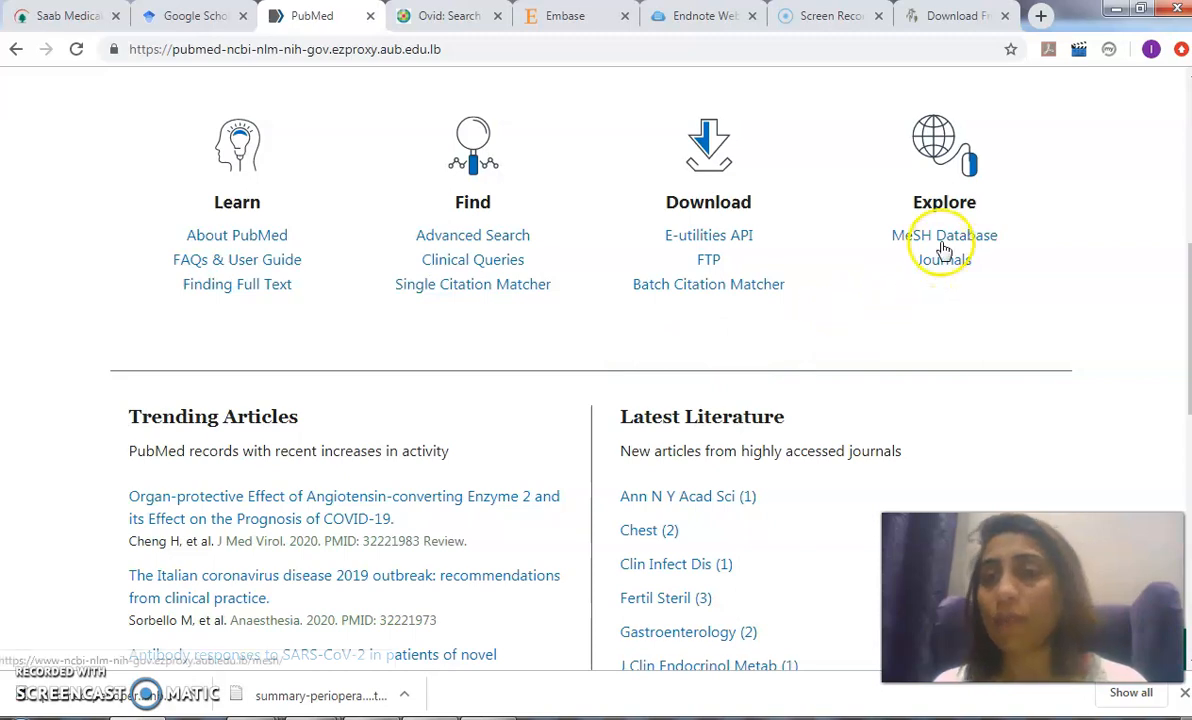
pyautogui.click(944, 236)
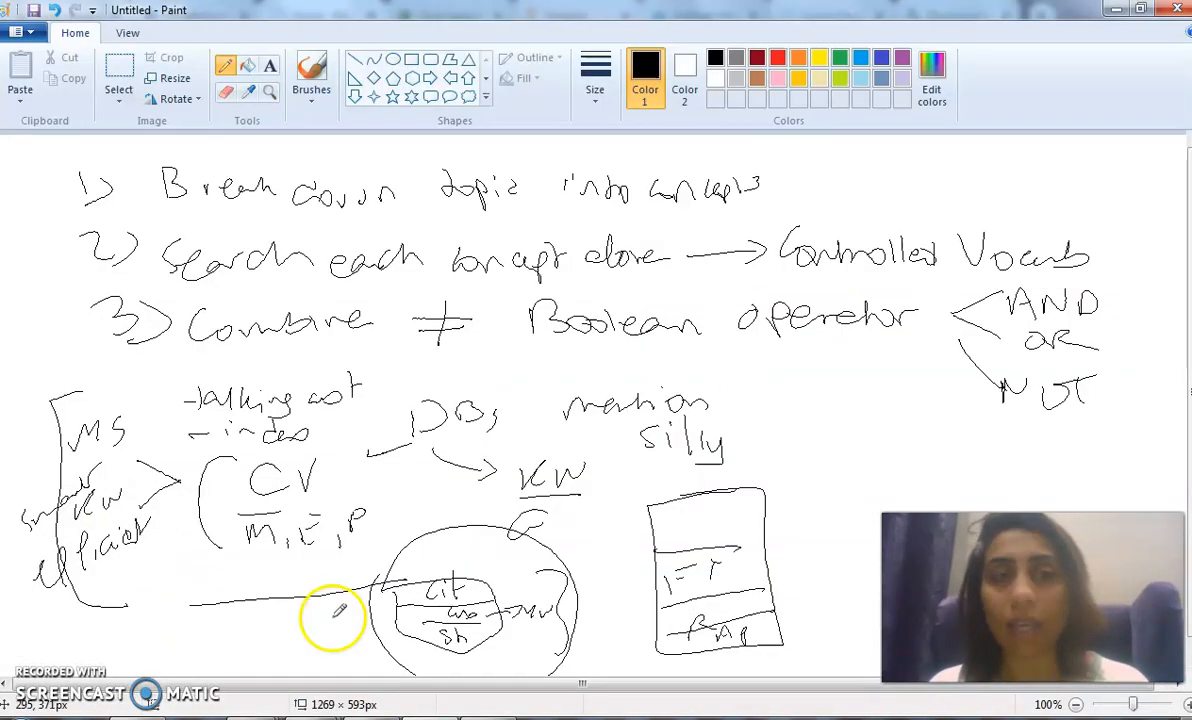
pyautogui.moveTo(276, 260)
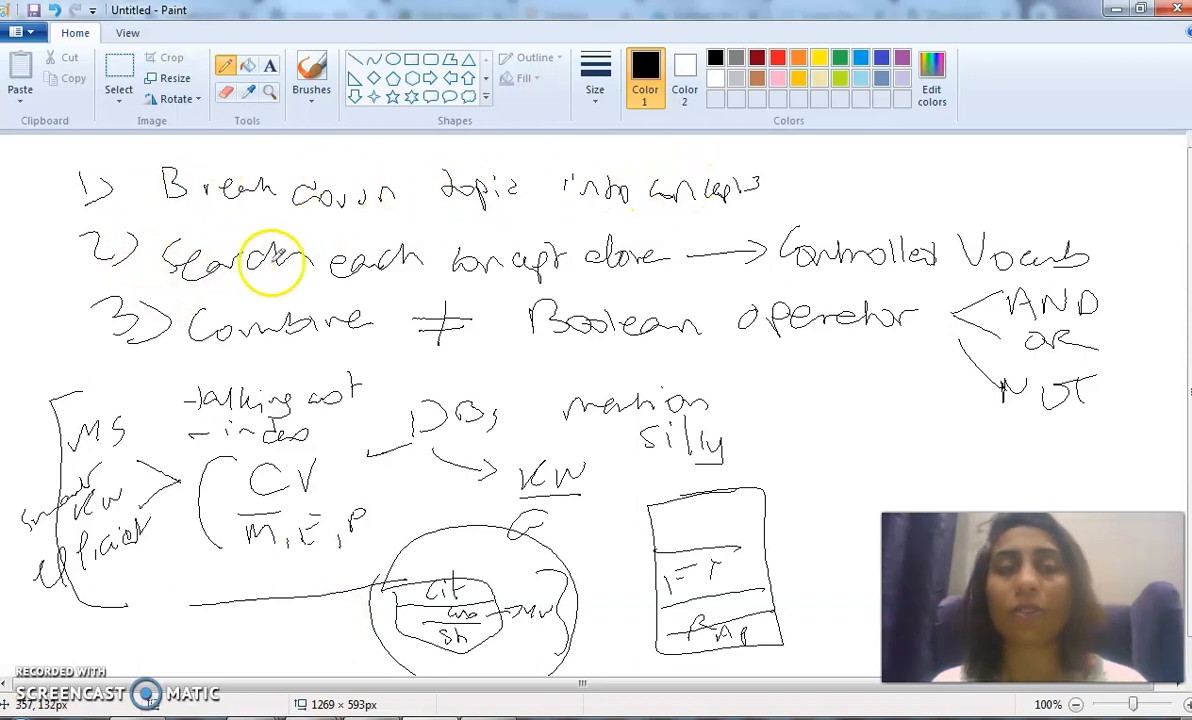
pyautogui.moveTo(544, 264)
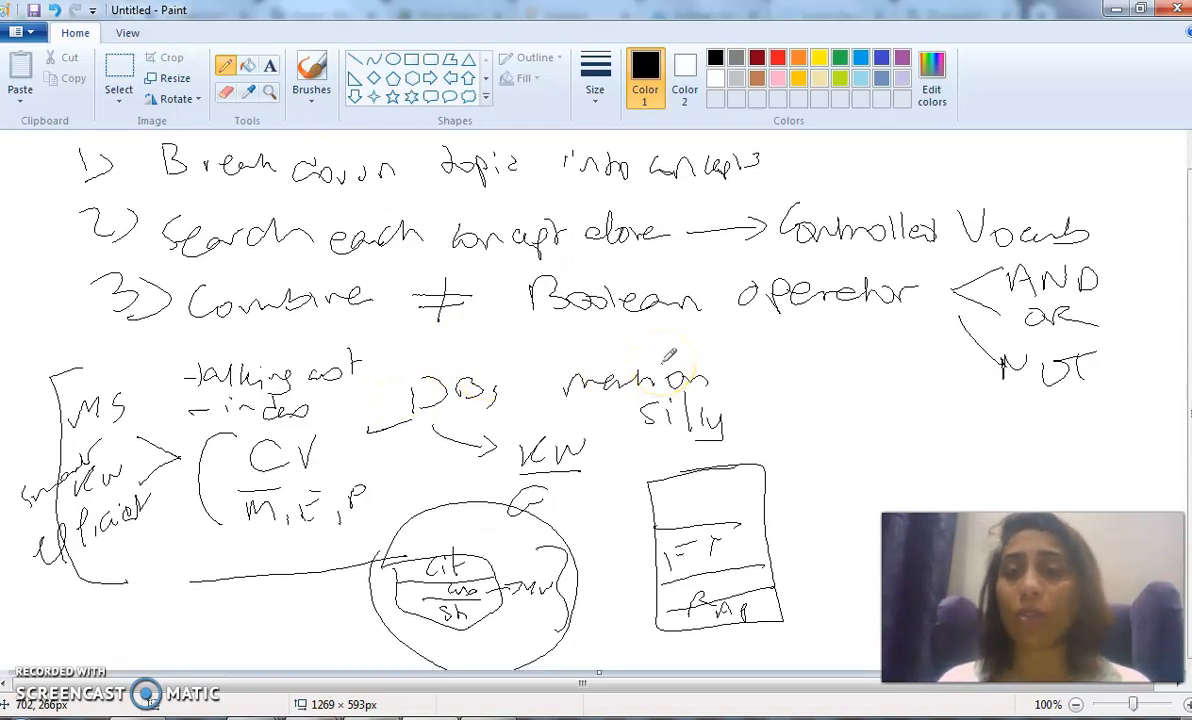
# Draw Venn diagrams with the pencil: hatched overlap for AND, both circles for OR, one crossed out for NOT
pyautogui.click(118, 72)
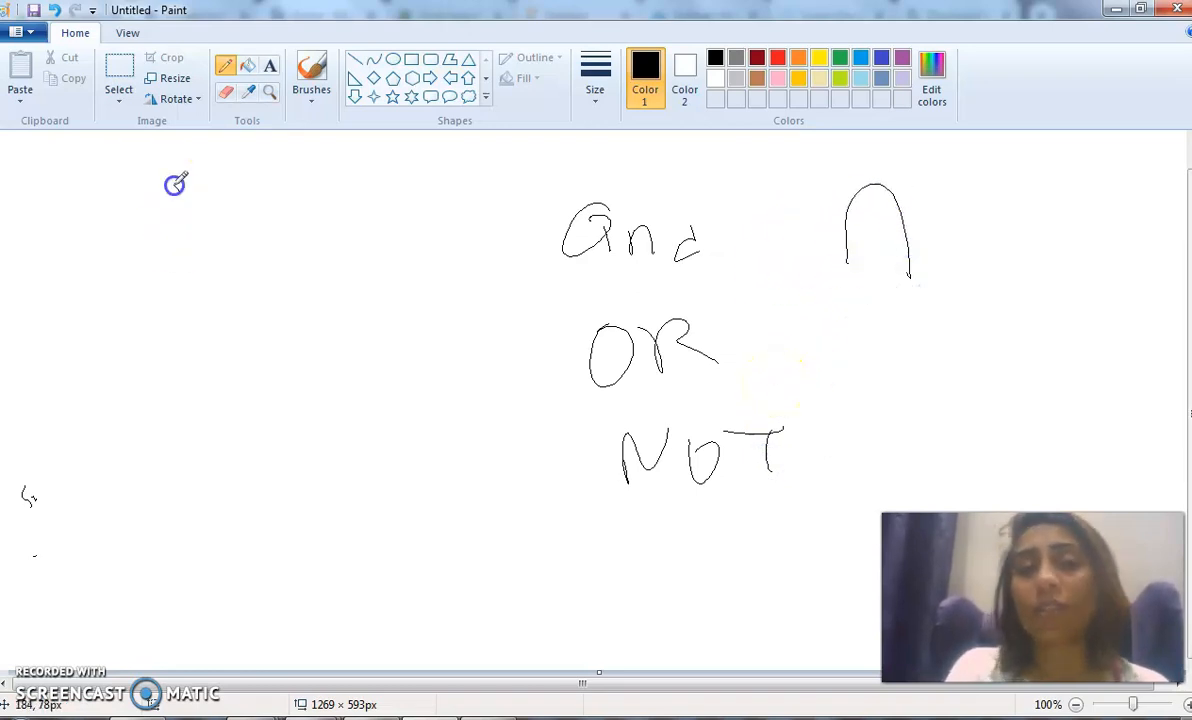
pyautogui.moveTo(176, 184); pyautogui.dragTo(240, 260)
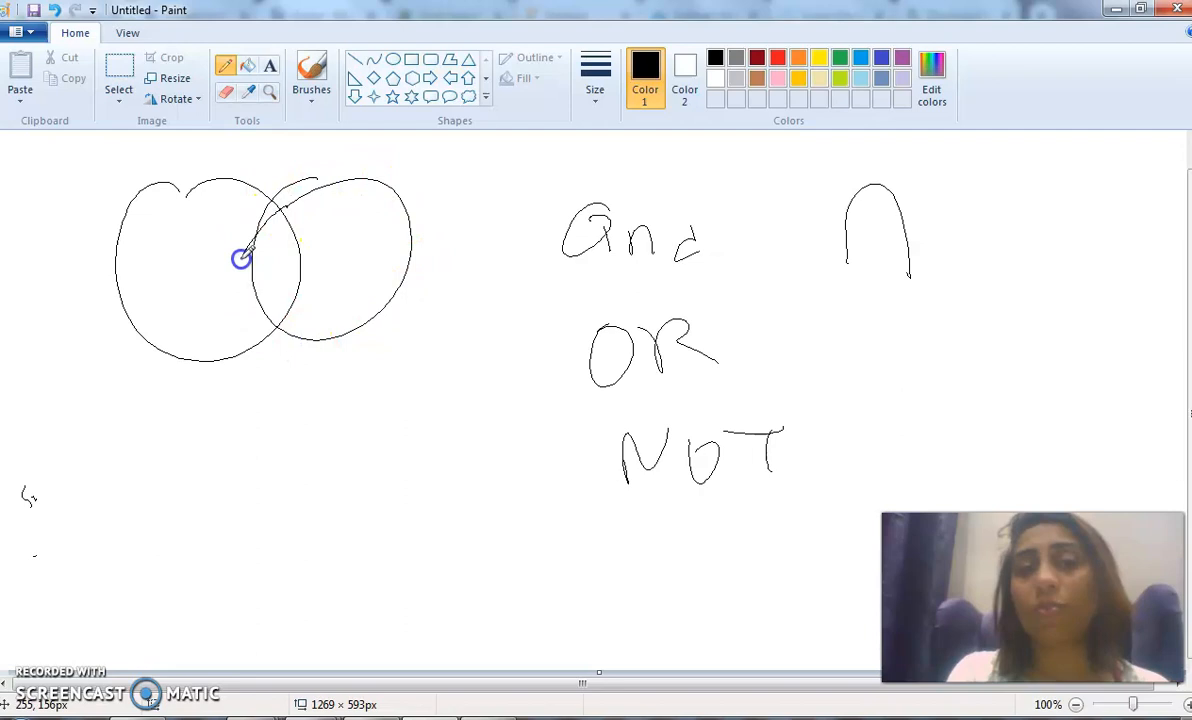
pyautogui.moveTo(256, 230); pyautogui.dragTo(196, 320)
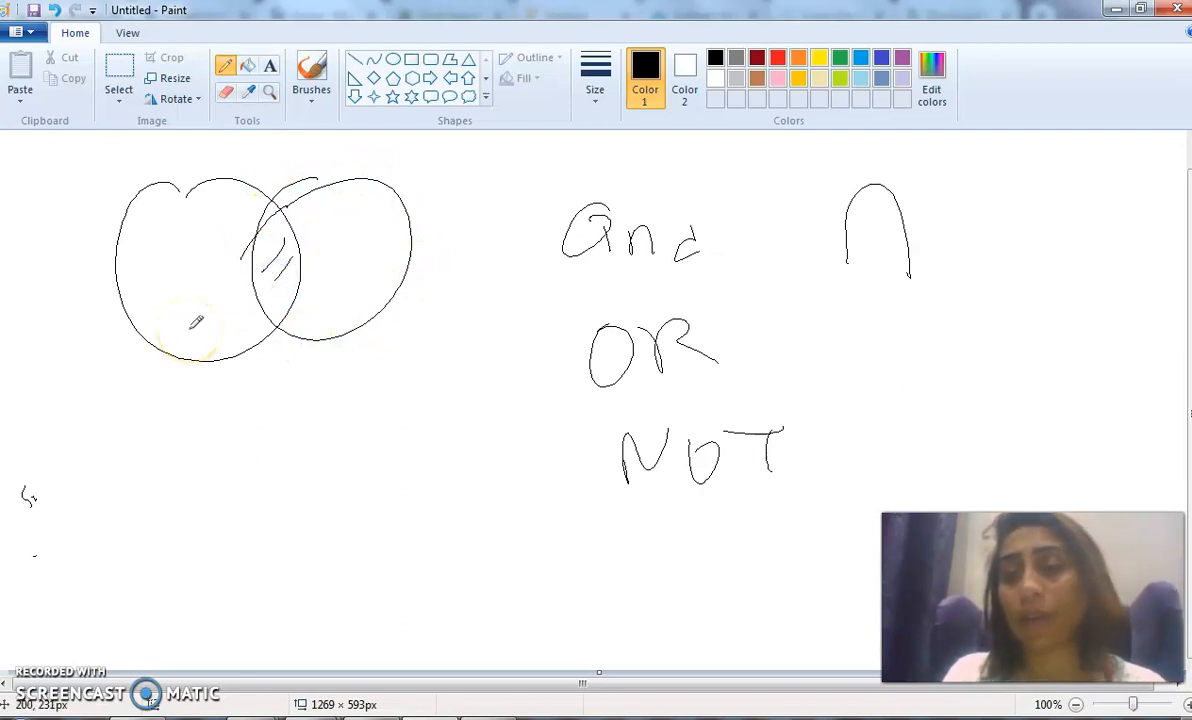
pyautogui.moveTo(150, 384); pyautogui.dragTo(200, 572)
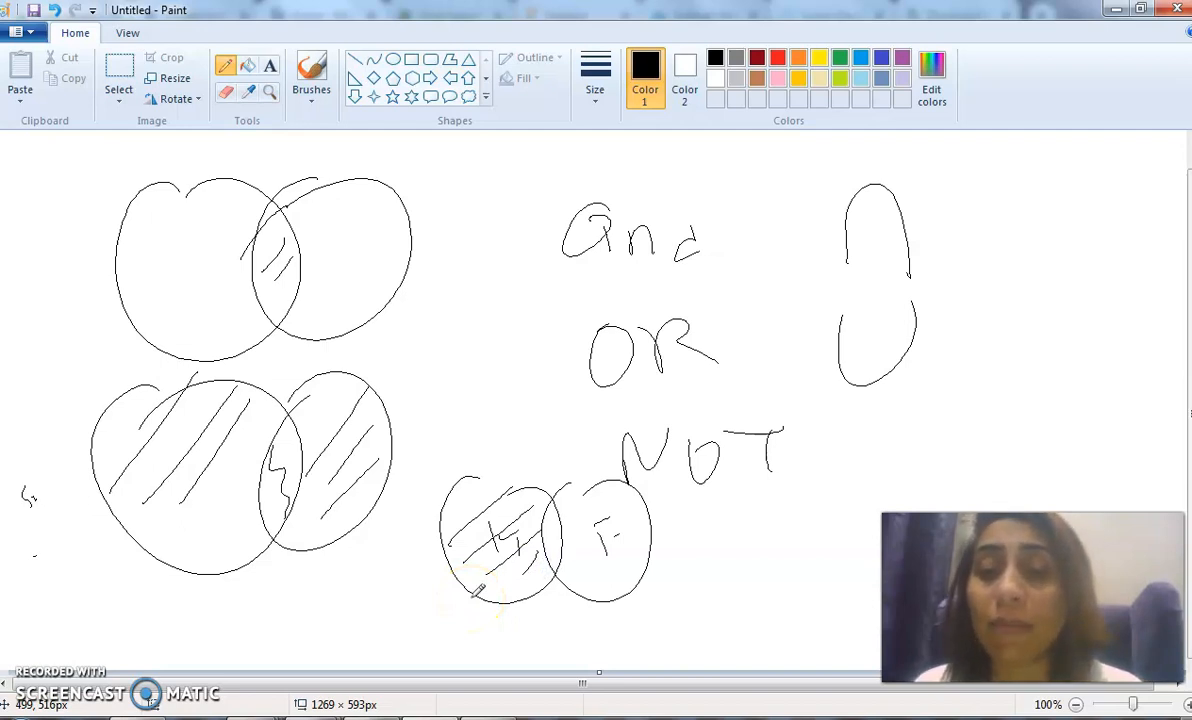
pyautogui.moveTo(440, 476); pyautogui.dragTo(620, 640)
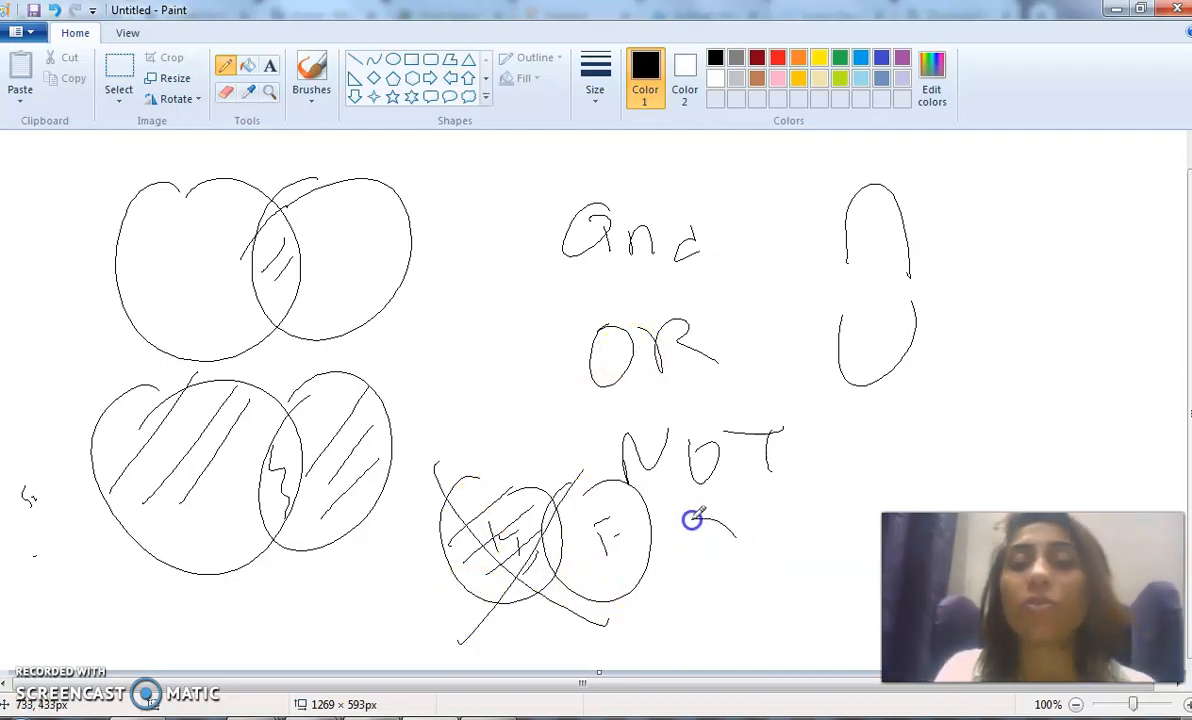
pyautogui.moveTo(680, 520); pyautogui.dragTo(790, 576)
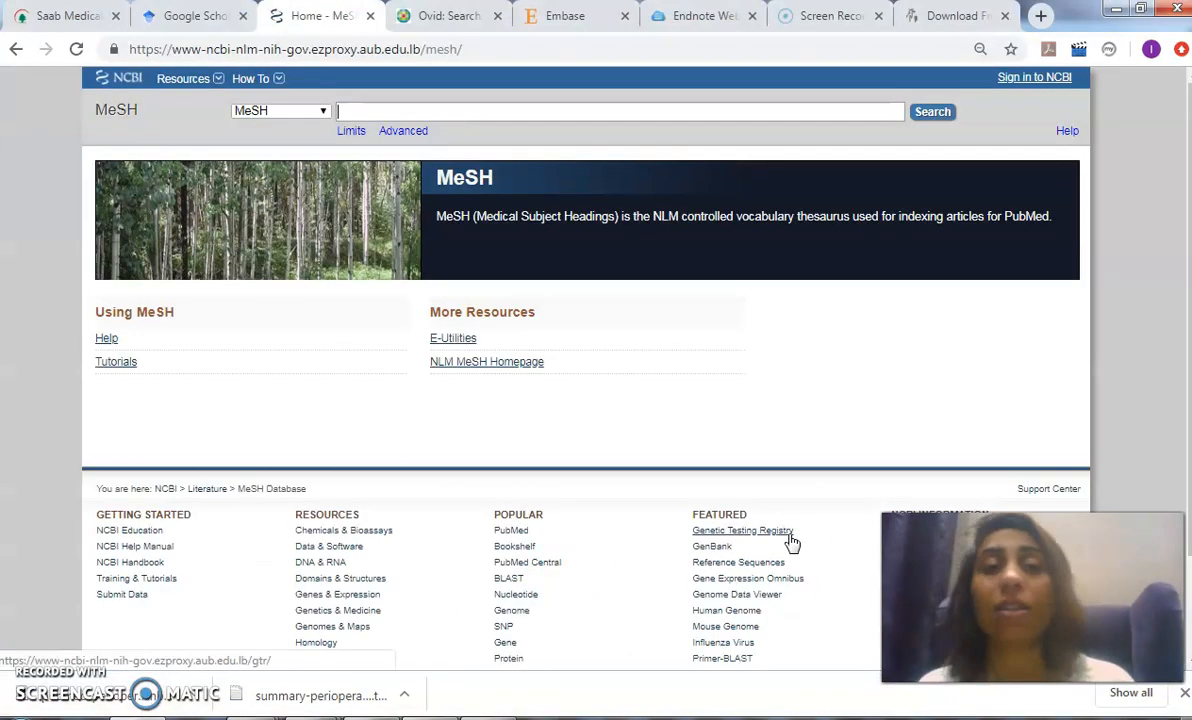
# Find the Colorectal Neoplasms MeSH heading and add it to the search builder
pyautogui.write('c')
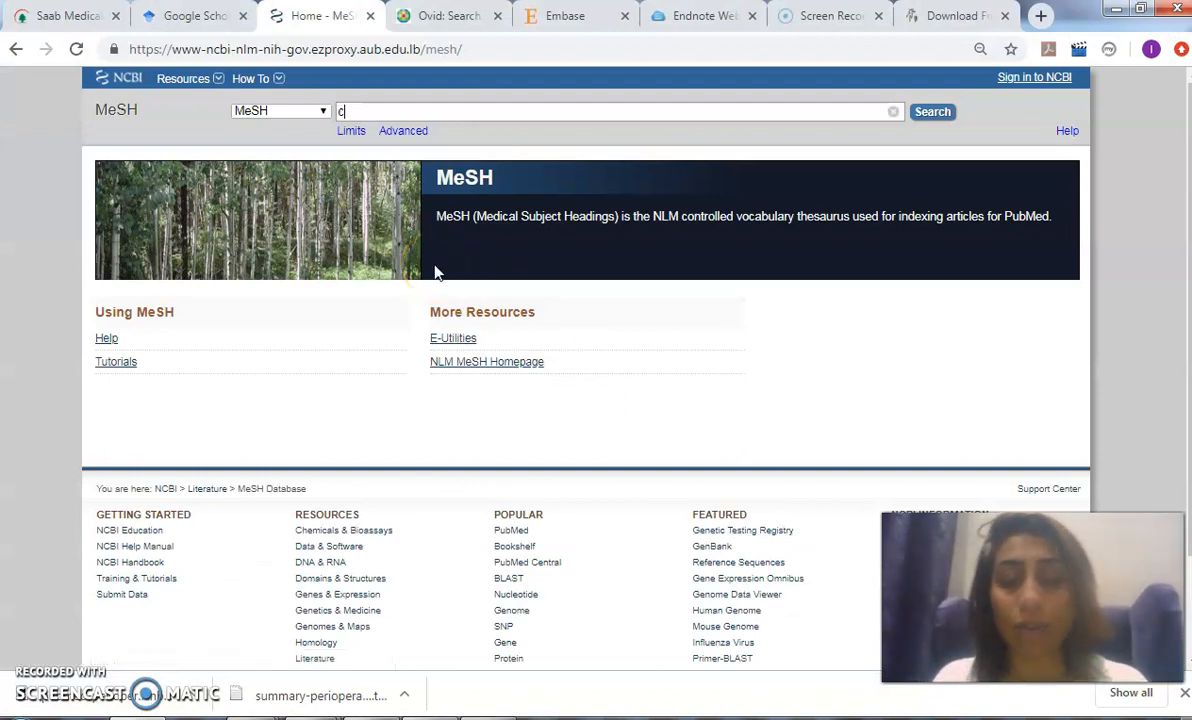
pyautogui.write('olorectal cancer')
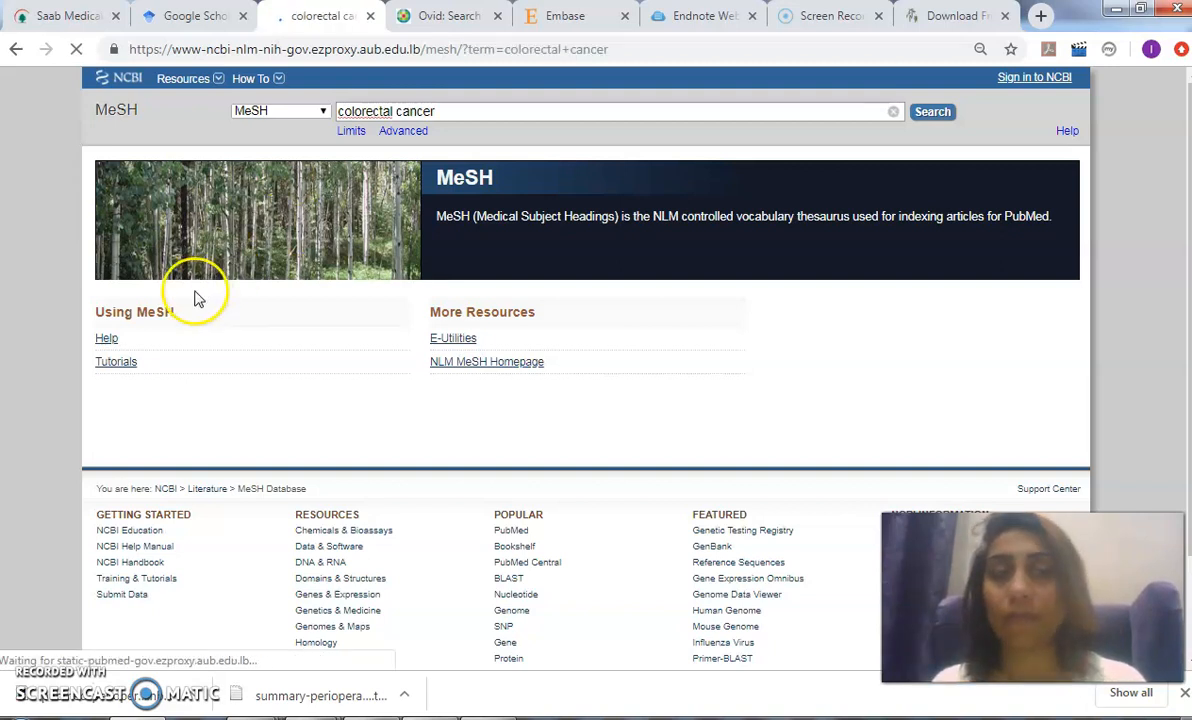
pyautogui.click(932, 112)
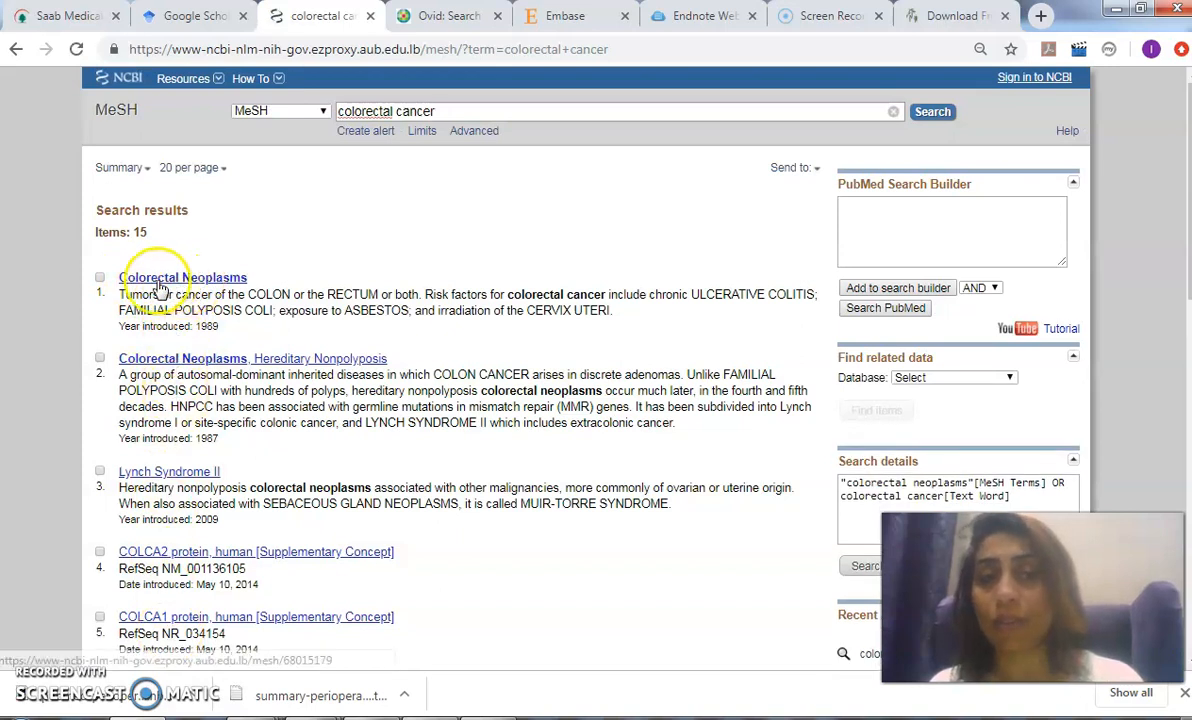
pyautogui.click(182, 276)
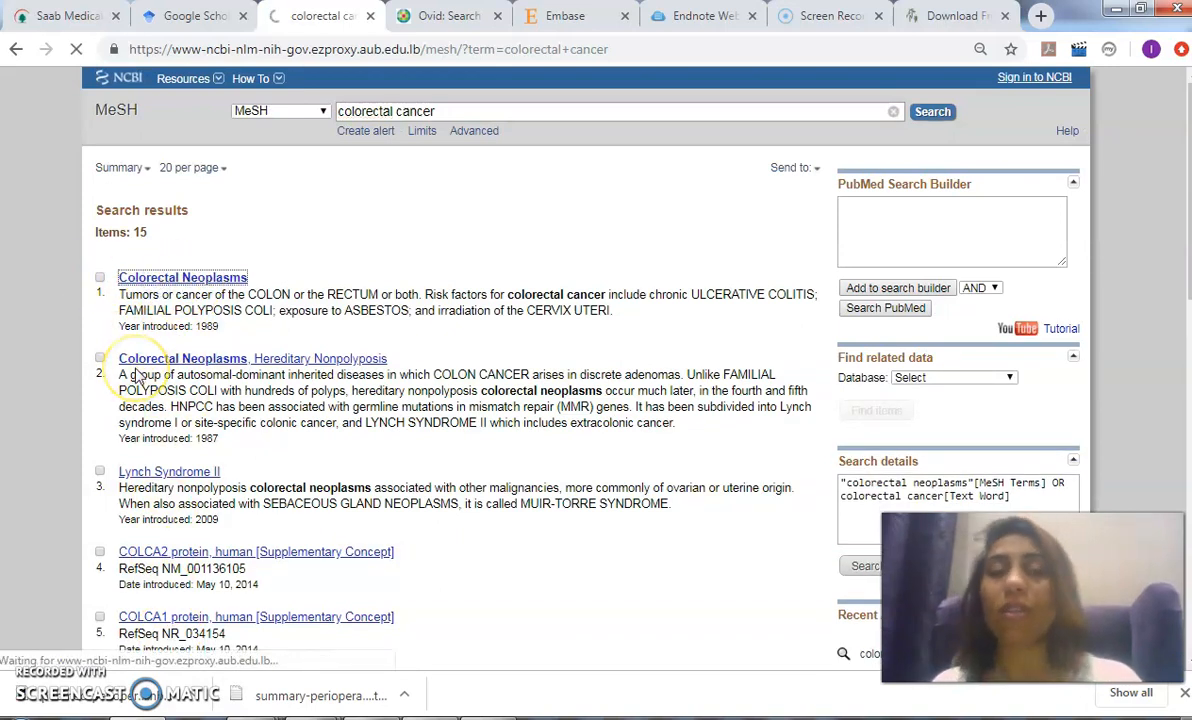
pyautogui.click(182, 276)
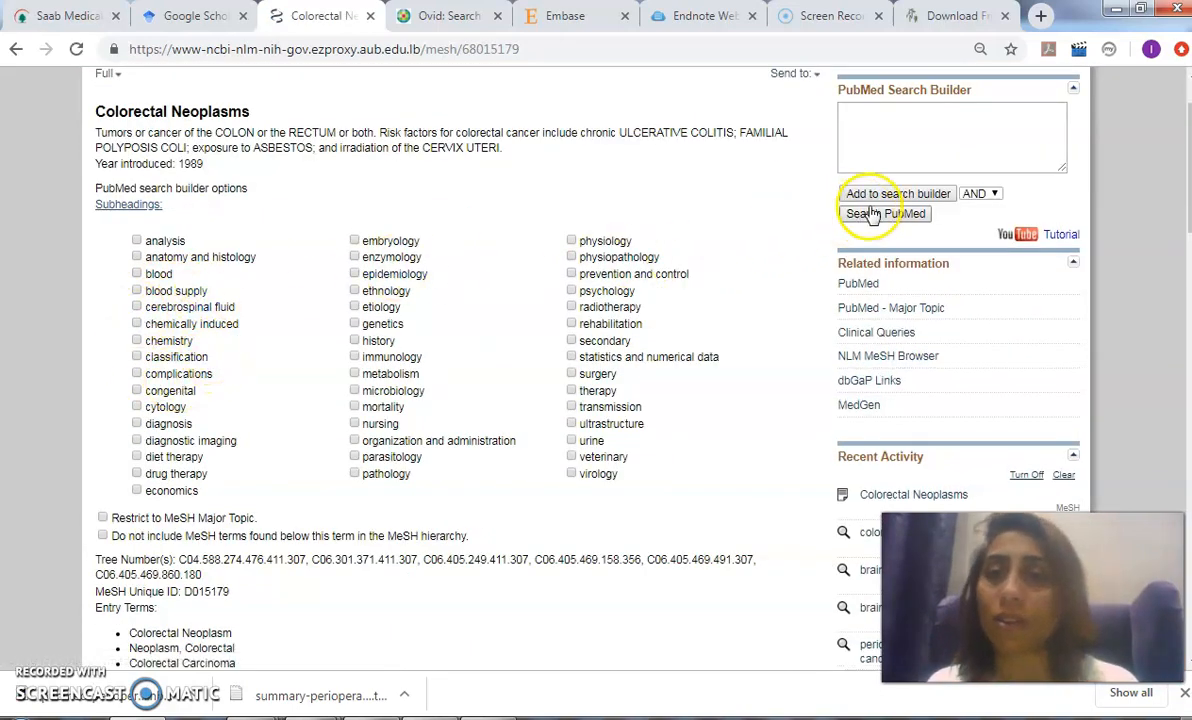
pyautogui.click(896, 192)
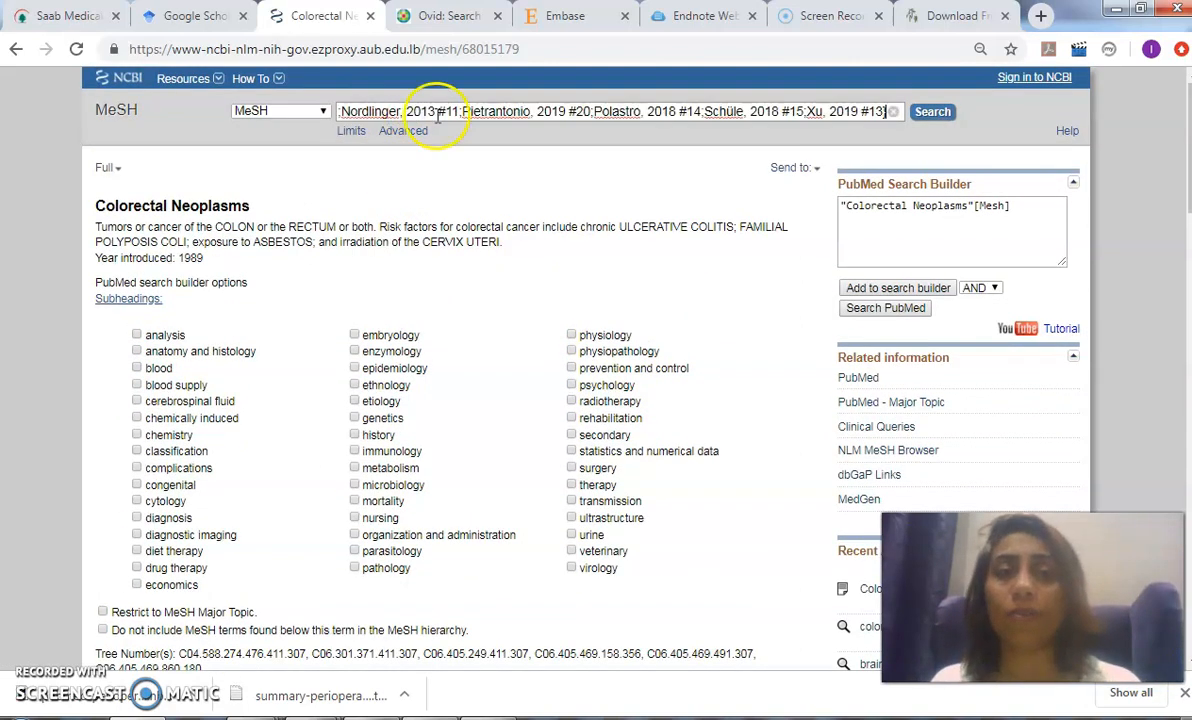
# Find the Neoplasm Metastasis heading, combine it with AND, and search PubMed
pyautogui.write('metasteses')
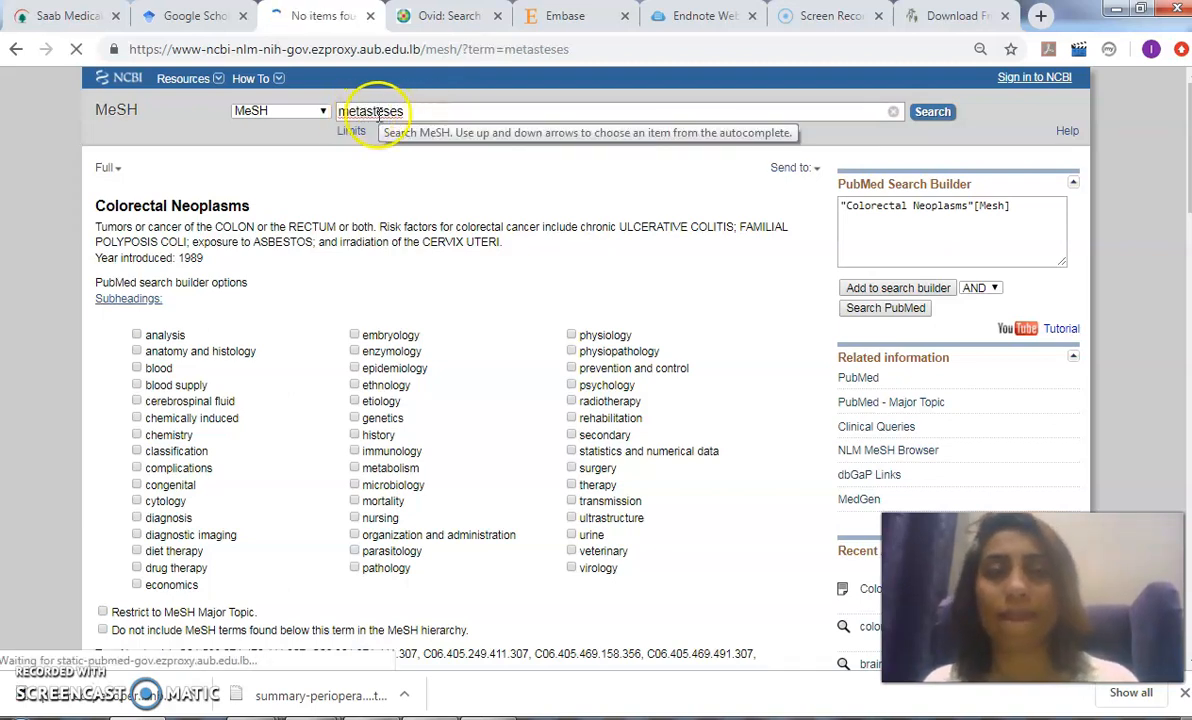
pyautogui.click(940, 112)
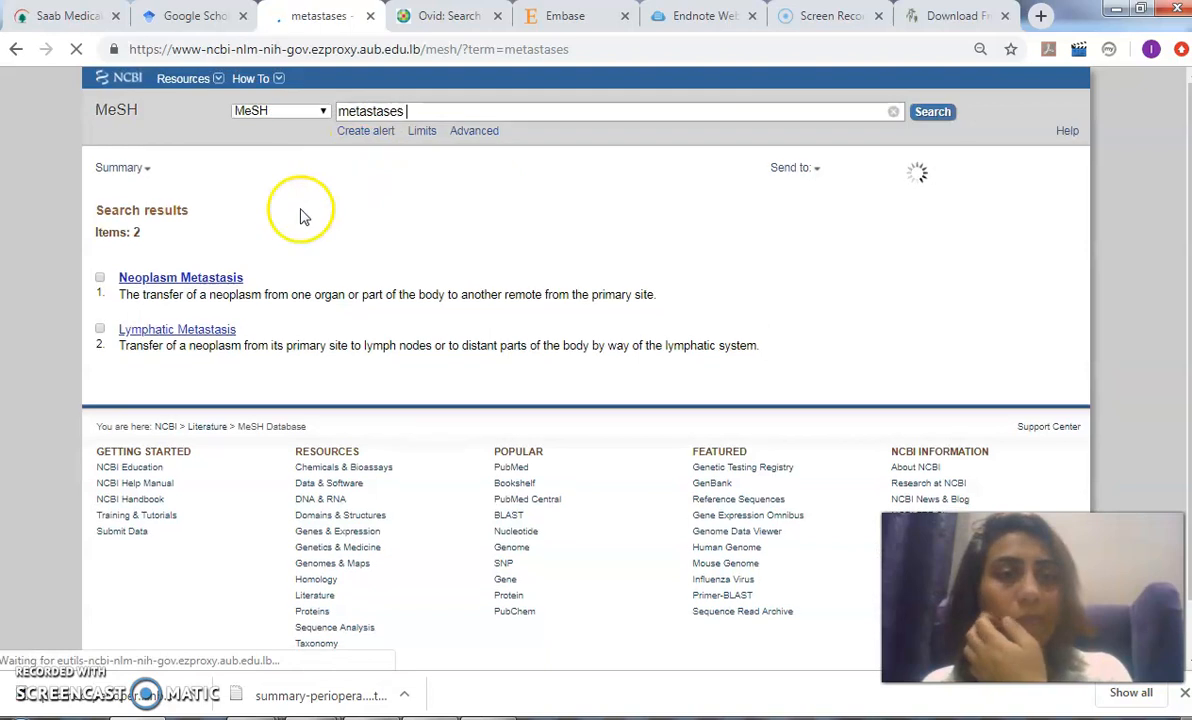
pyautogui.click(100, 278)
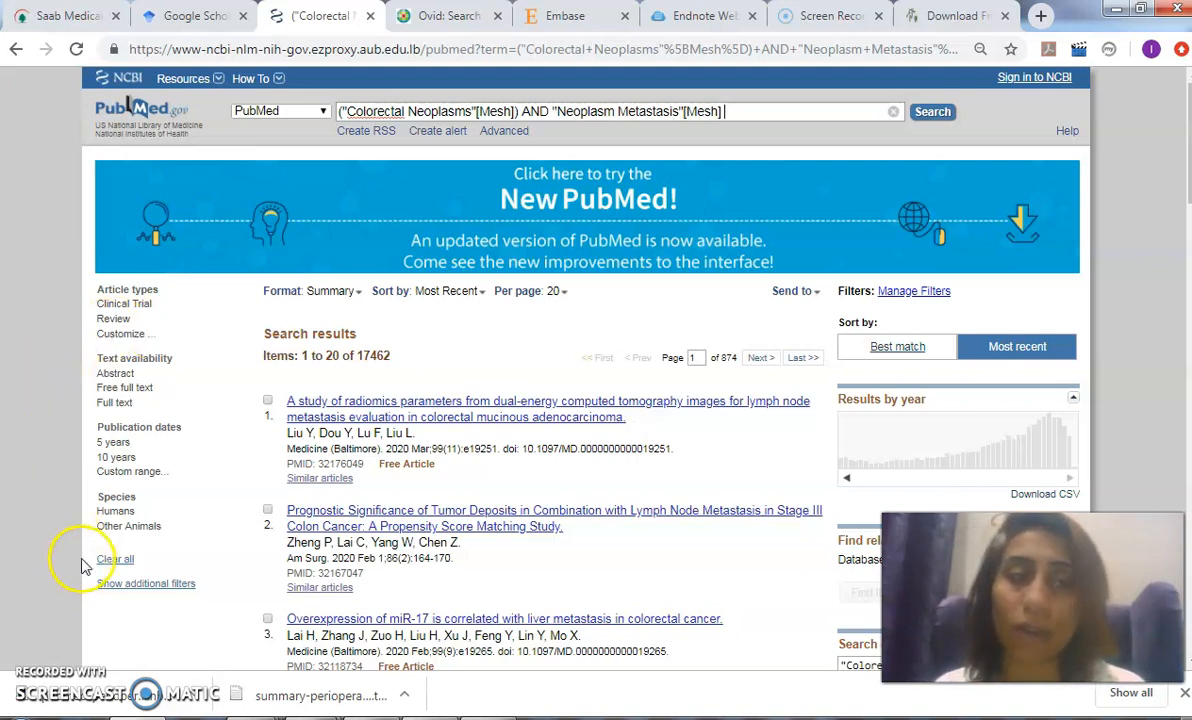
pyautogui.moveTo(140, 638)
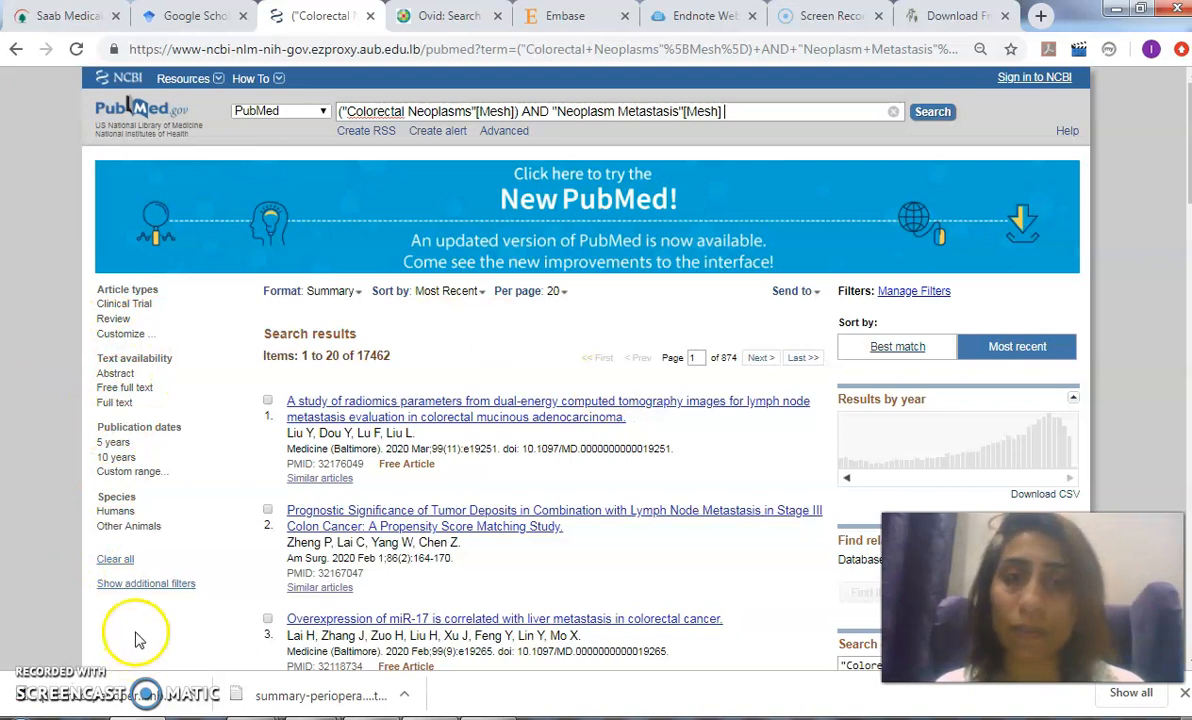
# Append 'AND perioperative therapy' to the MeSH query, narrowing results to 191
pyautogui.write('AND')
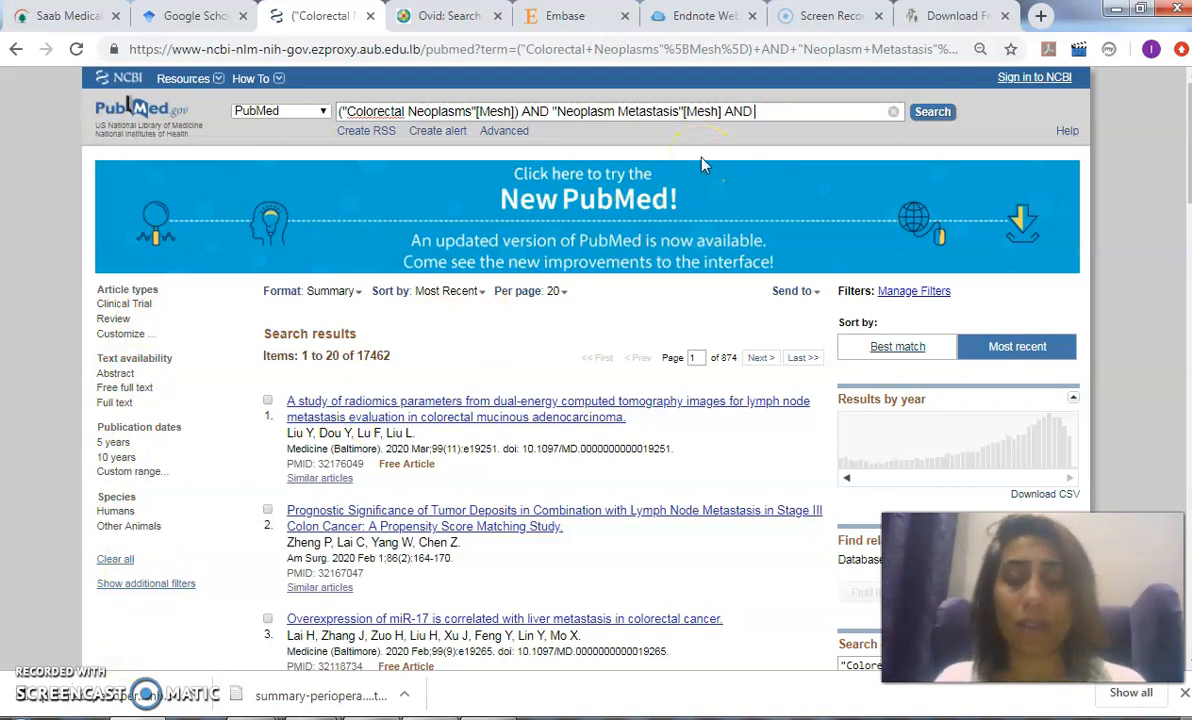
pyautogui.write('per')
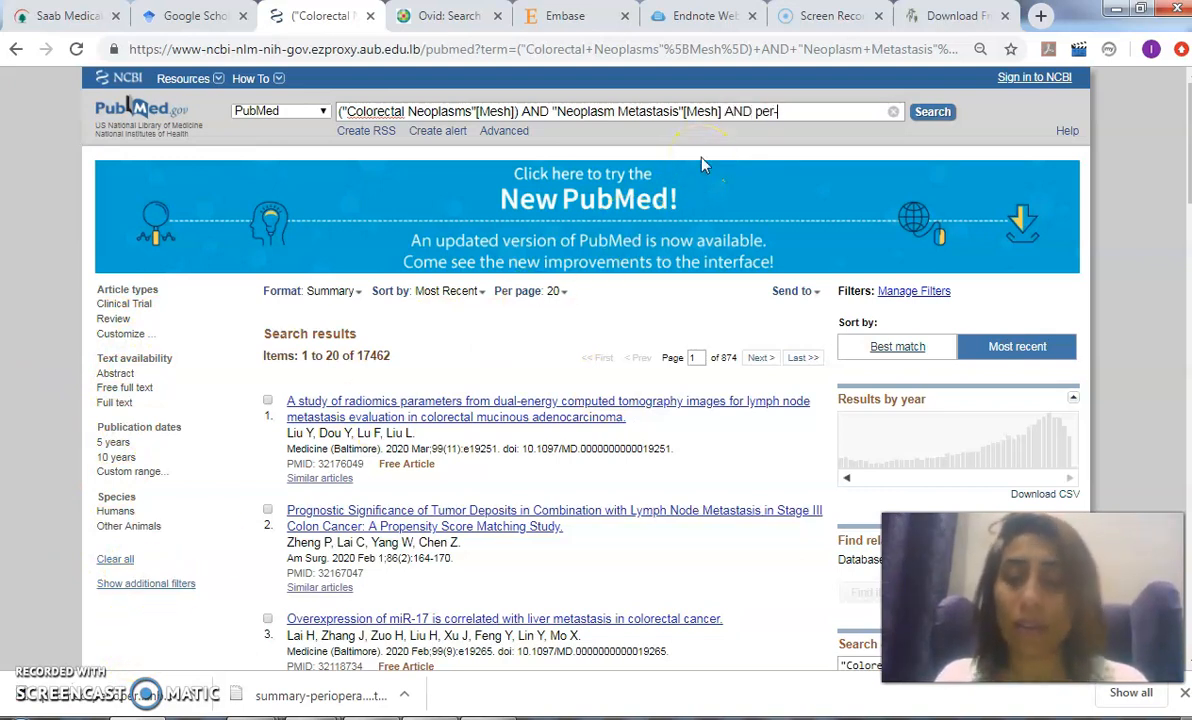
pyautogui.write('ioerative therapy')
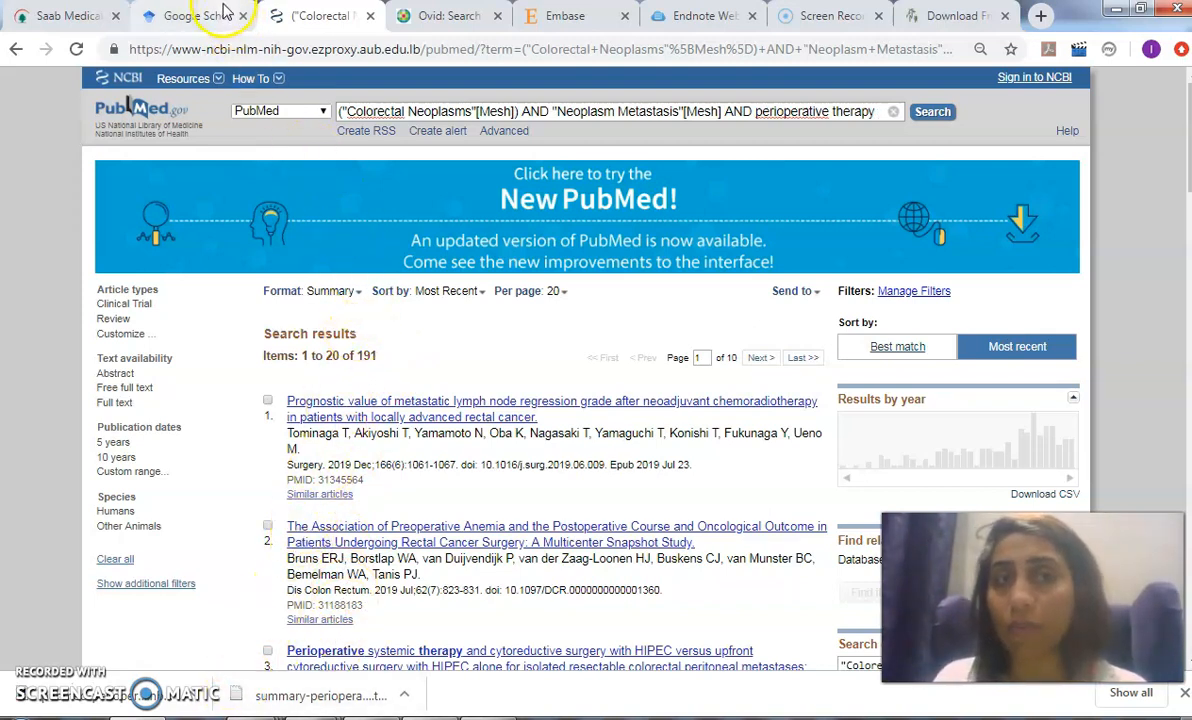
# Pick up the word Metastasis from the PubMed query and bring it over to Google Scholar
pyautogui.click(184, 16)
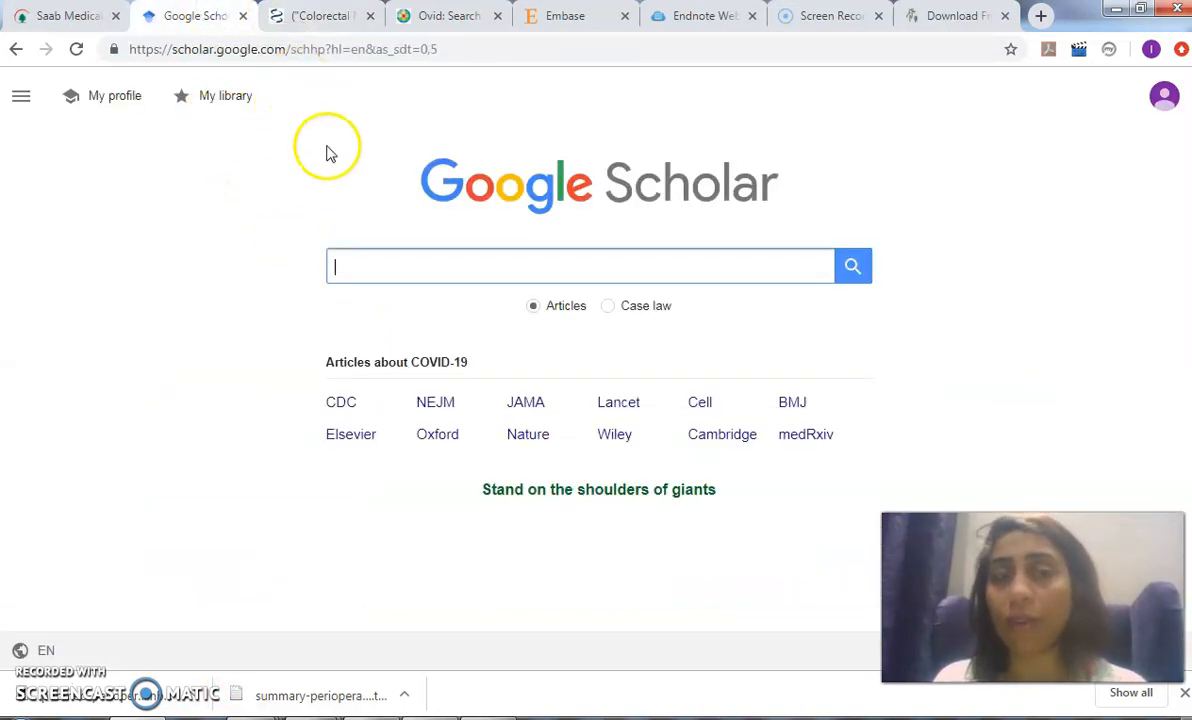
pyautogui.click(318, 16)
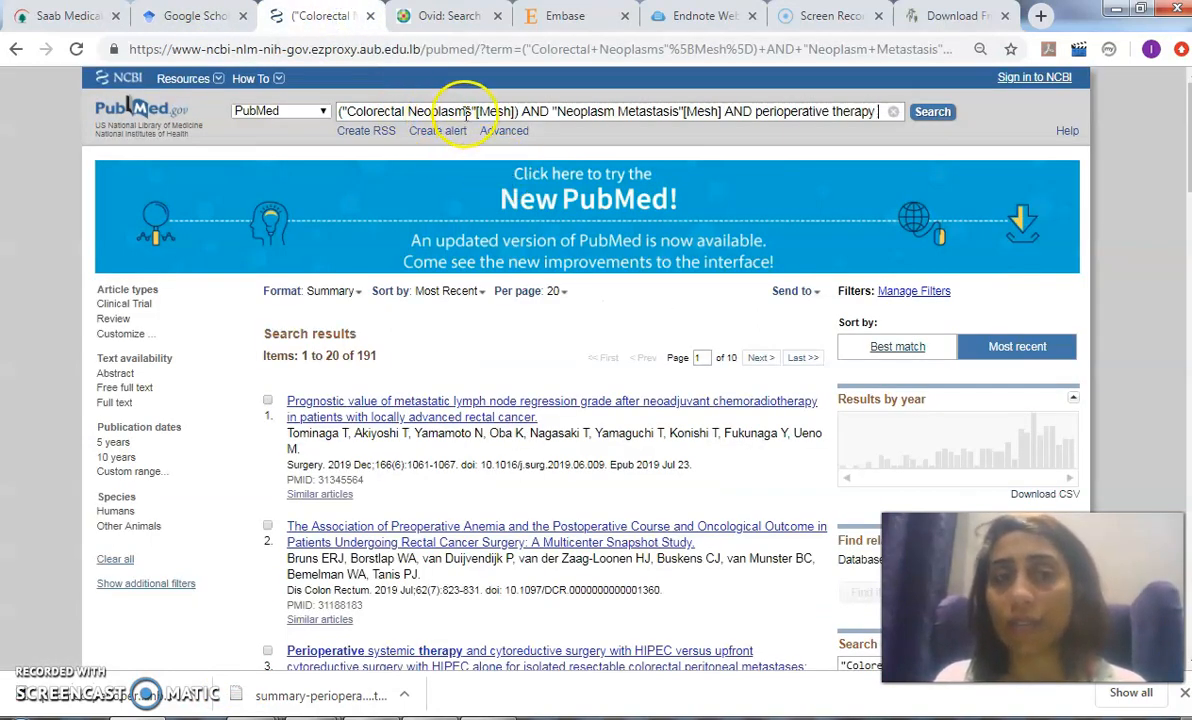
pyautogui.doubleClick(648, 112)
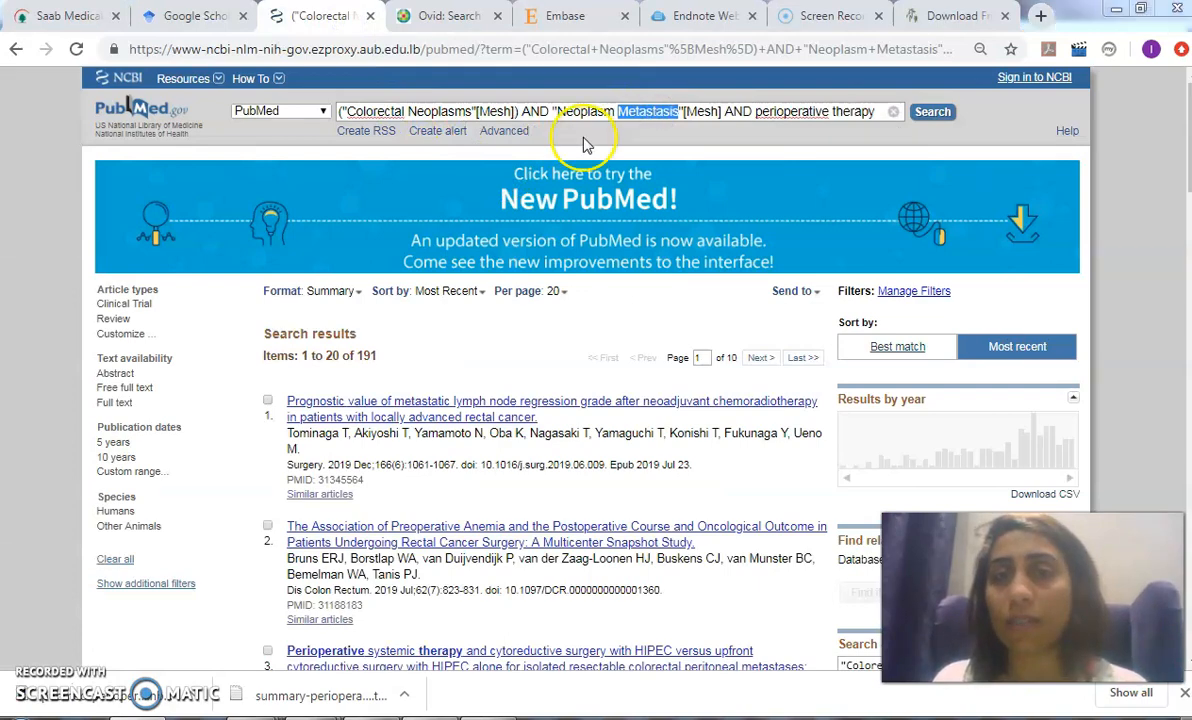
pyautogui.click(190, 16)
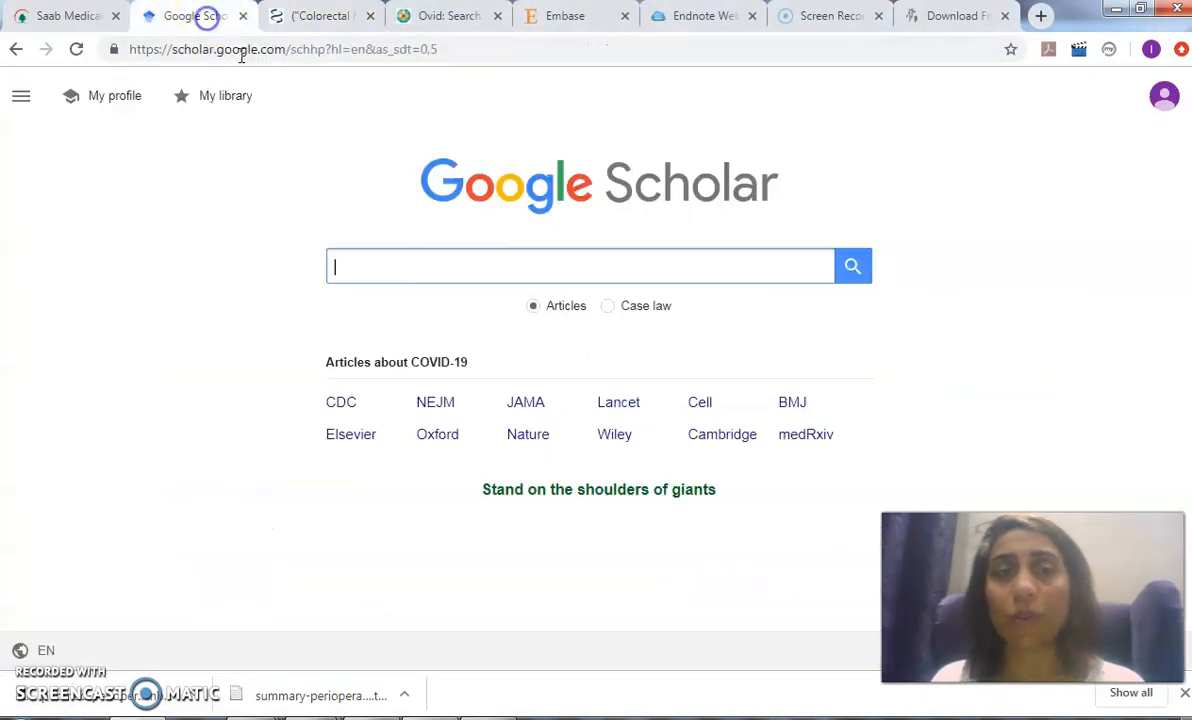
# Search Scholar for Metastasis "perioperative therapy" "colorectal cancer", returning about 507 results
pyautogui.write('Metastasis')
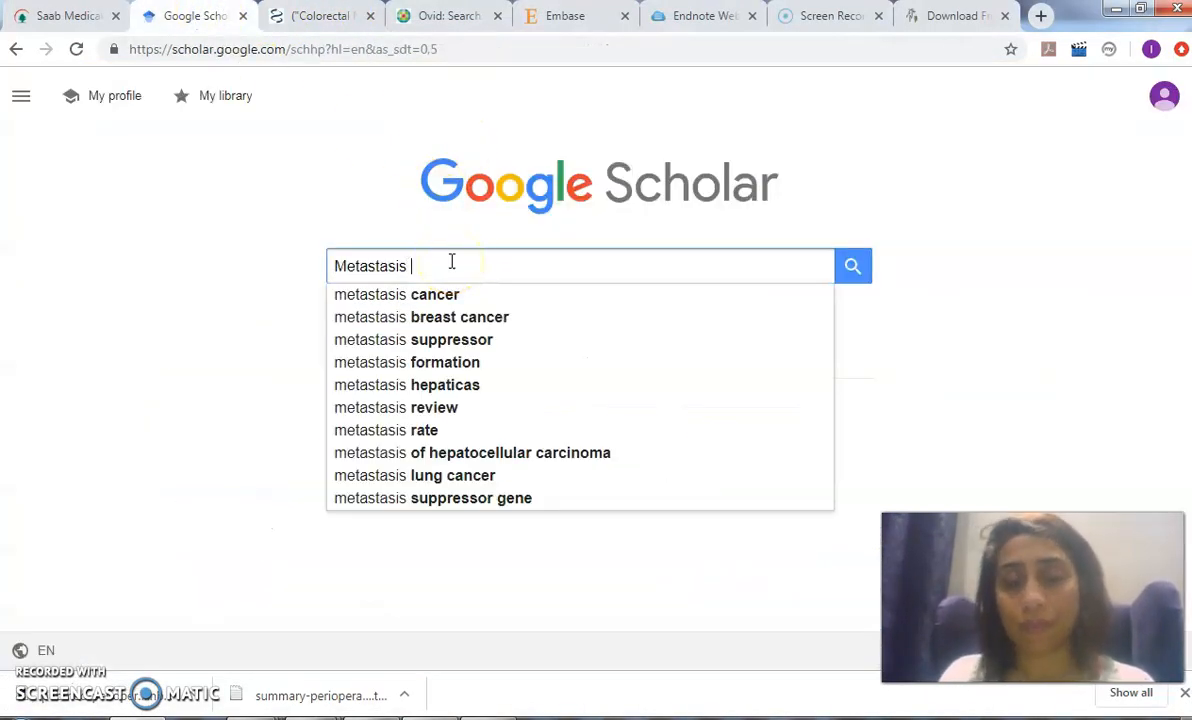
pyautogui.write('perioperative')
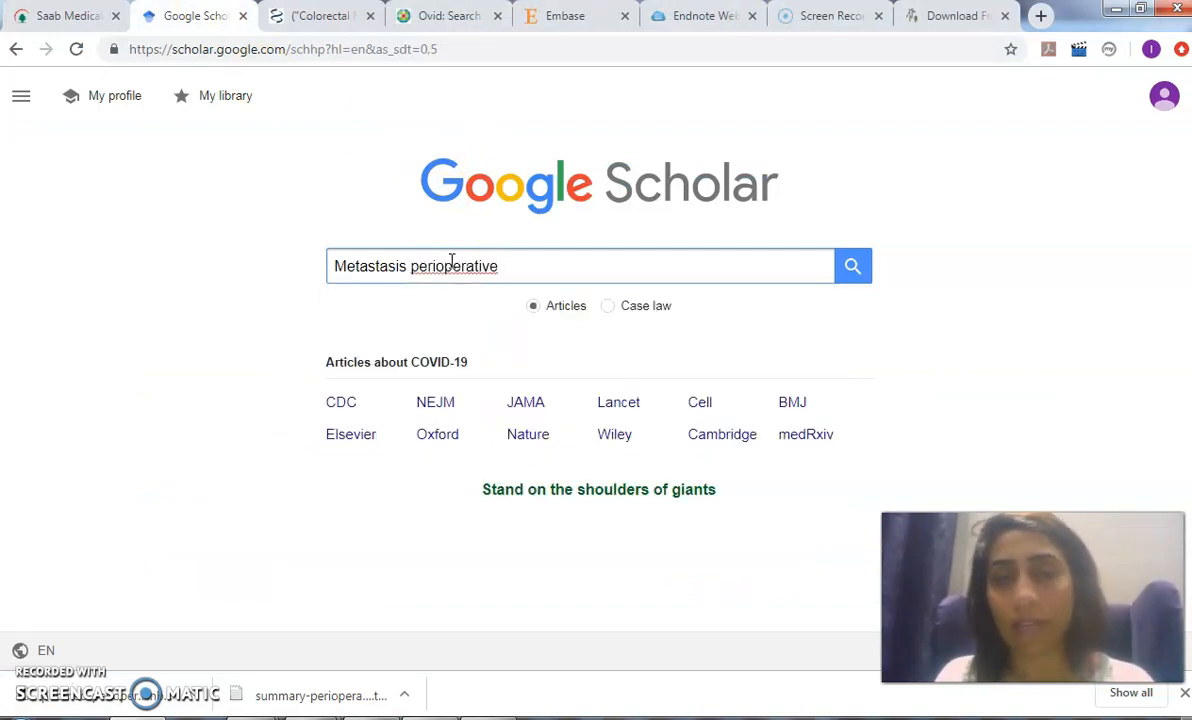
pyautogui.write('colorectal cancer')
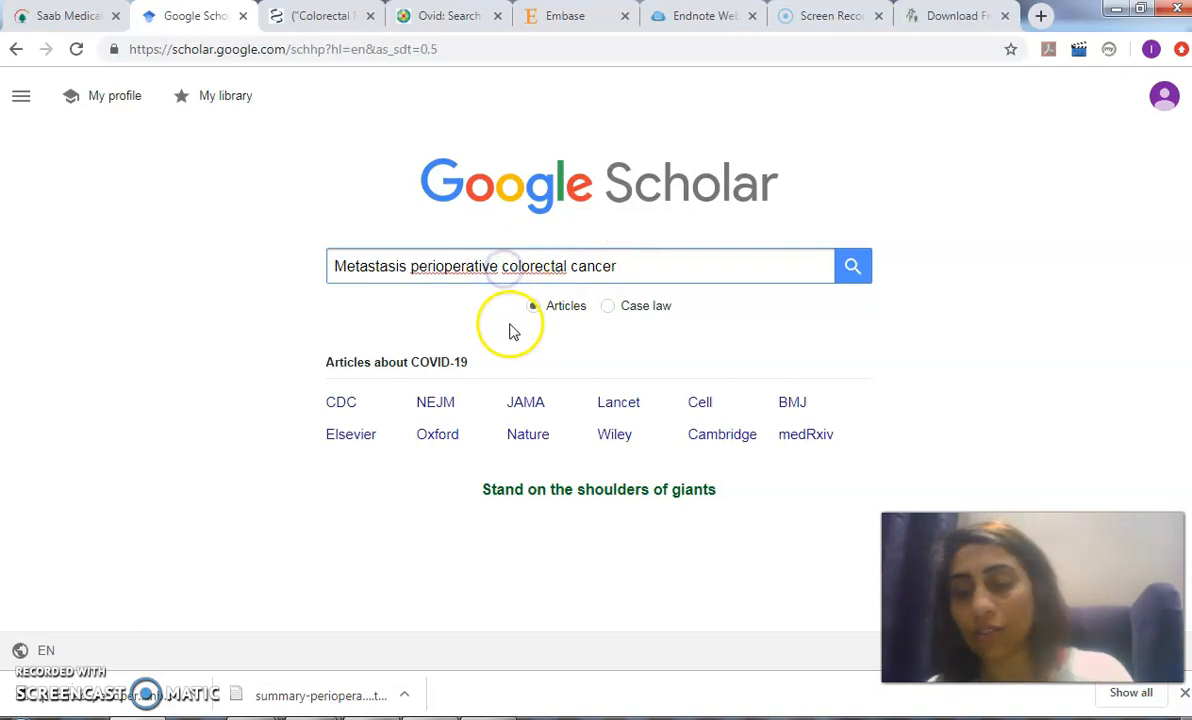
pyautogui.write('"colorectal cancer"')
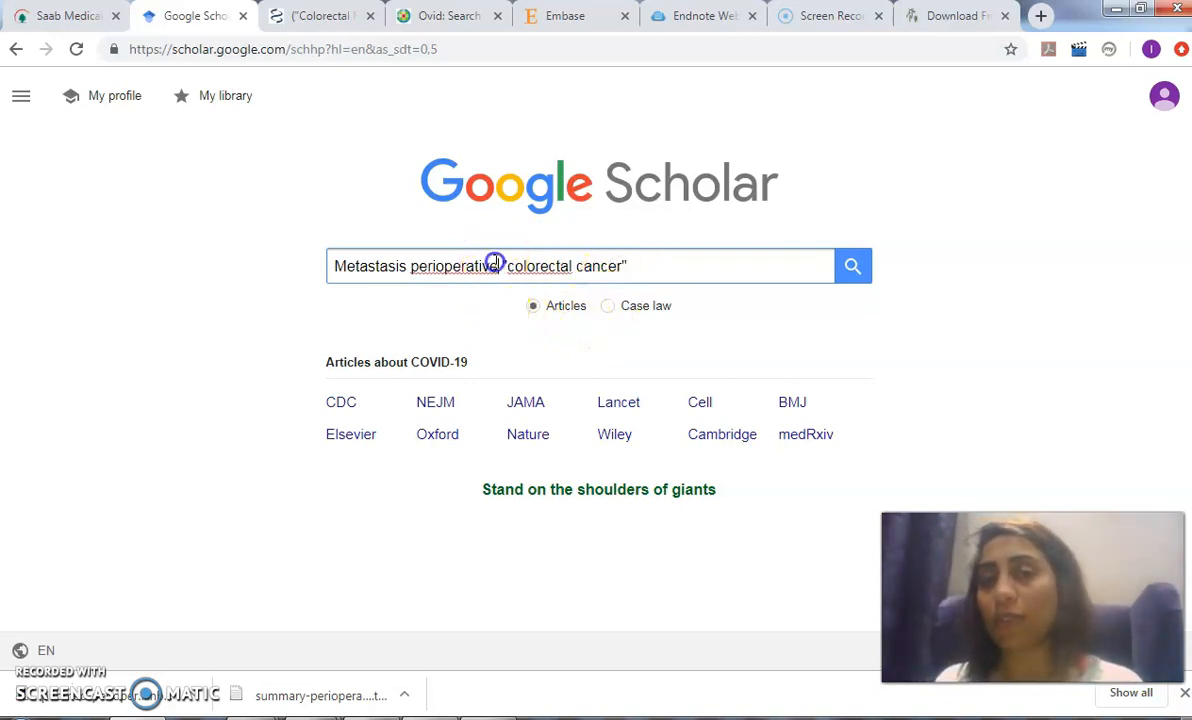
pyautogui.write('therapy"')
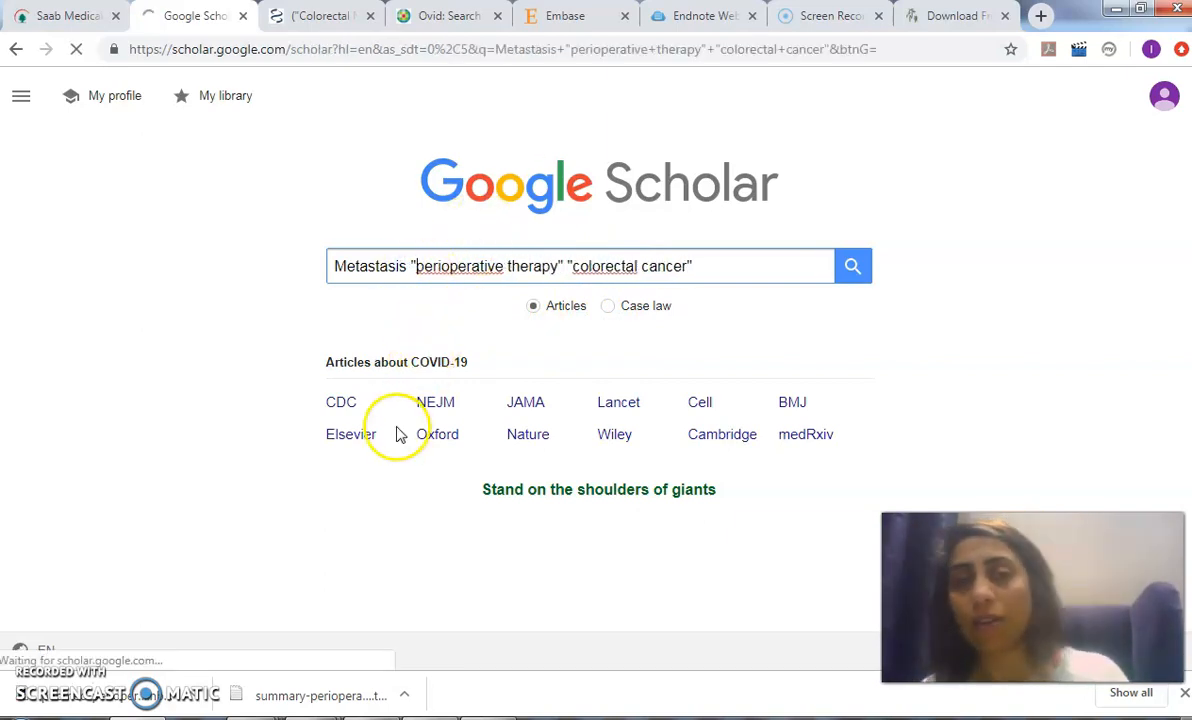
pyautogui.click(852, 264)
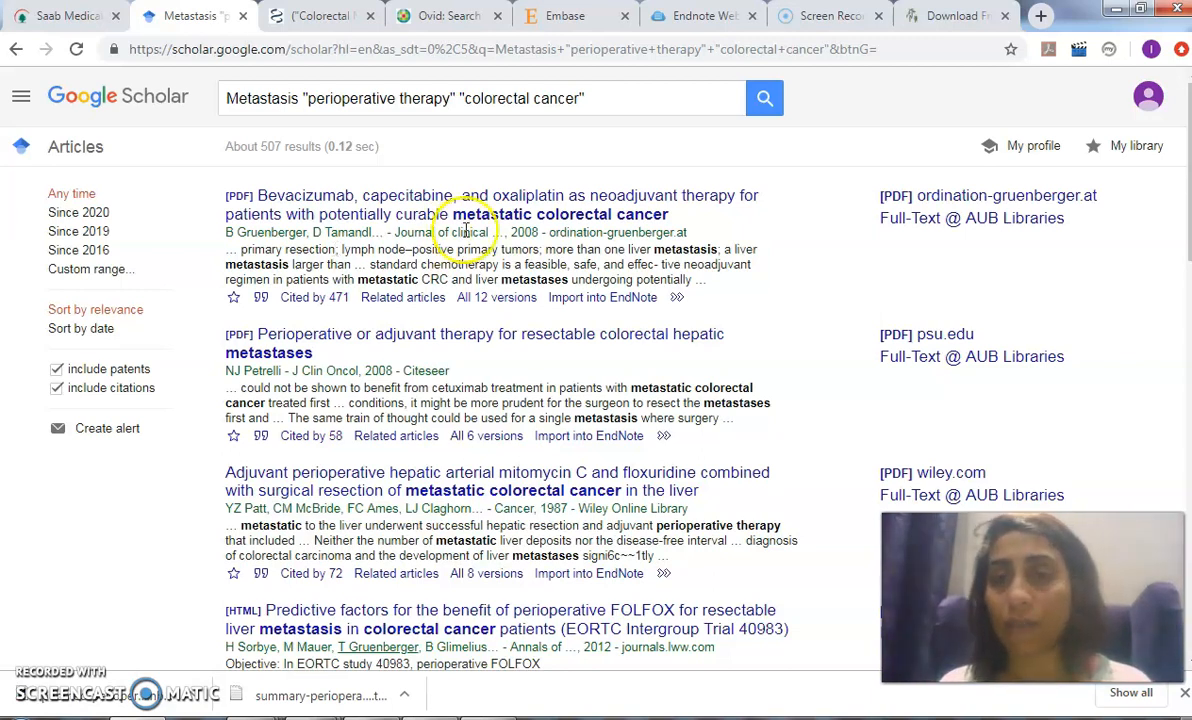
# Restrict the query to titles with allintitle: and parentheses and rerun it
pyautogui.click(480, 98)
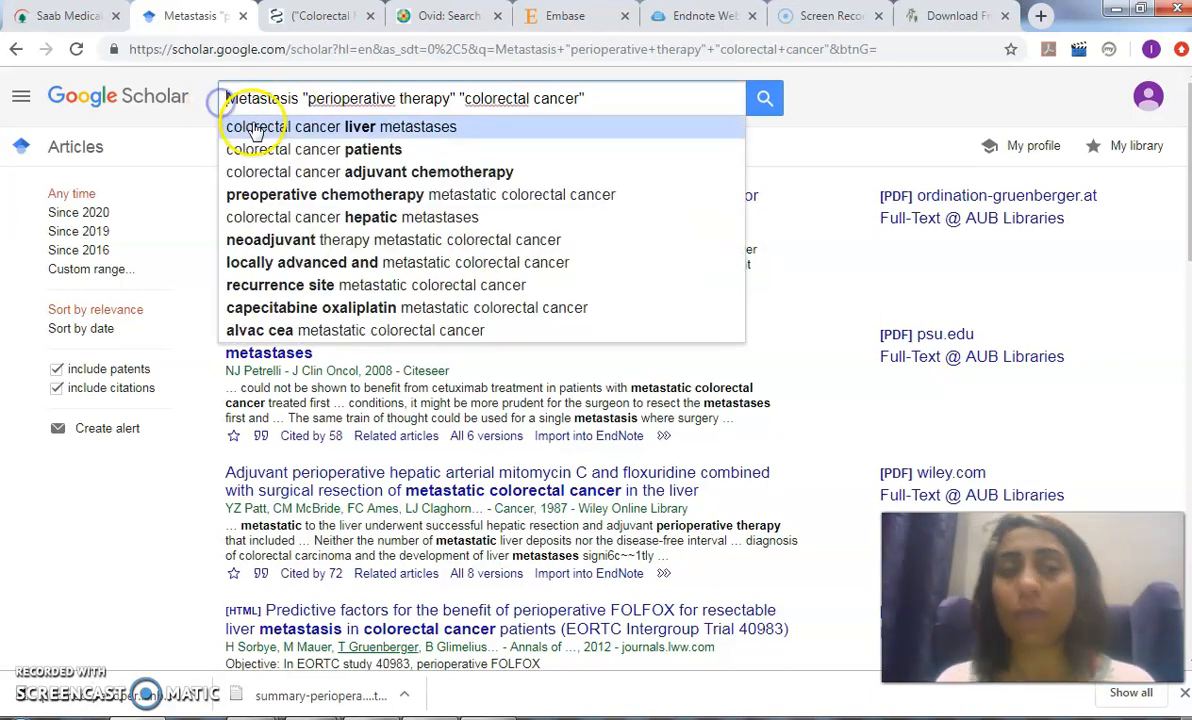
pyautogui.write('allitnin')
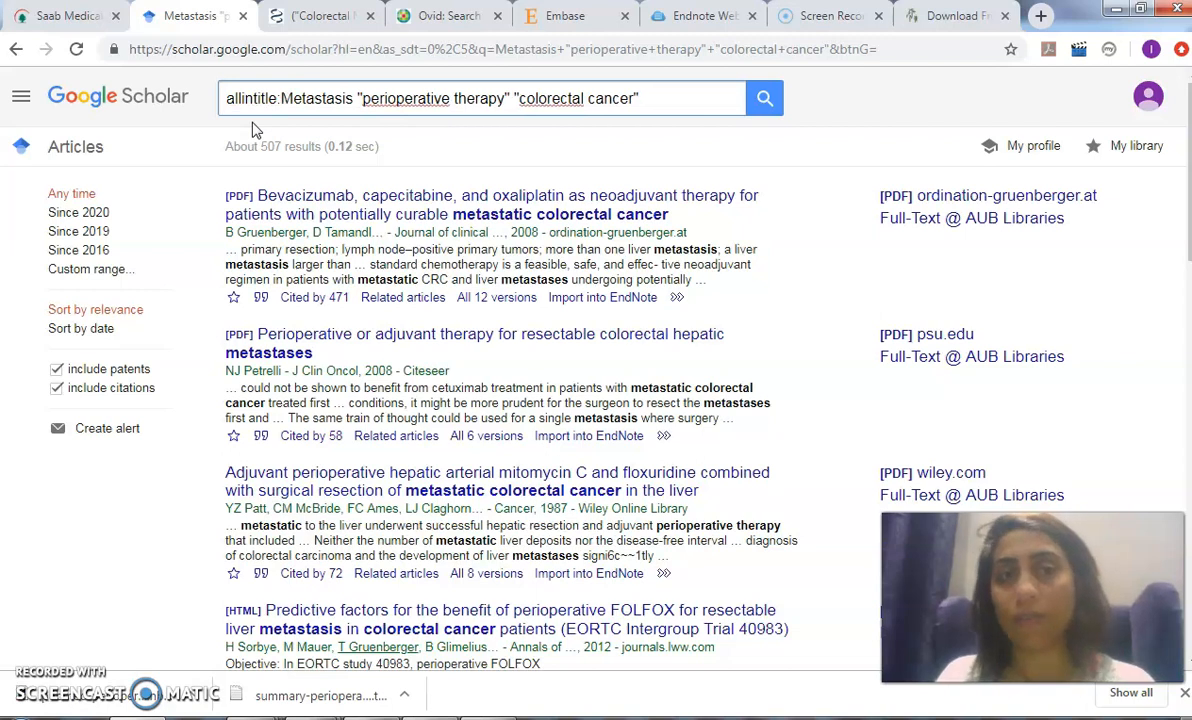
pyautogui.click(764, 96)
pyautogui.write('(')
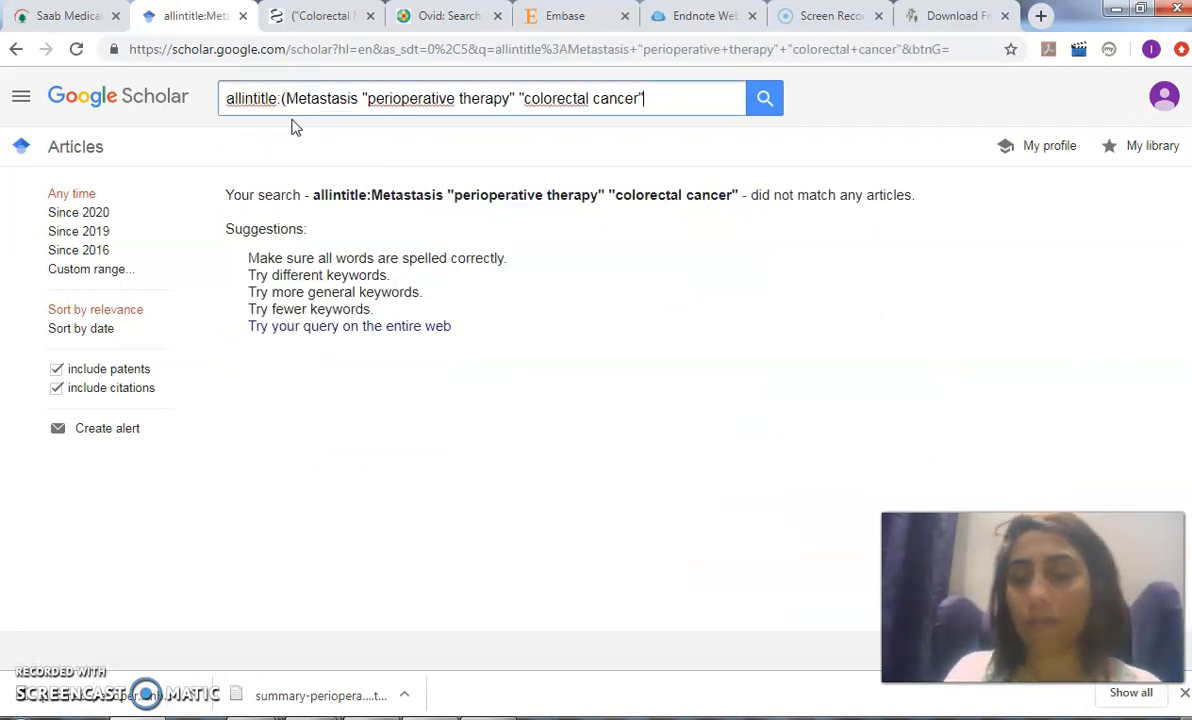
pyautogui.write(')')
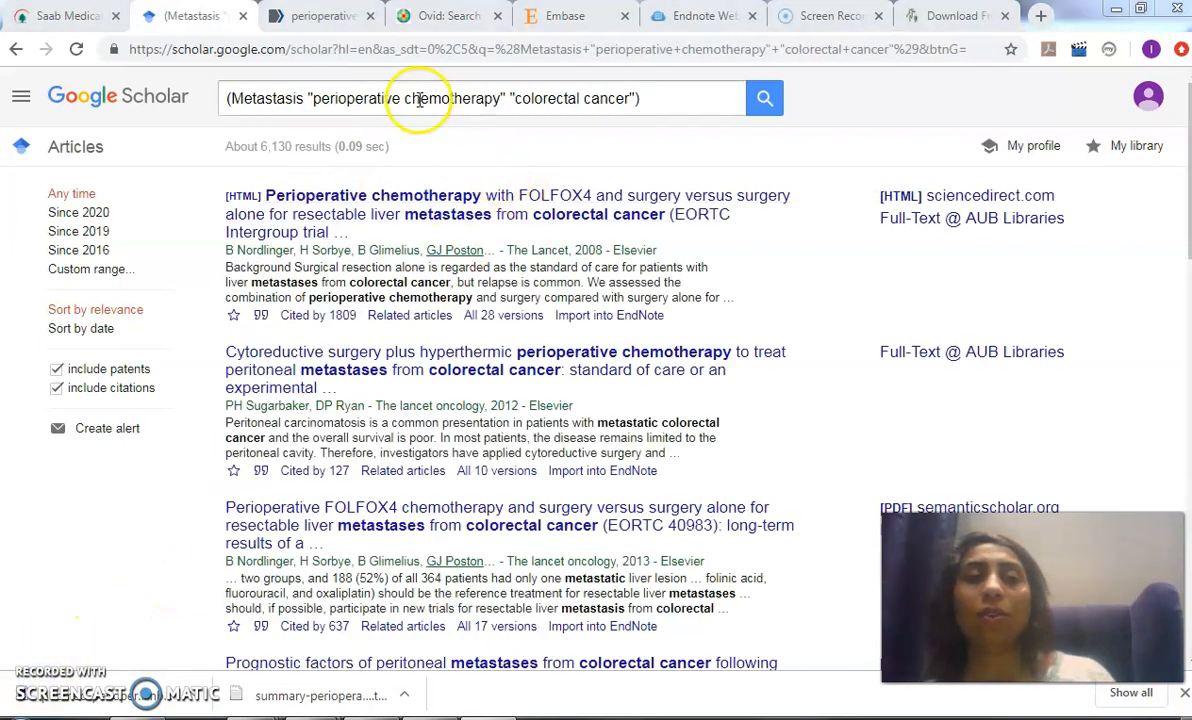
pyautogui.moveTo(436, 98)
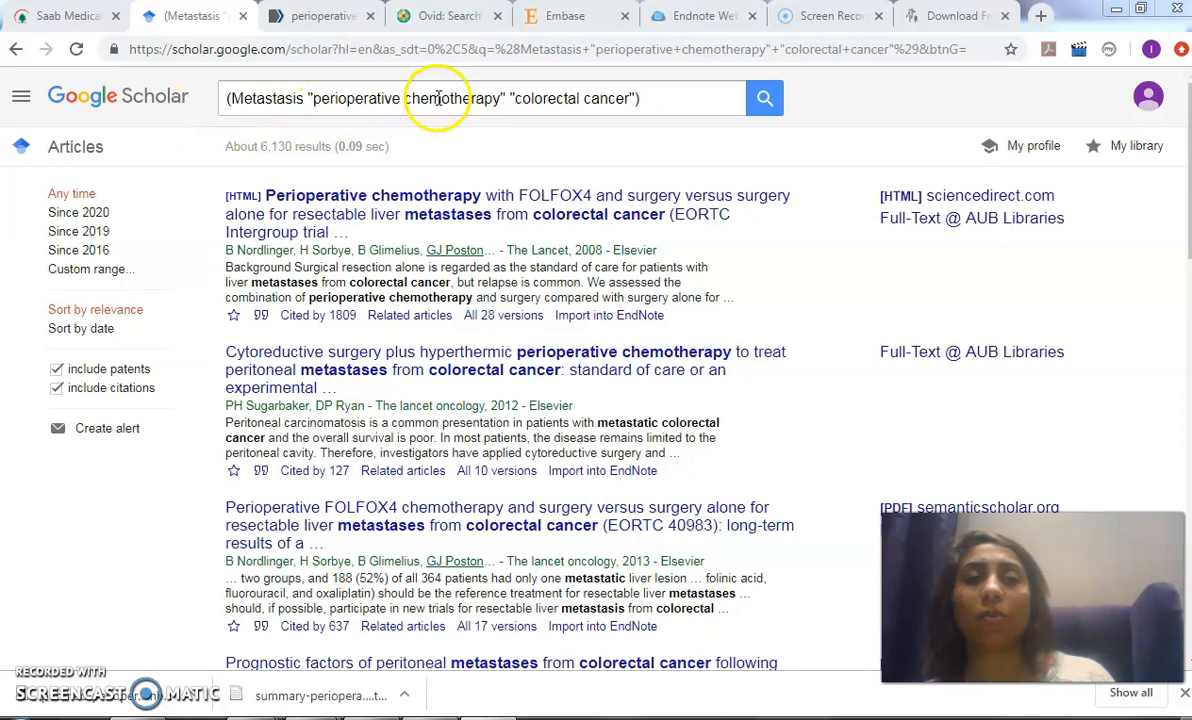
# Change therapy to chemotherapy and rerun the title-only search, narrowing to six articles
pyautogui.click(430, 98)
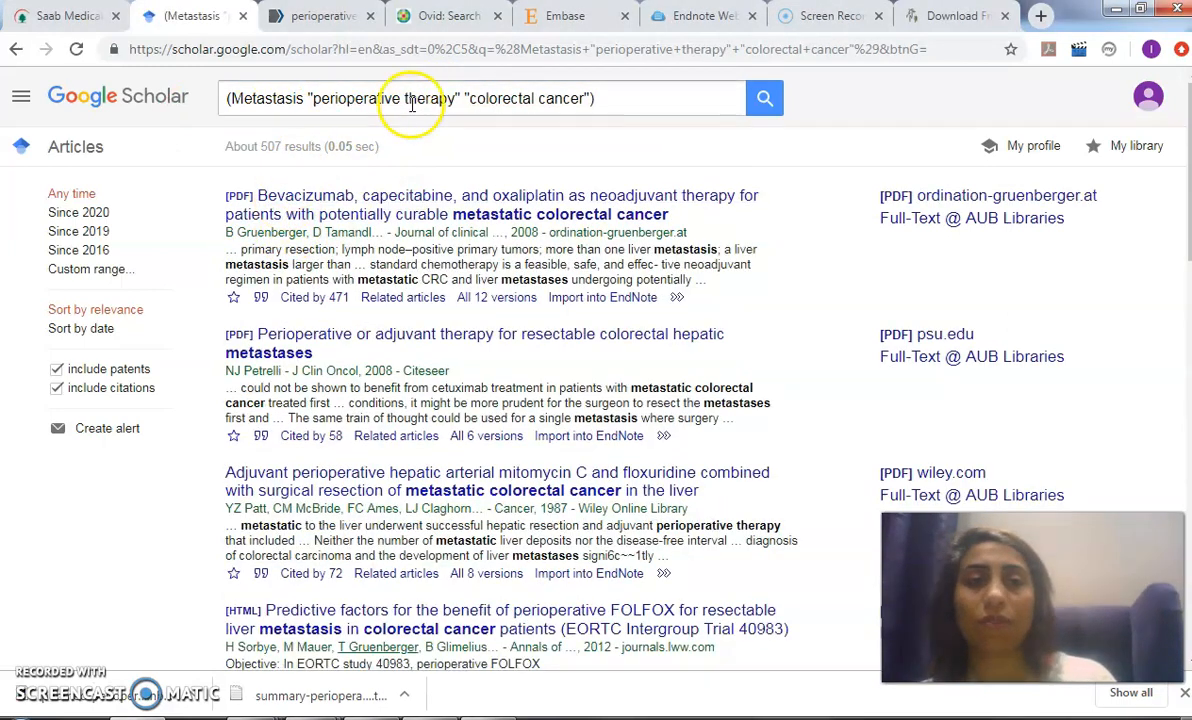
pyautogui.click(410, 98)
pyautogui.write('chemo')
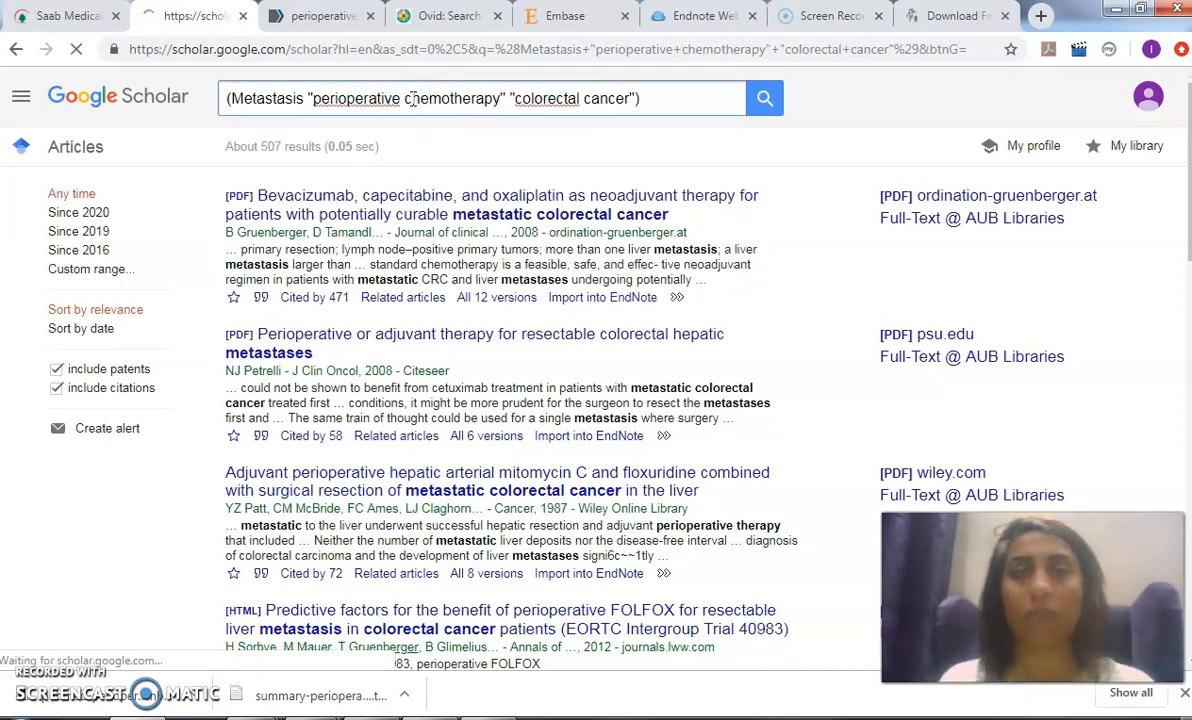
pyautogui.click(764, 98)
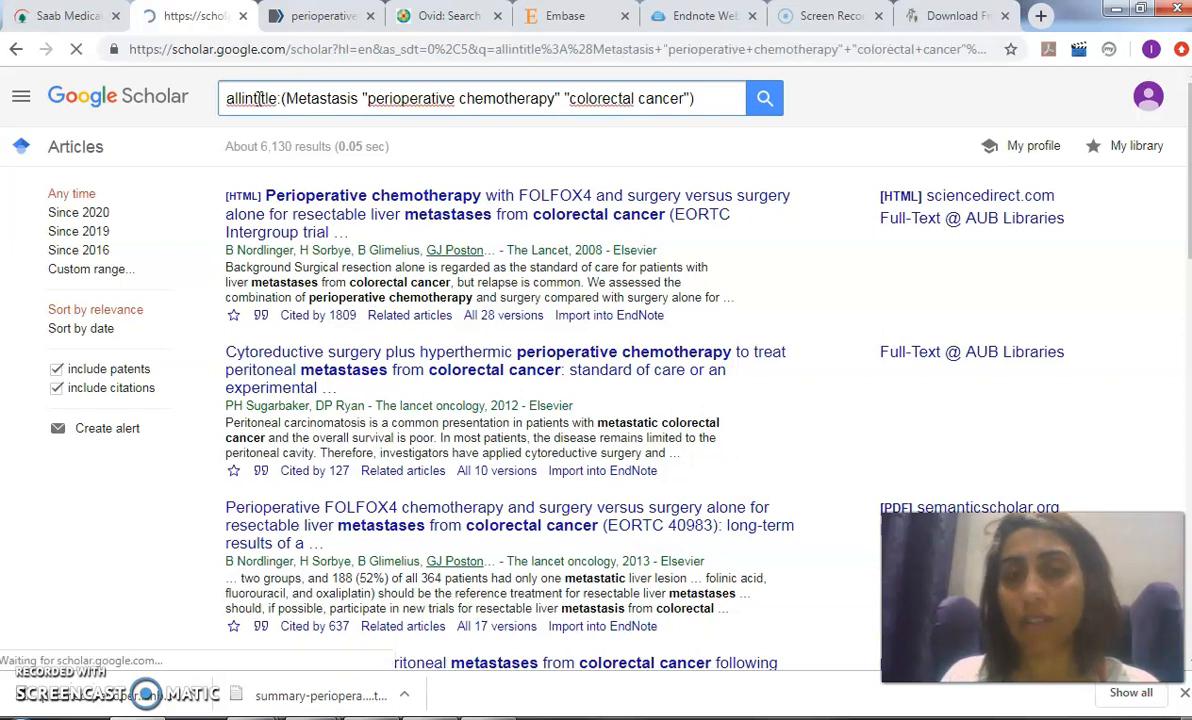
pyautogui.click(764, 98)
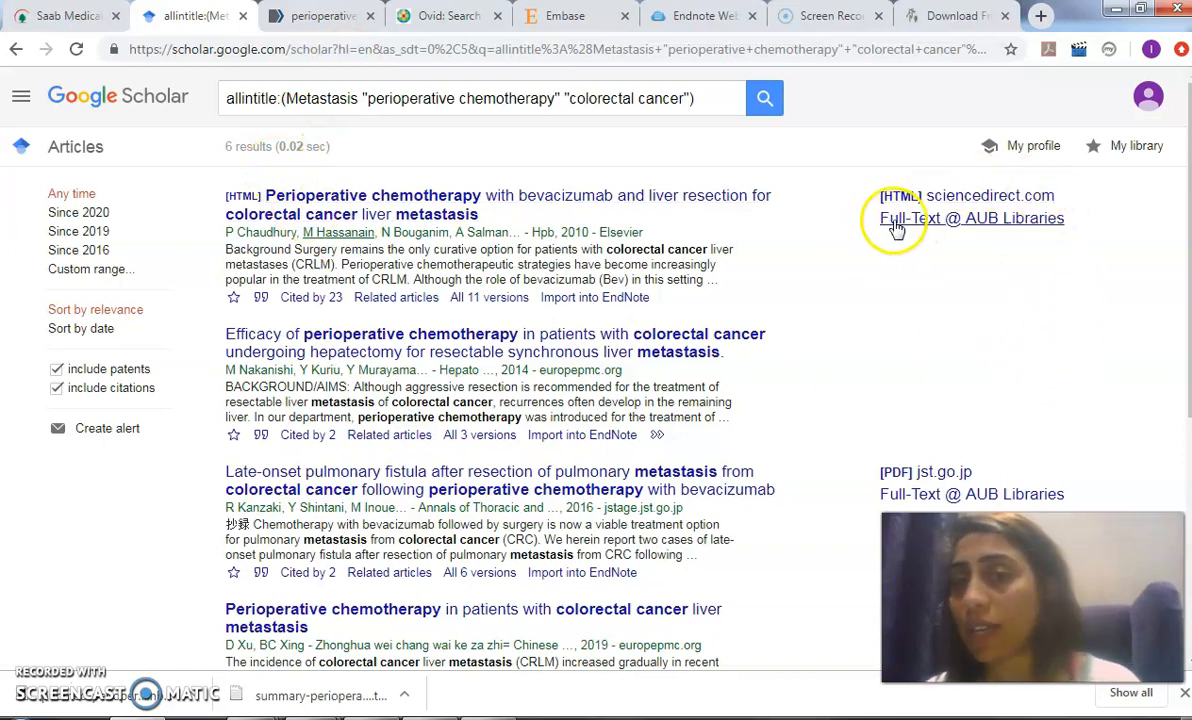
pyautogui.moveTo(924, 472)
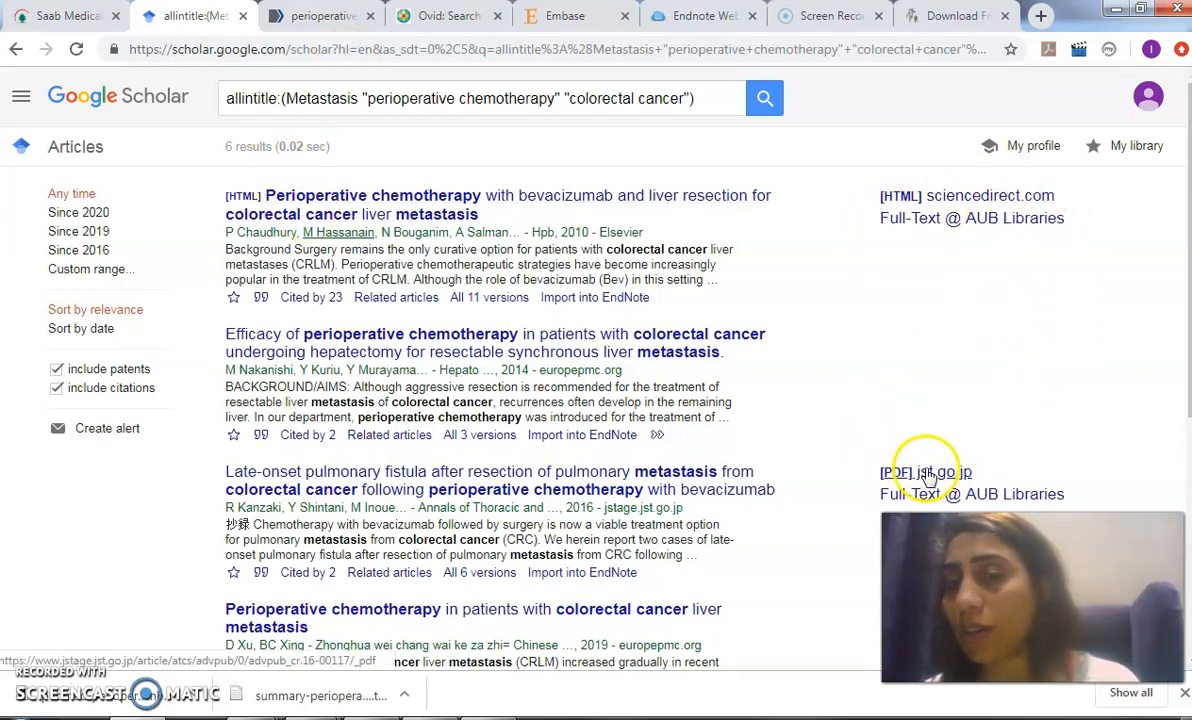
pyautogui.scroll(-3)
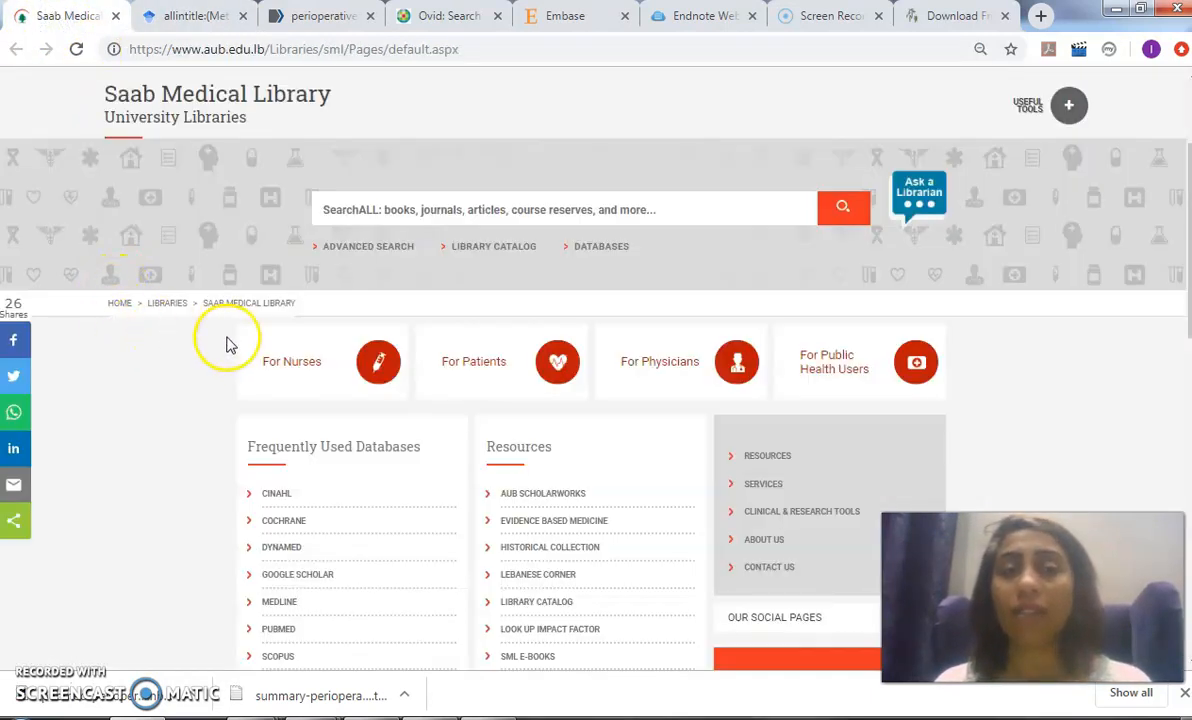
pyautogui.moveTo(356, 570)
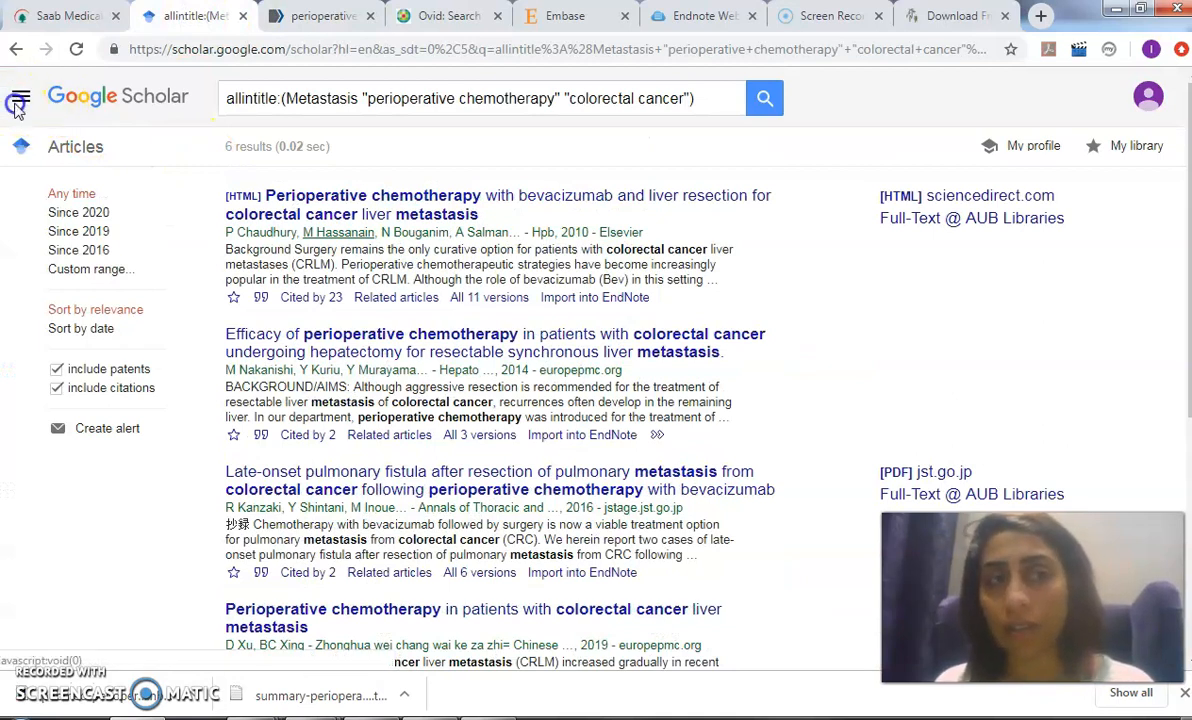
# In Scholar settings, keep EndNote as the bibliography manager citation import format
pyautogui.click(20, 100)
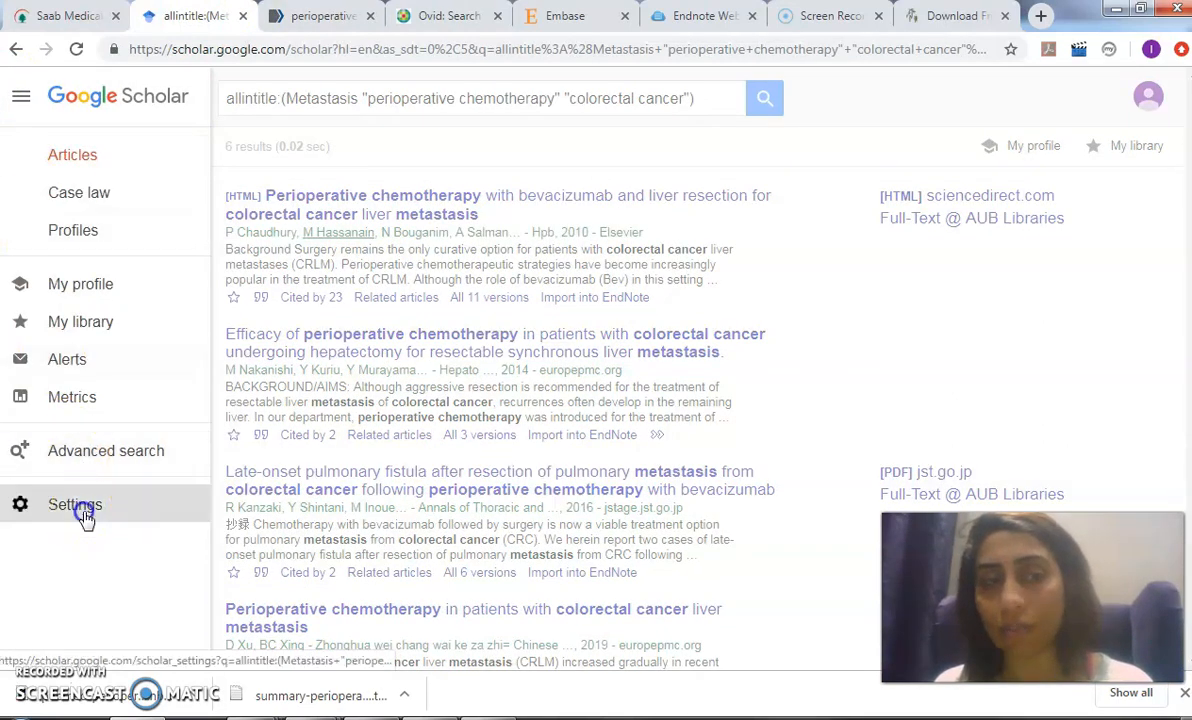
pyautogui.click(72, 504)
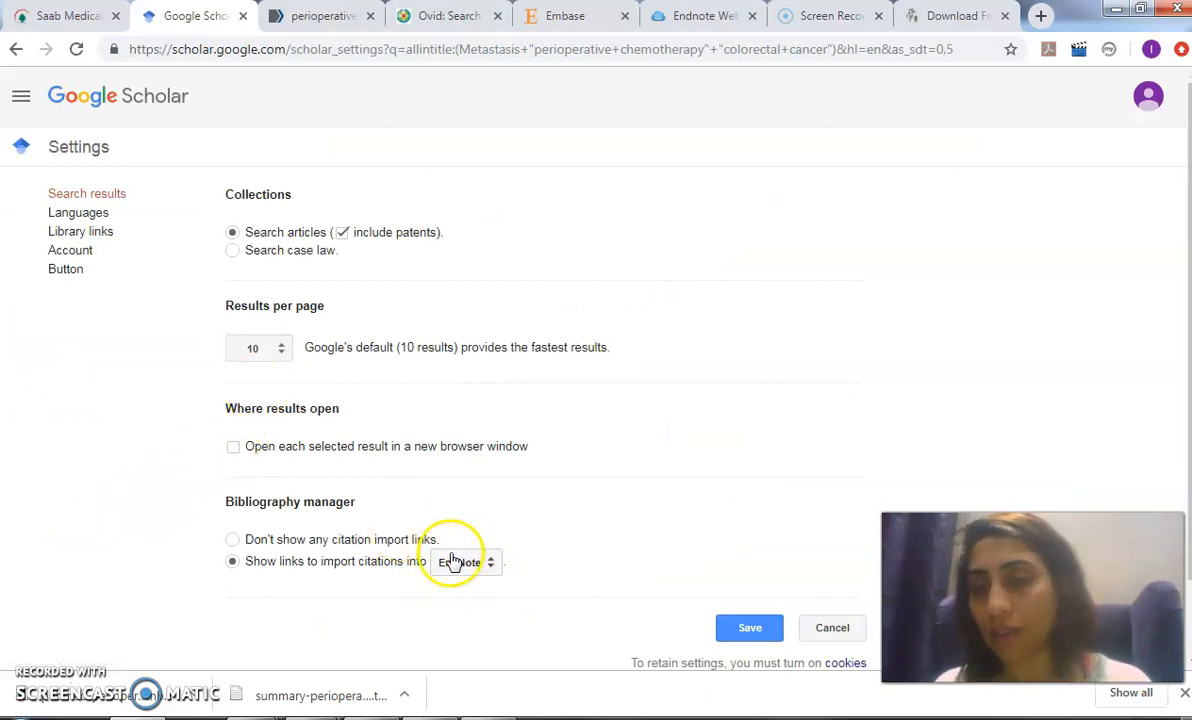
pyautogui.click(462, 560)
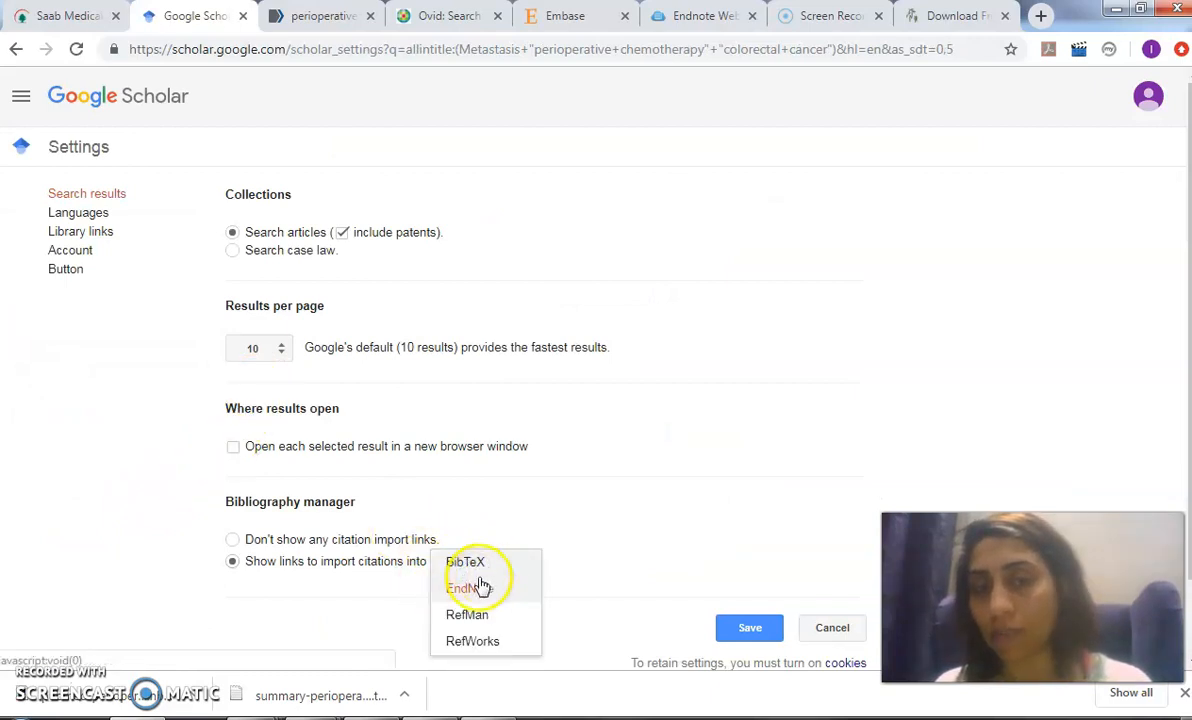
pyautogui.click(466, 588)
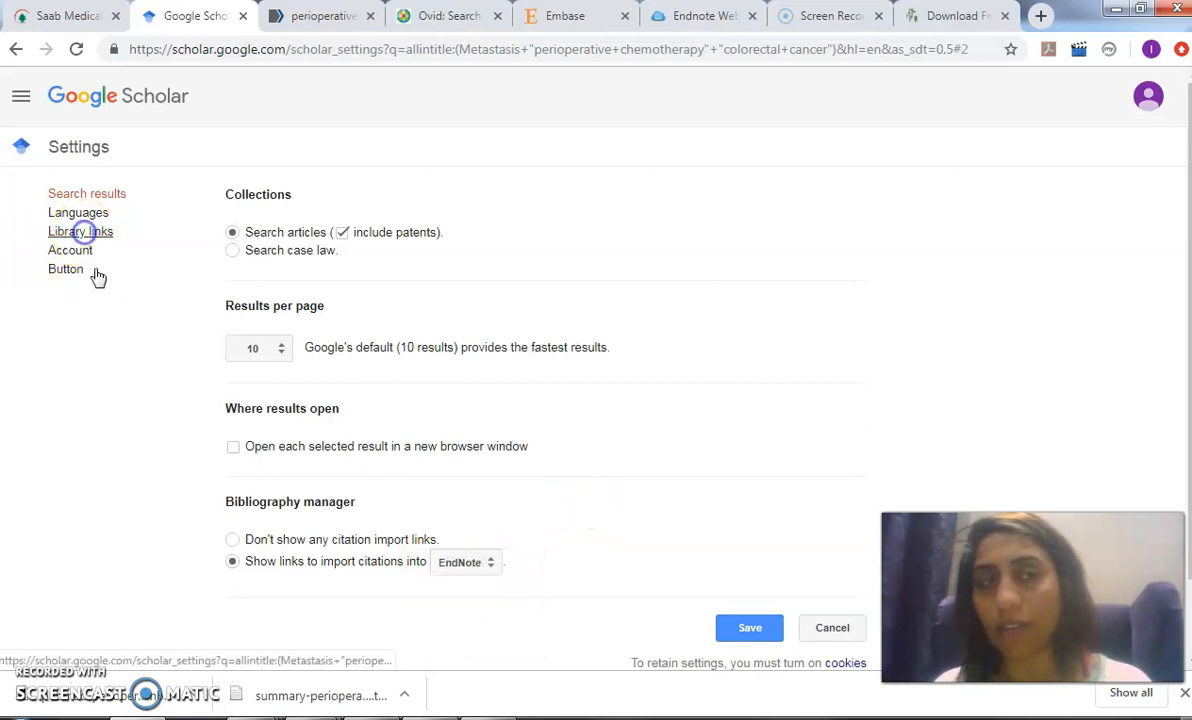
# Under Library links, keep American University of Beirut enabled and save the settings
pyautogui.click(80, 232)
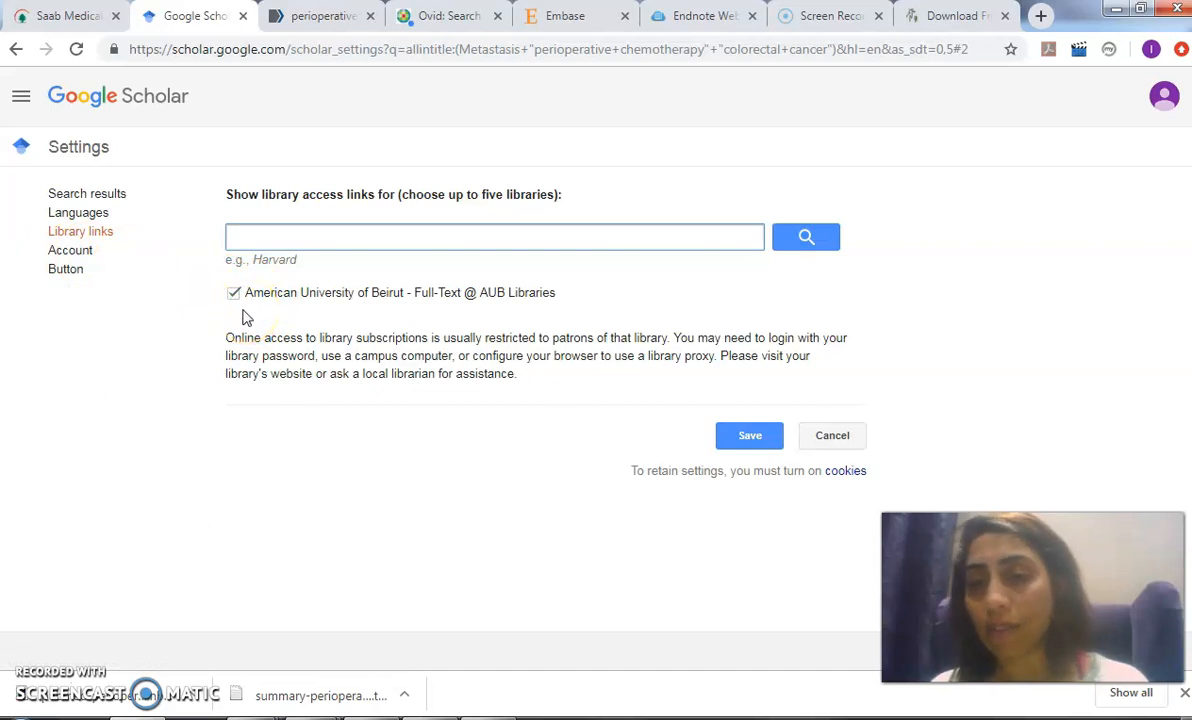
pyautogui.click(234, 292)
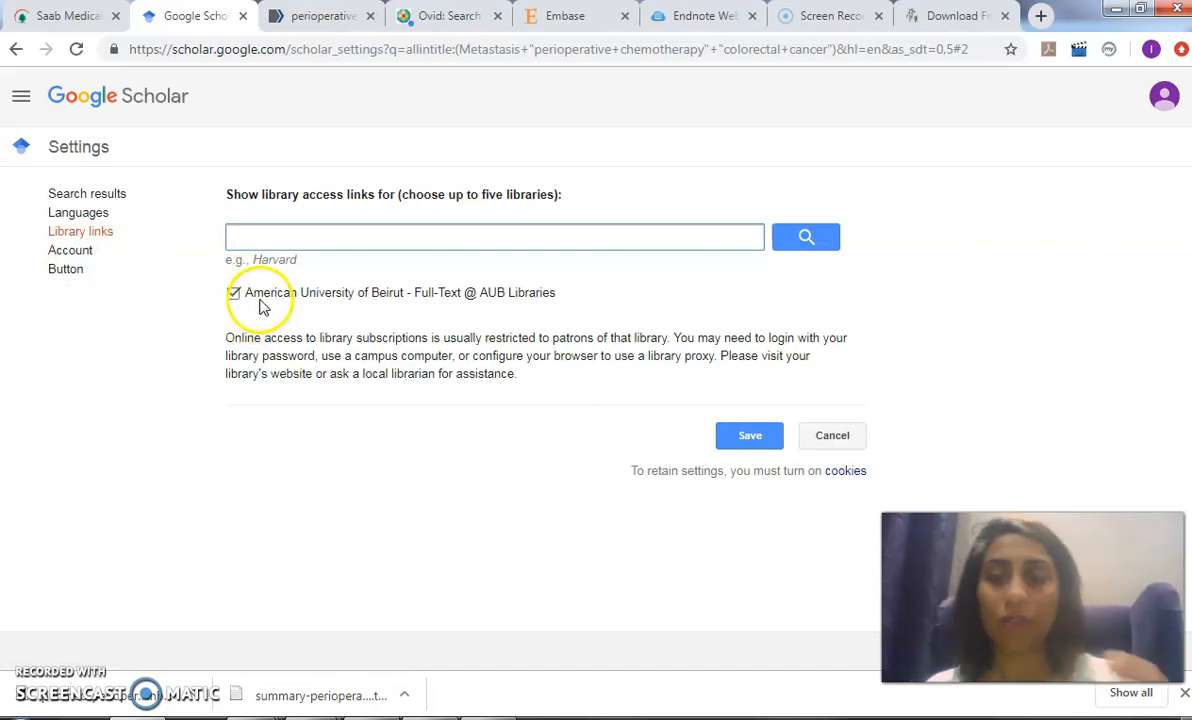
pyautogui.click(234, 292)
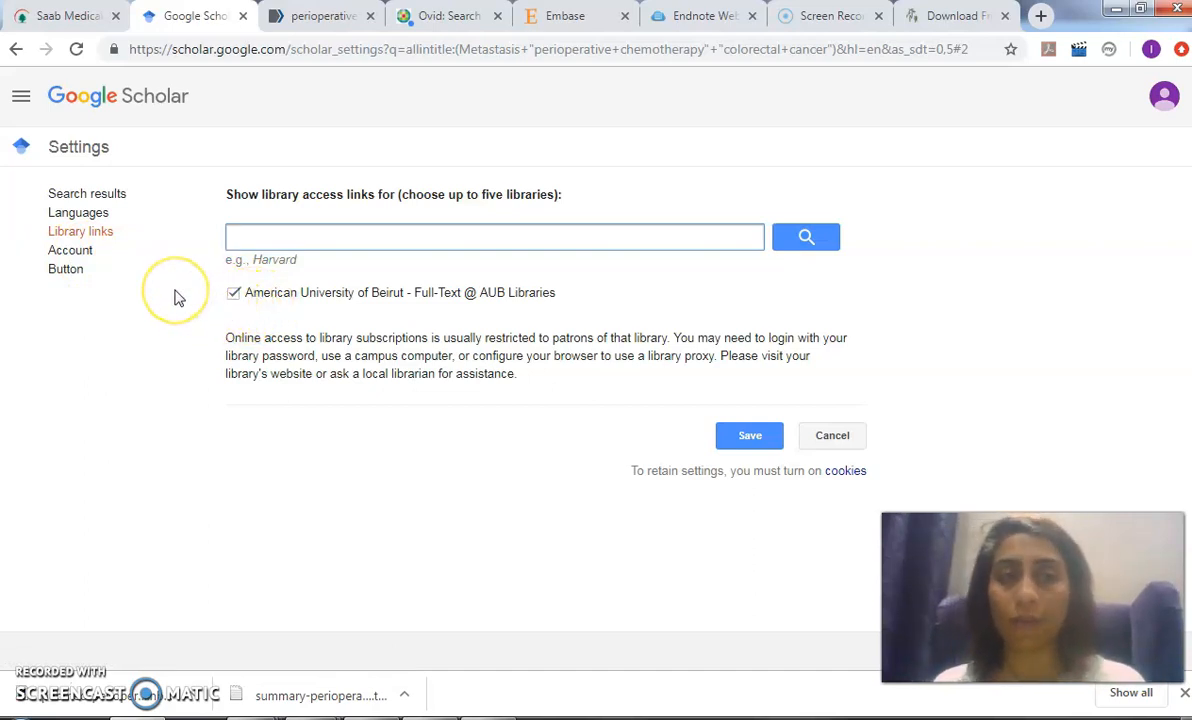
pyautogui.click(496, 236)
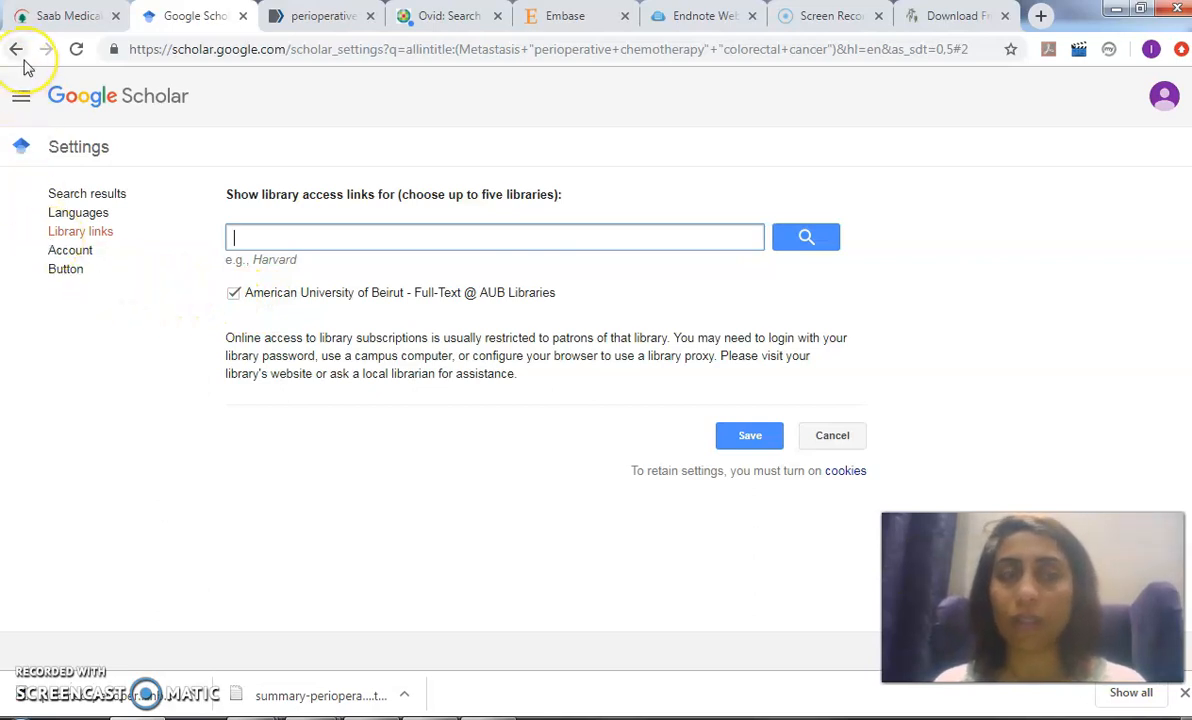
pyautogui.moveTo(16, 48)
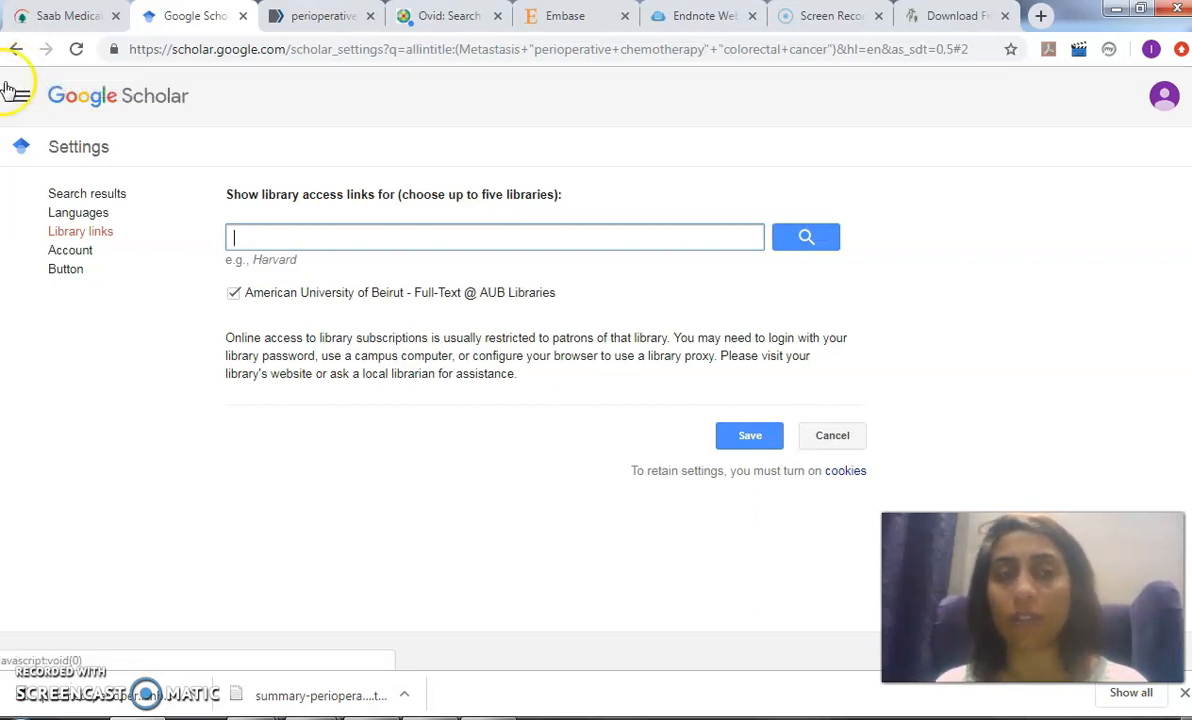
# From the Scholar home page, search perioperative chemotherapy colorectal cancer metastases and browse the results
pyautogui.click(16, 48)
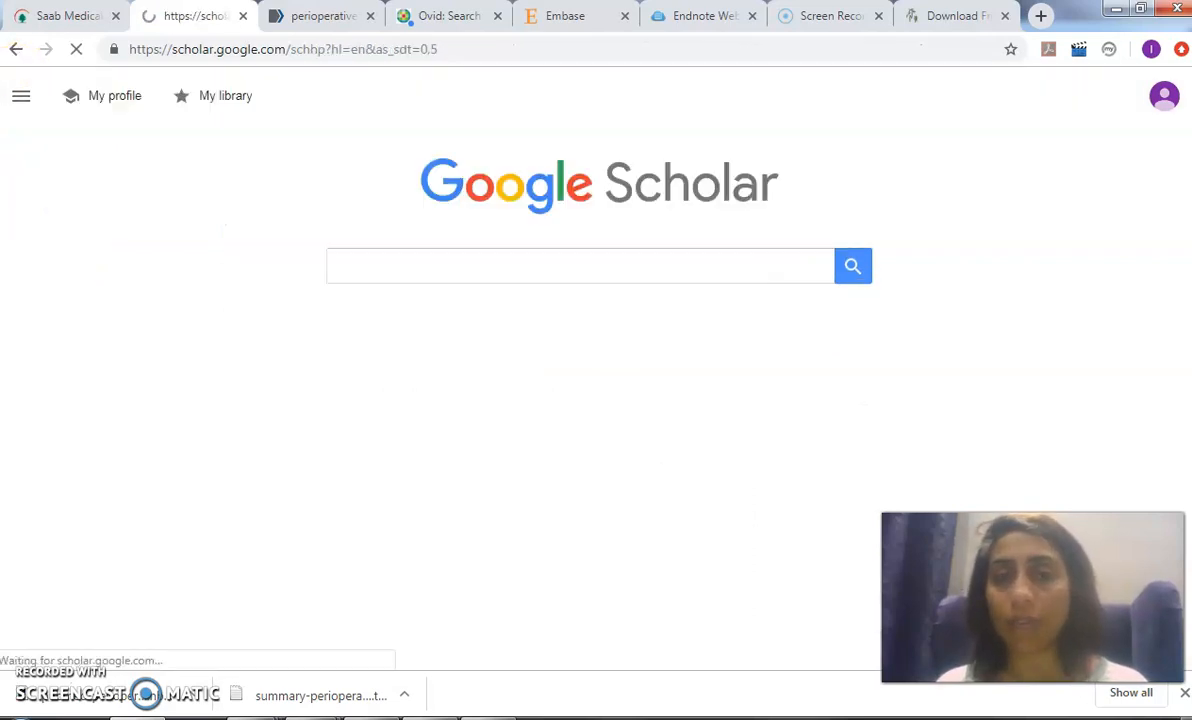
pyautogui.write('perioperative chemotherapy colorectal cancer metastases')
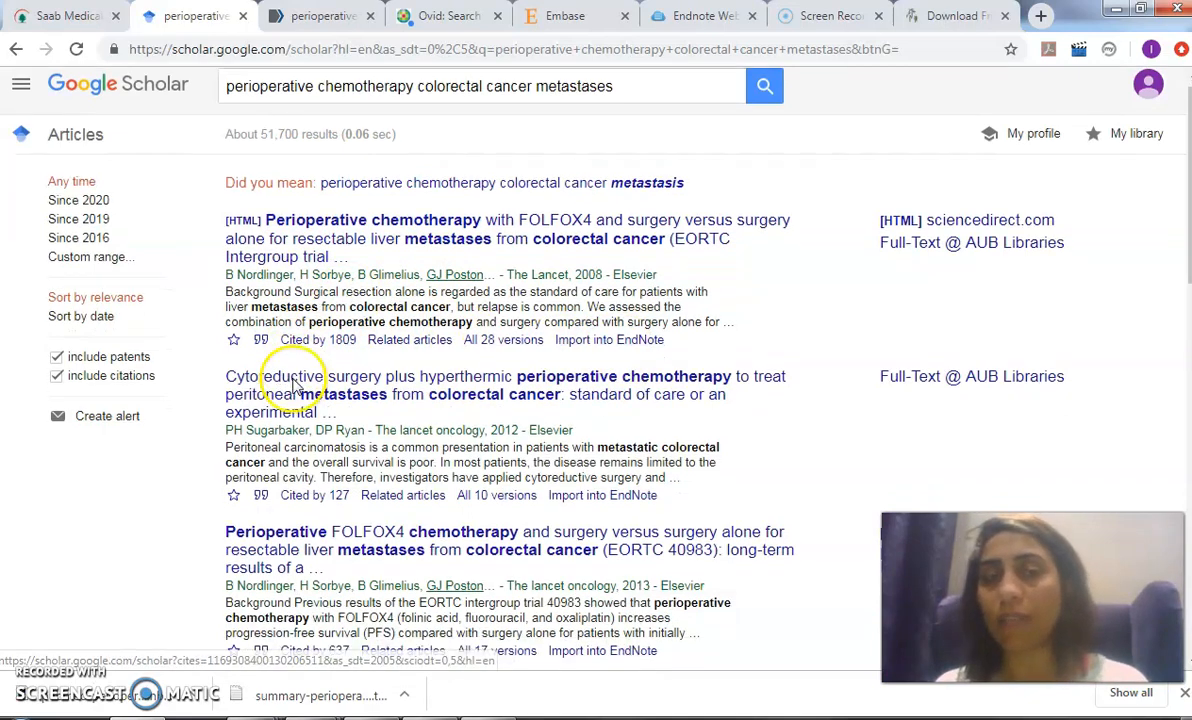
pyautogui.scroll(-3)
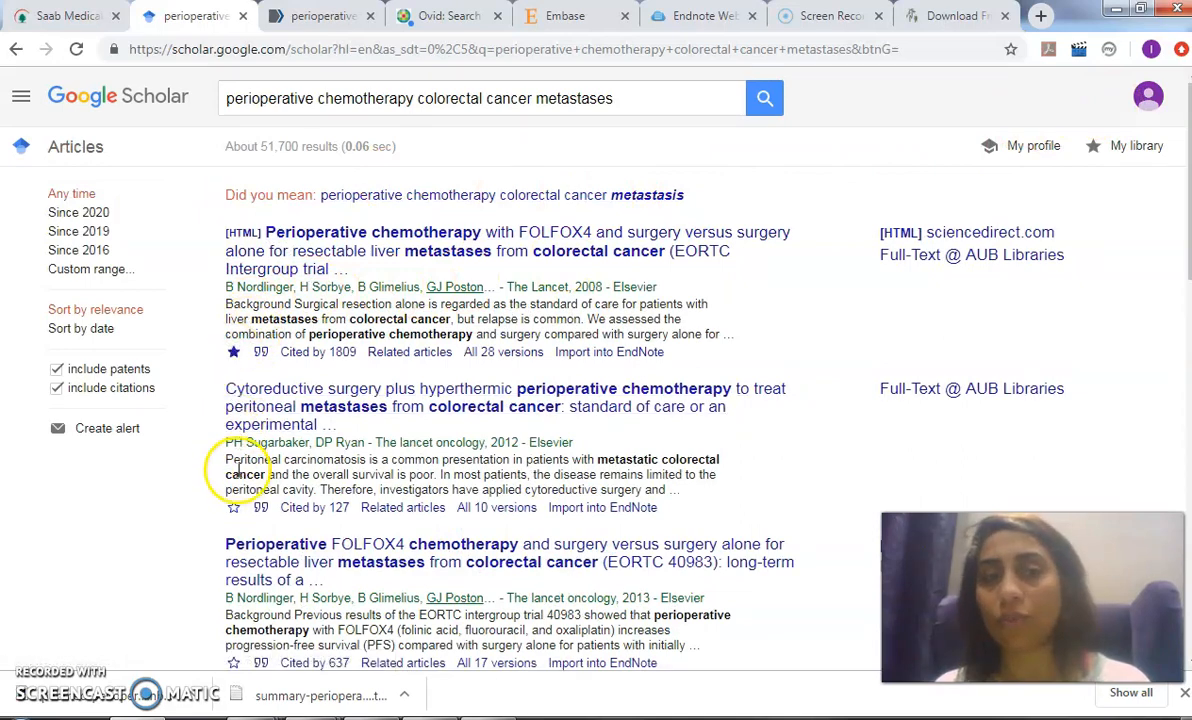
pyautogui.scroll(-3)
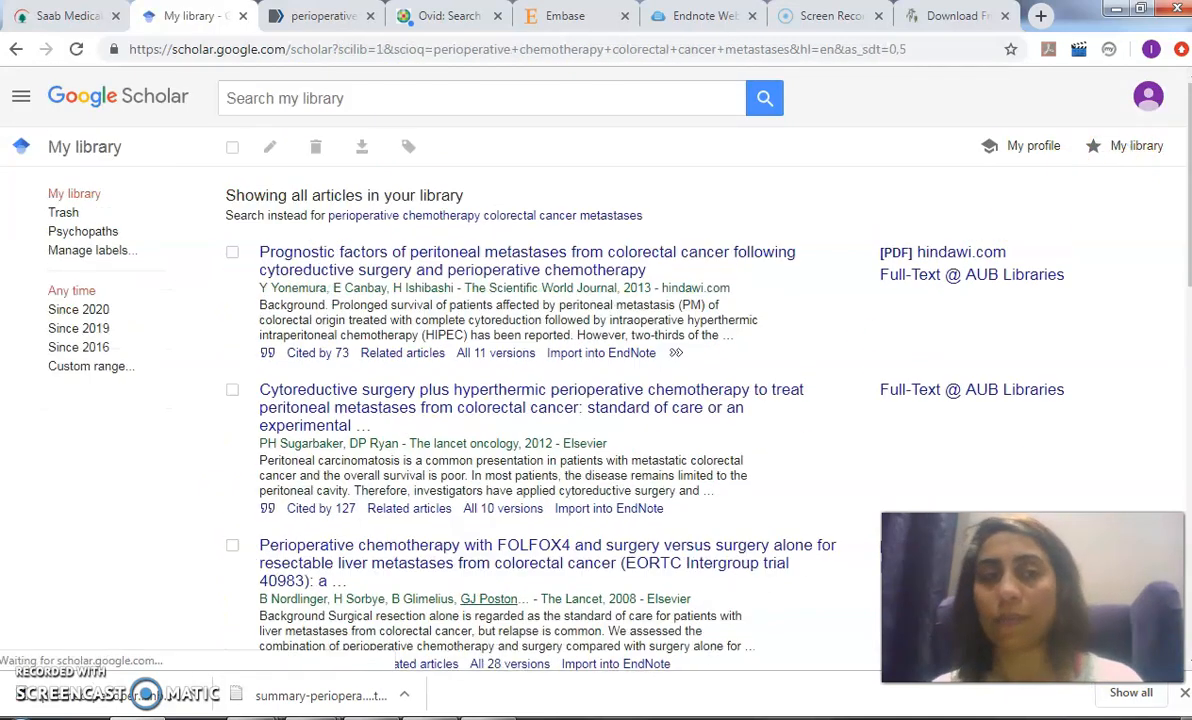
# Select all My library articles and export them in EndNote format
pyautogui.click(236, 148)
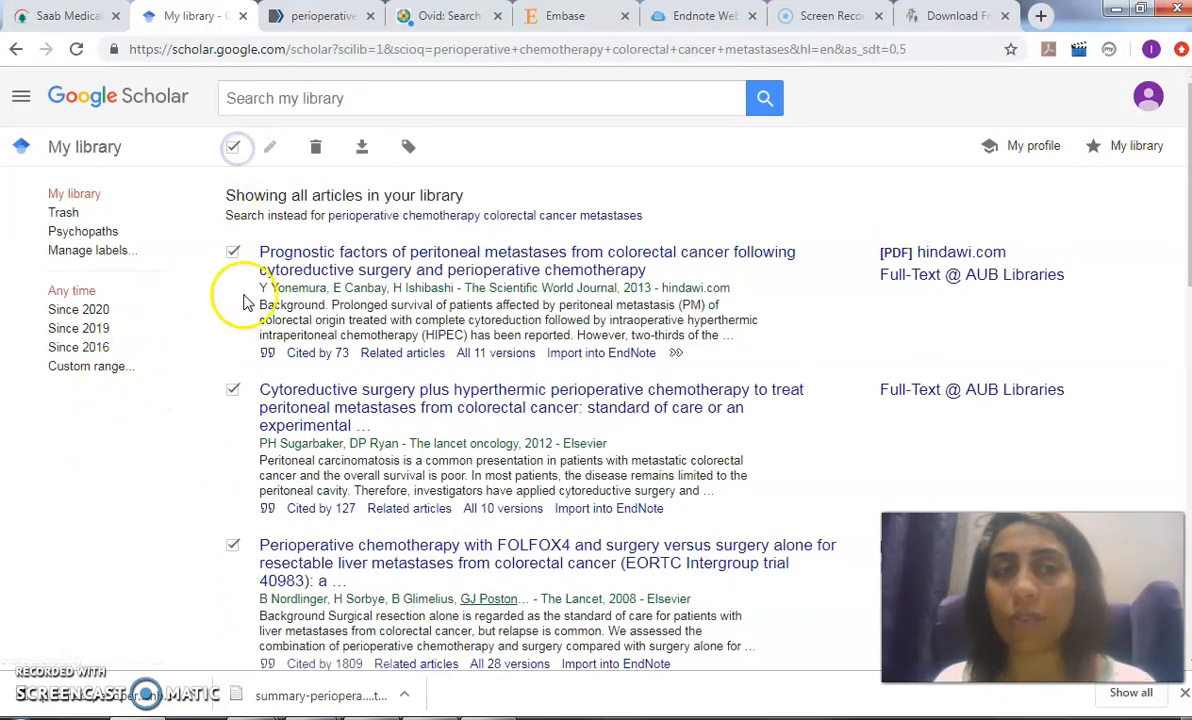
pyautogui.click(360, 148)
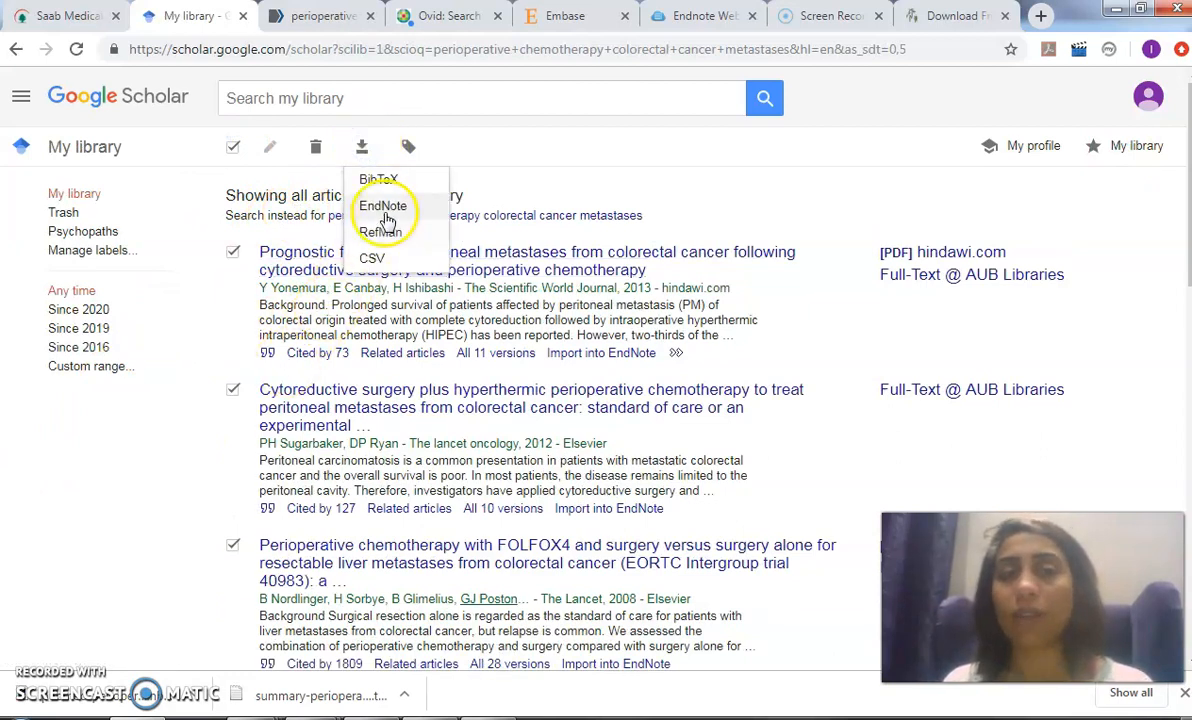
pyautogui.click(382, 204)
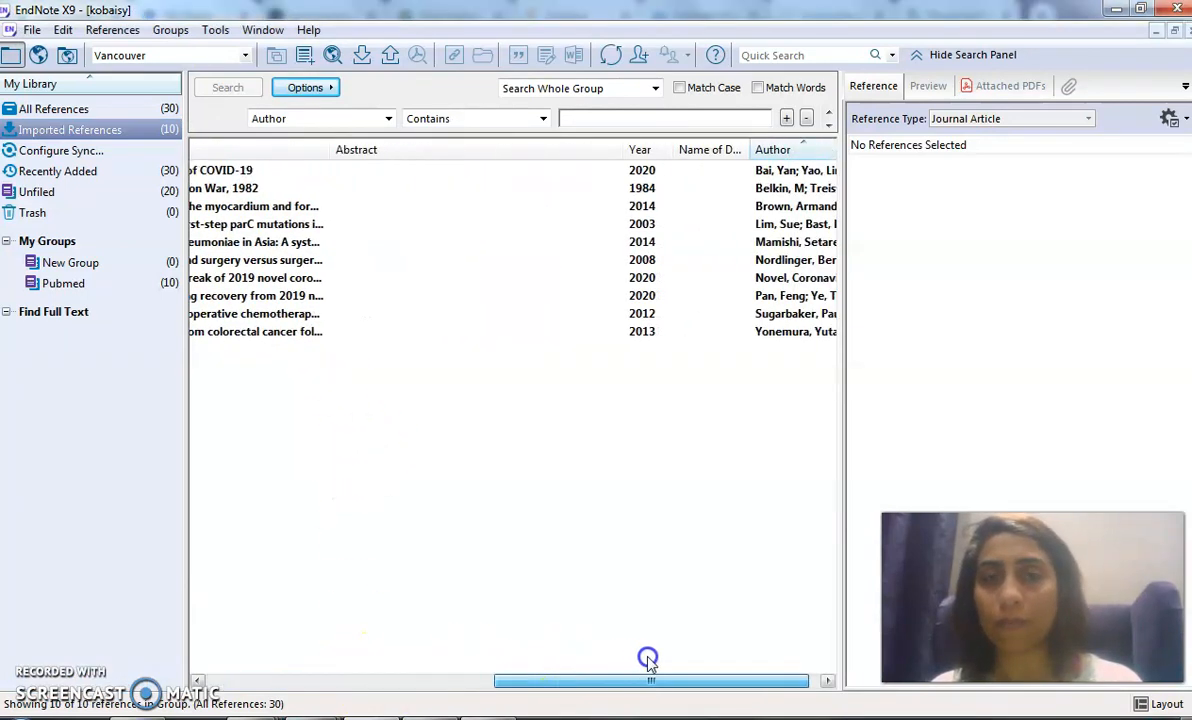
# Search the library by Title for the peritoneal metastases article, then show the ten Imported References
pyautogui.click(56, 170)
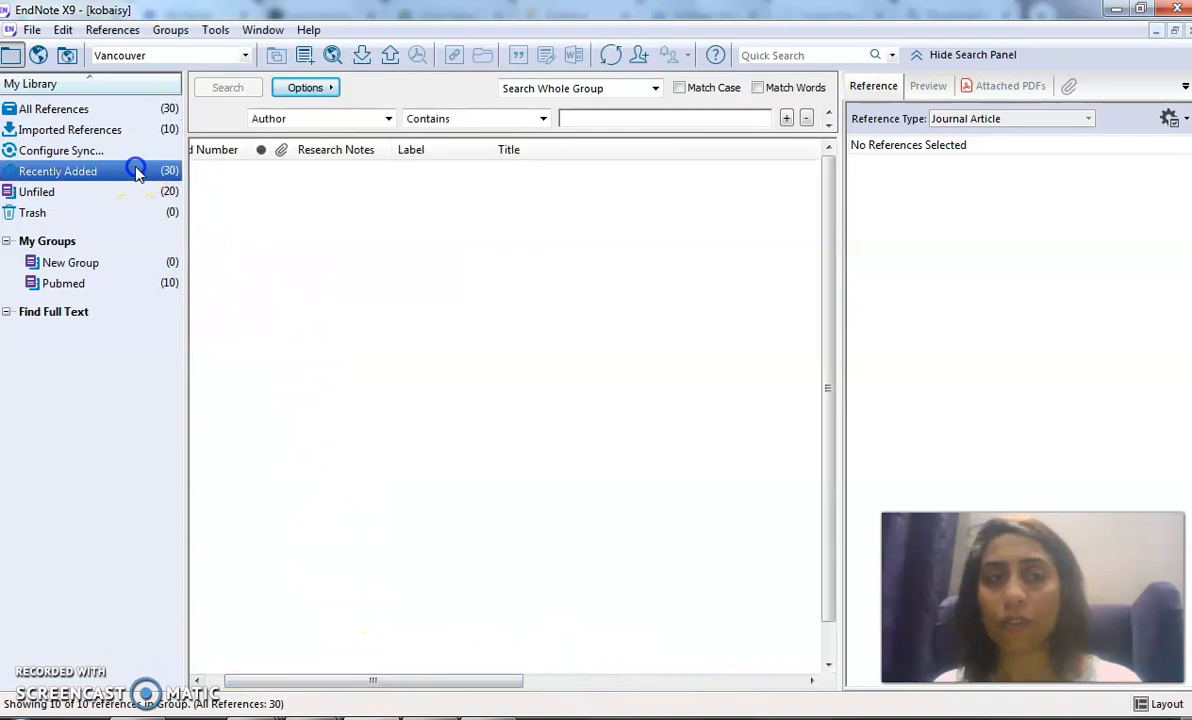
pyautogui.click(52, 108)
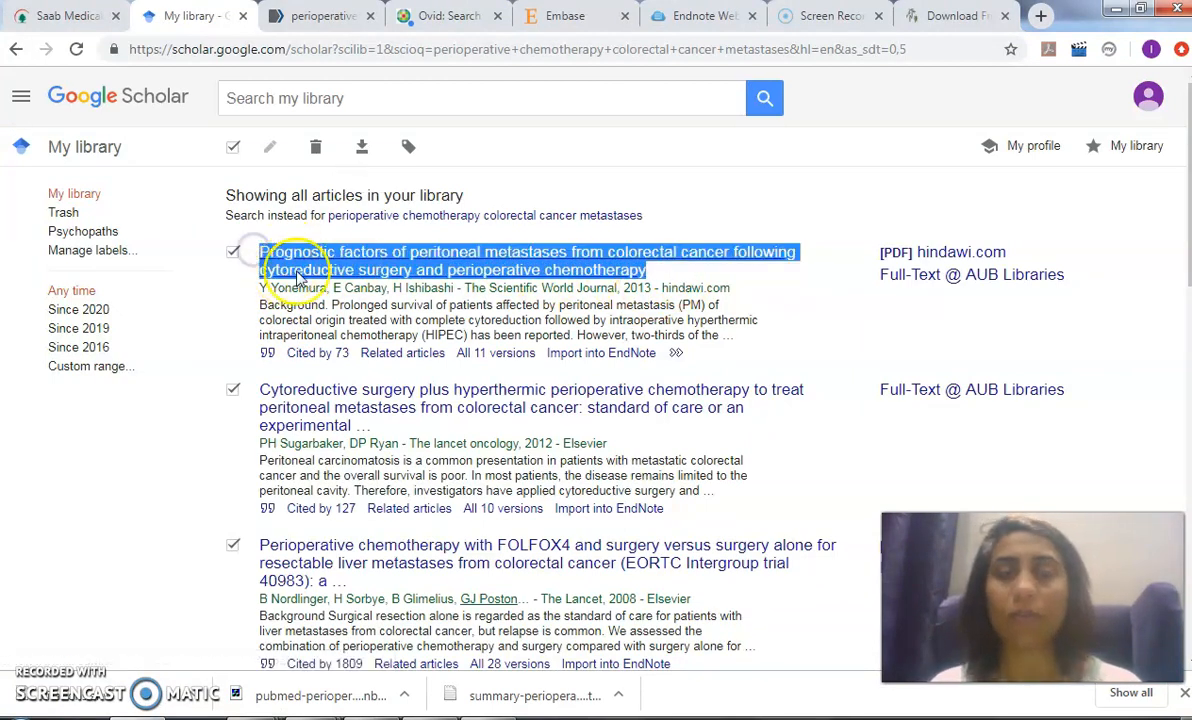
pyautogui.click(388, 118)
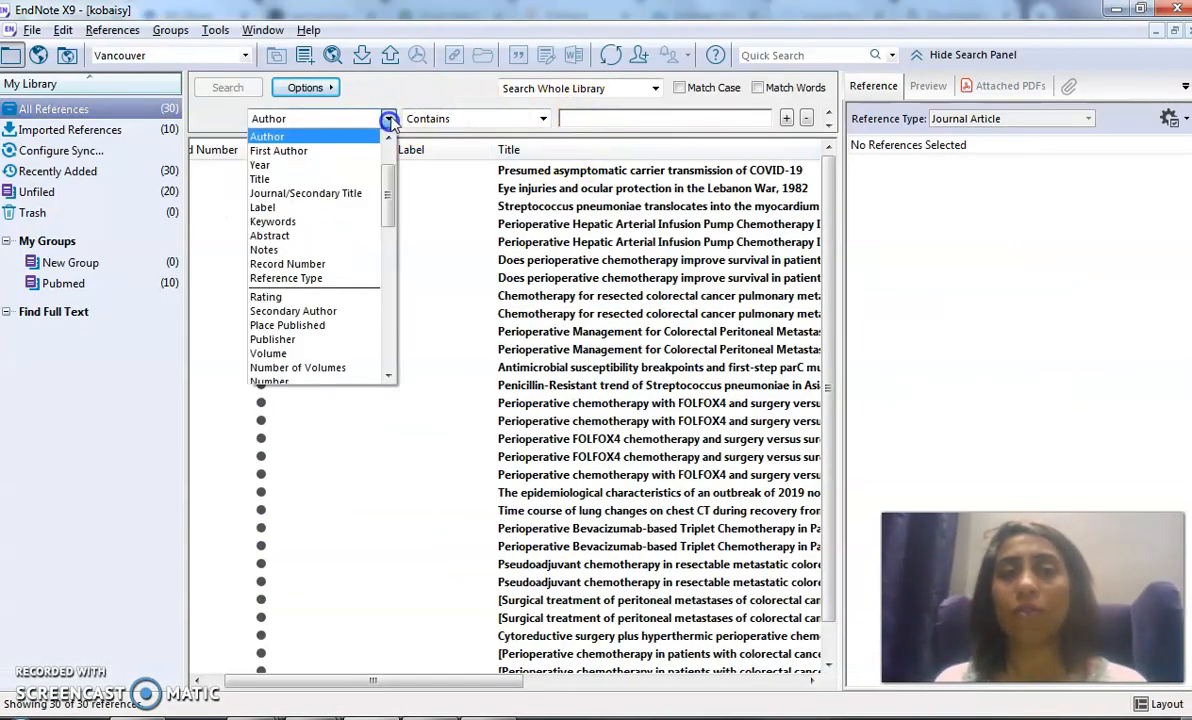
pyautogui.click(260, 180)
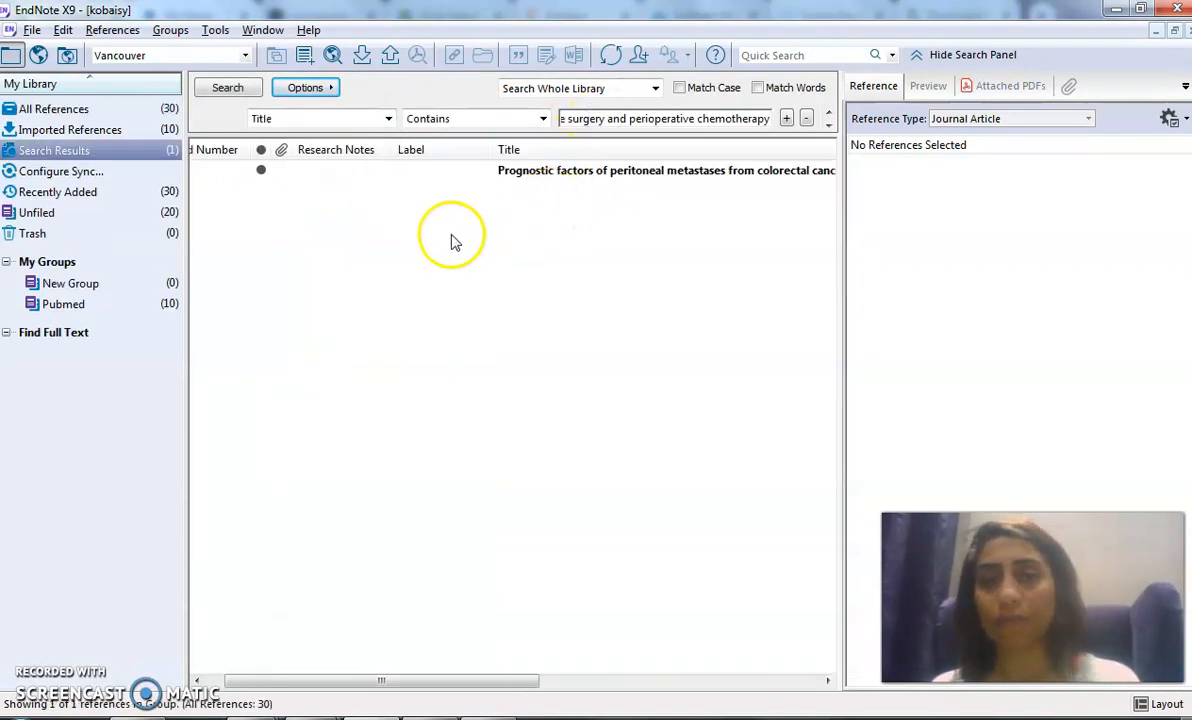
pyautogui.moveTo(128, 136)
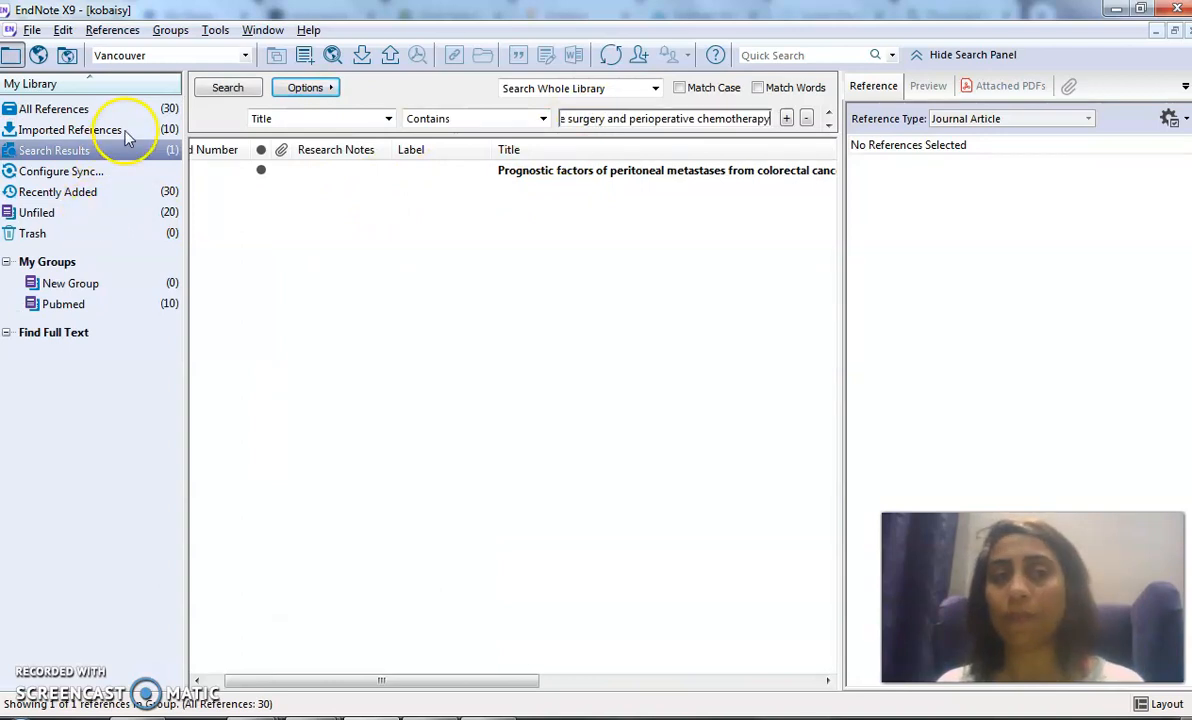
pyautogui.click(68, 128)
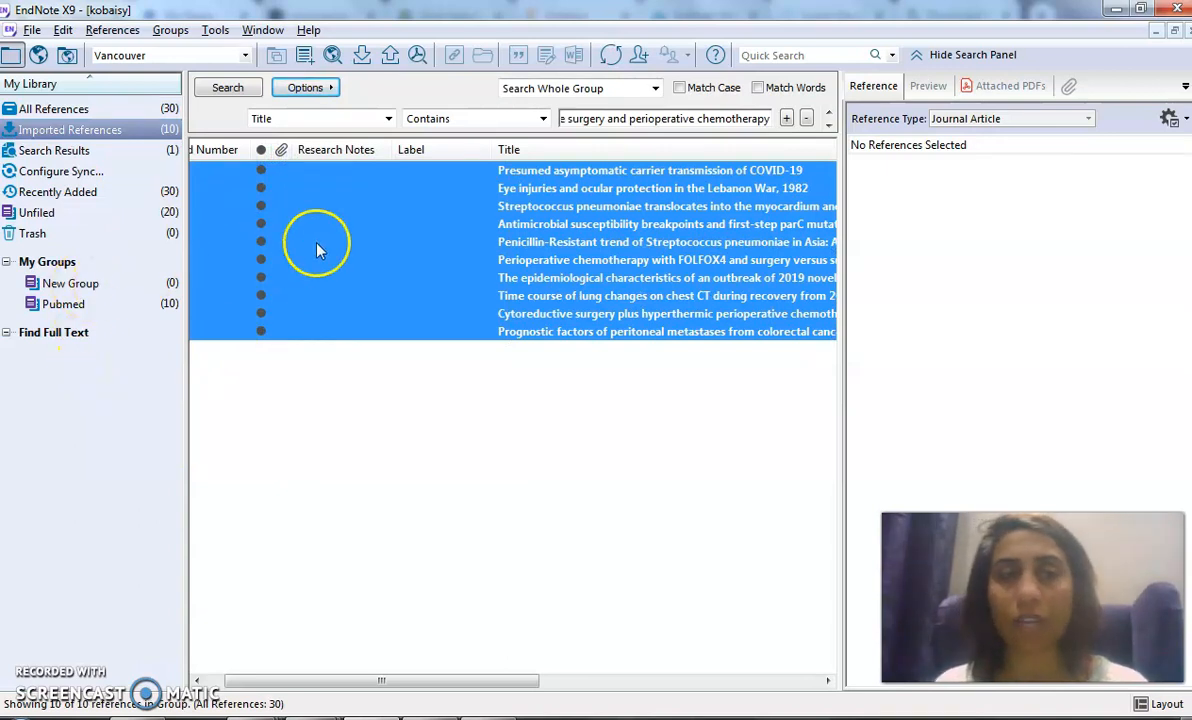
# Rename the new group holding the ten references to Google Scholar
pyautogui.rightClick(70, 284)
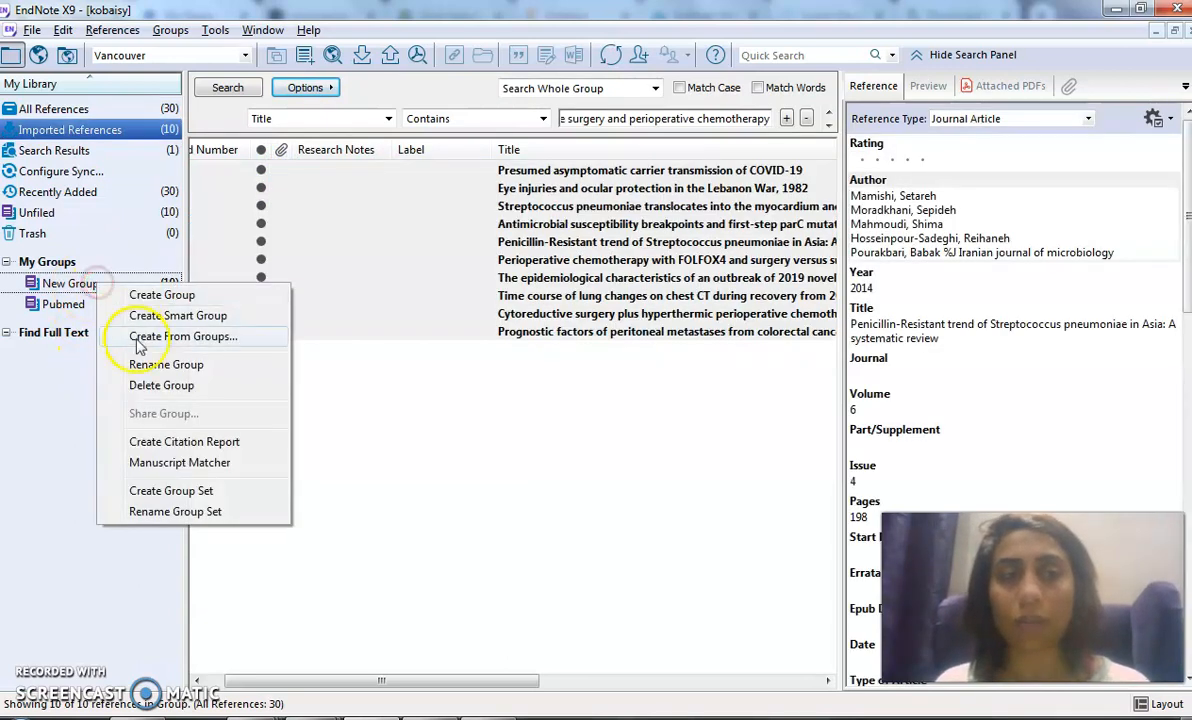
pyautogui.click(162, 294)
pyautogui.write('Google Scholar')
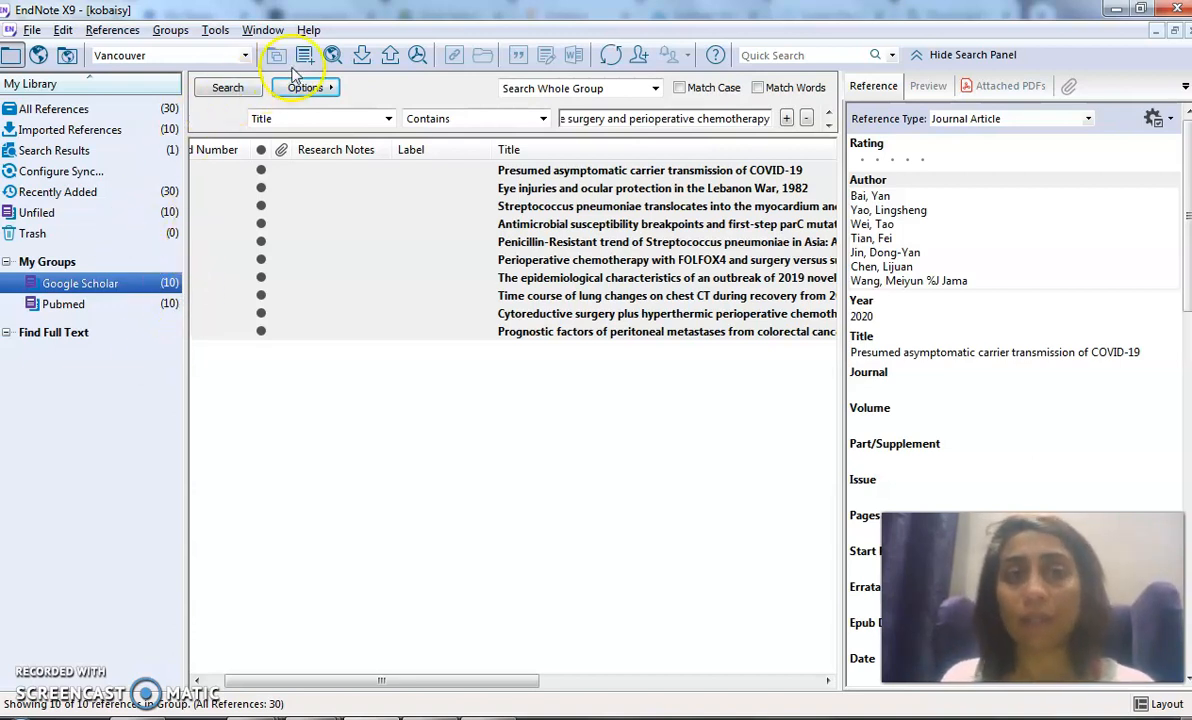
pyautogui.moveTo(38, 56)
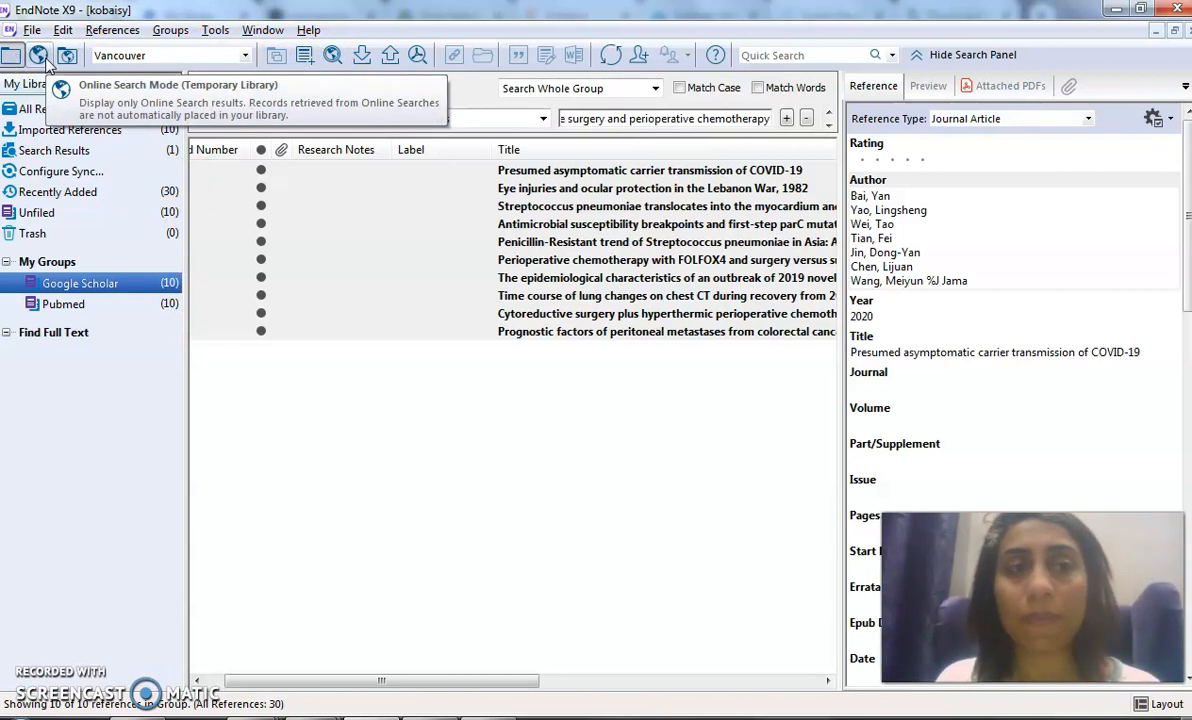
# Run an online PubMed title search for perioperative chemotherapy and retrieve records 1 through 2
pyautogui.click(38, 56)
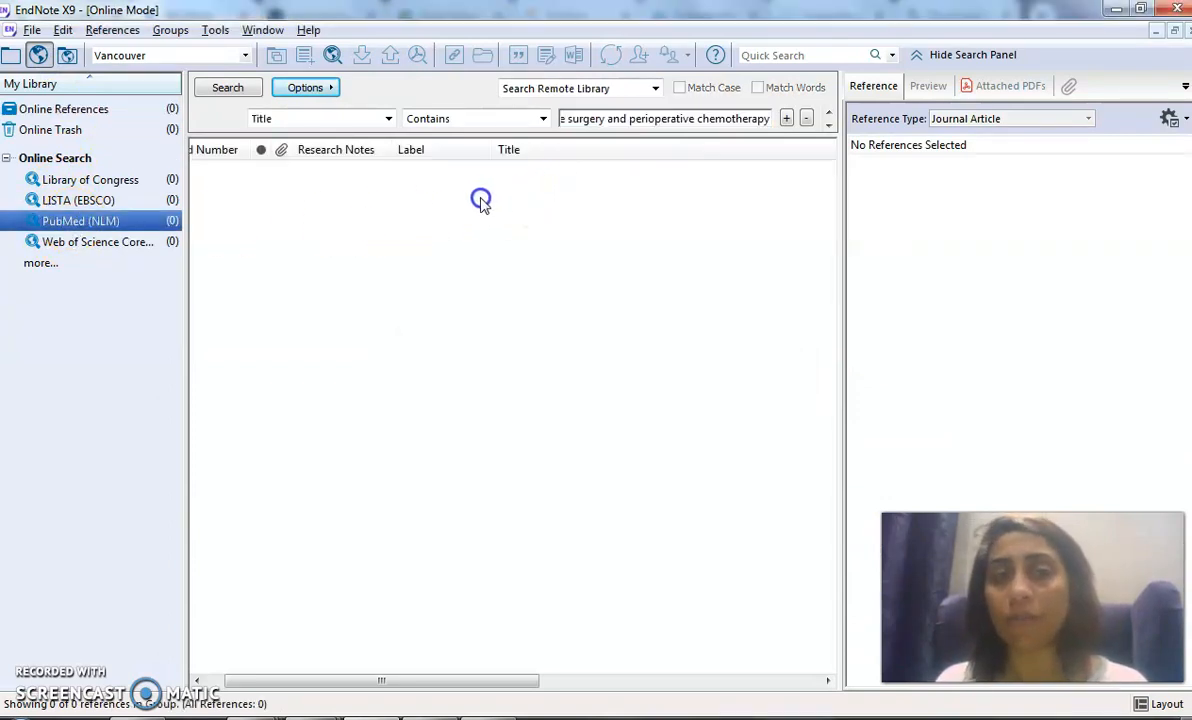
pyautogui.tripleClick(664, 118)
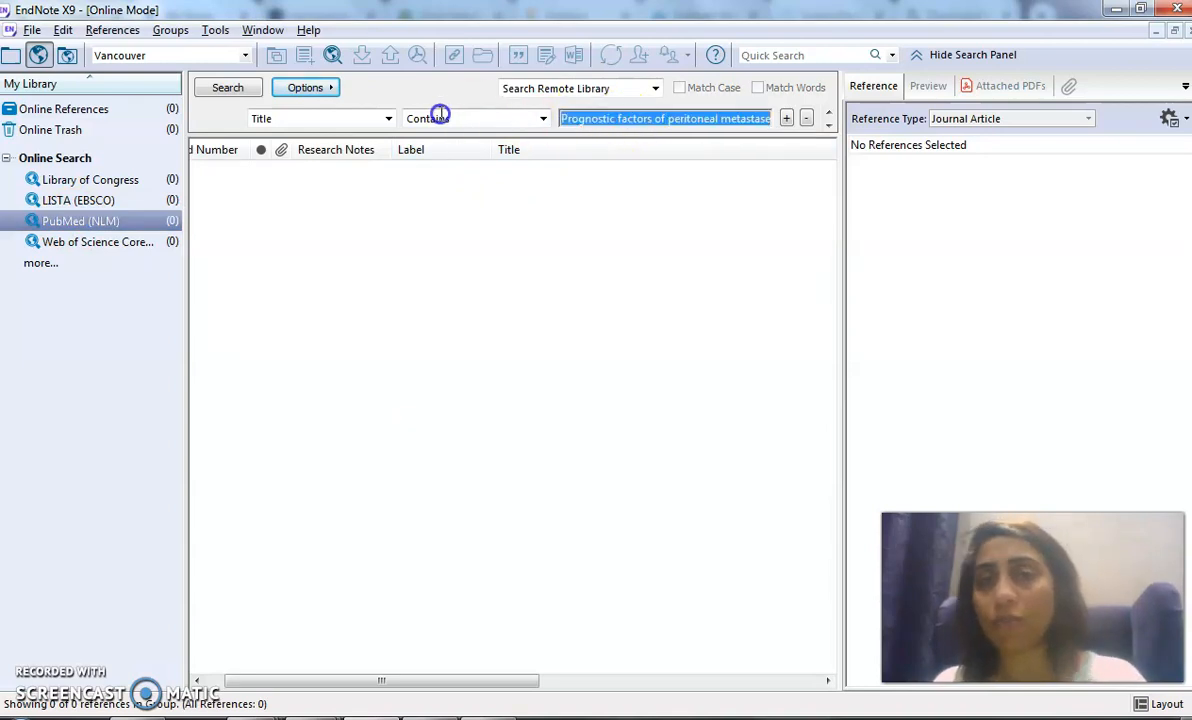
pyautogui.write('per perioperative chemotherapy')
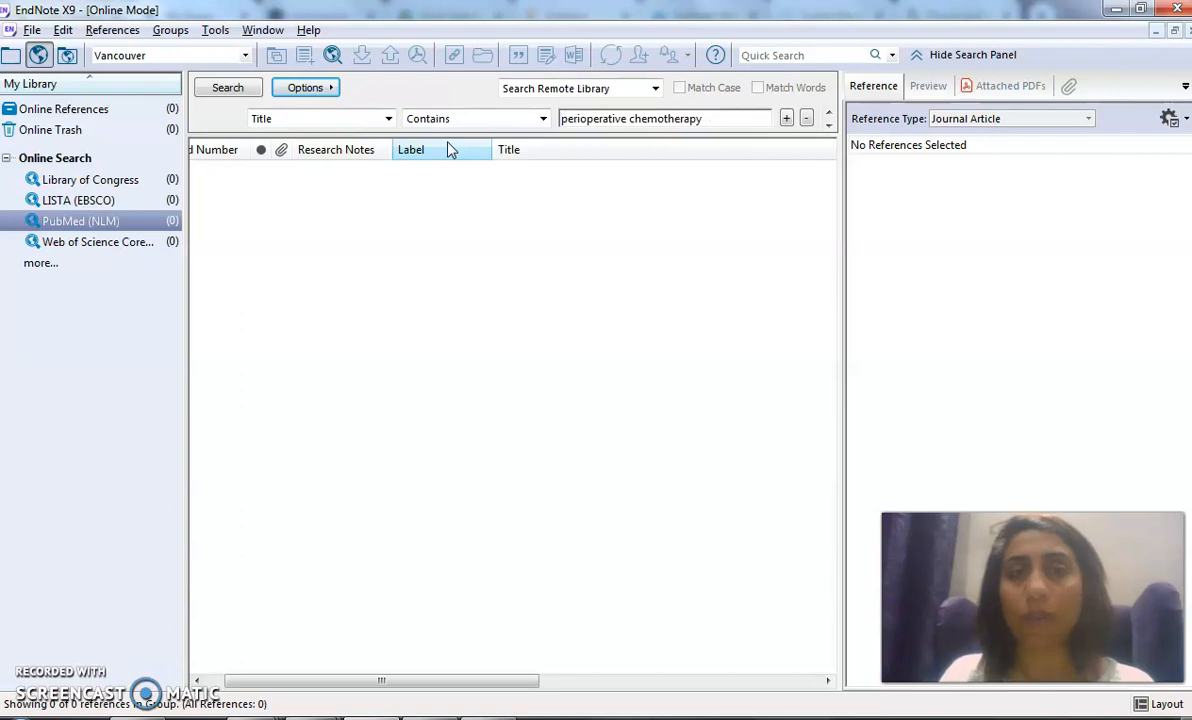
pyautogui.click(228, 88)
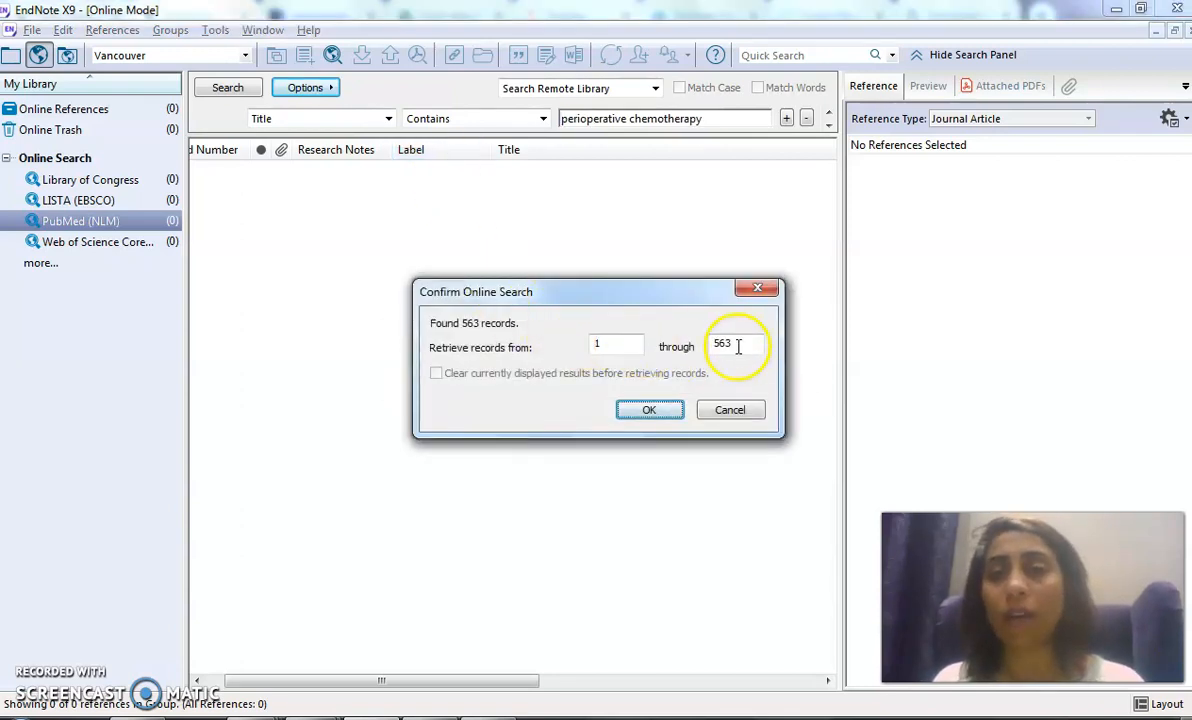
pyautogui.click(648, 408)
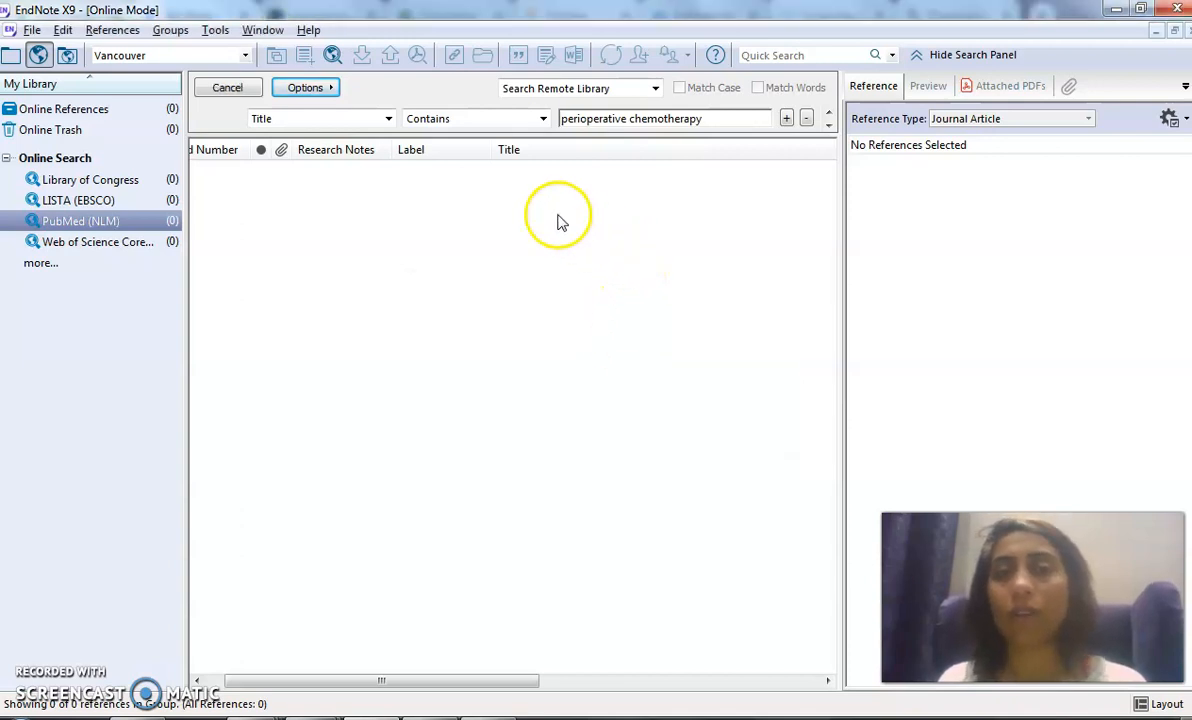
pyautogui.click(228, 88)
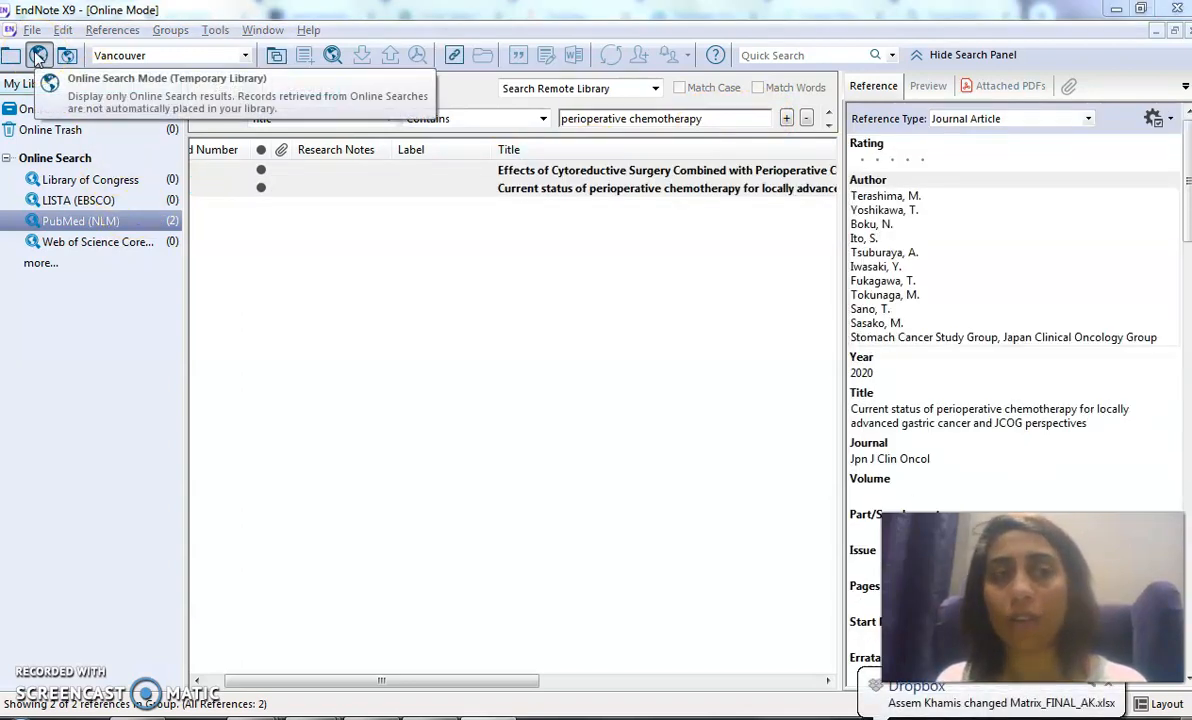
pyautogui.moveTo(68, 56)
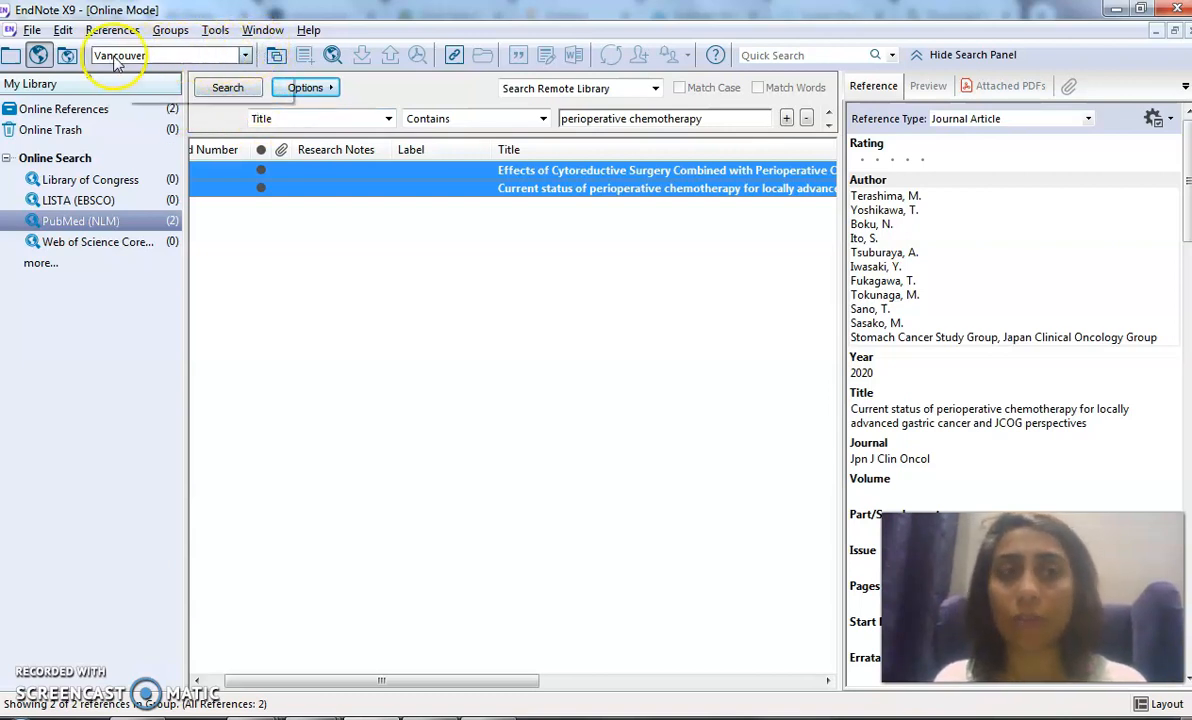
pyautogui.moveTo(12, 56)
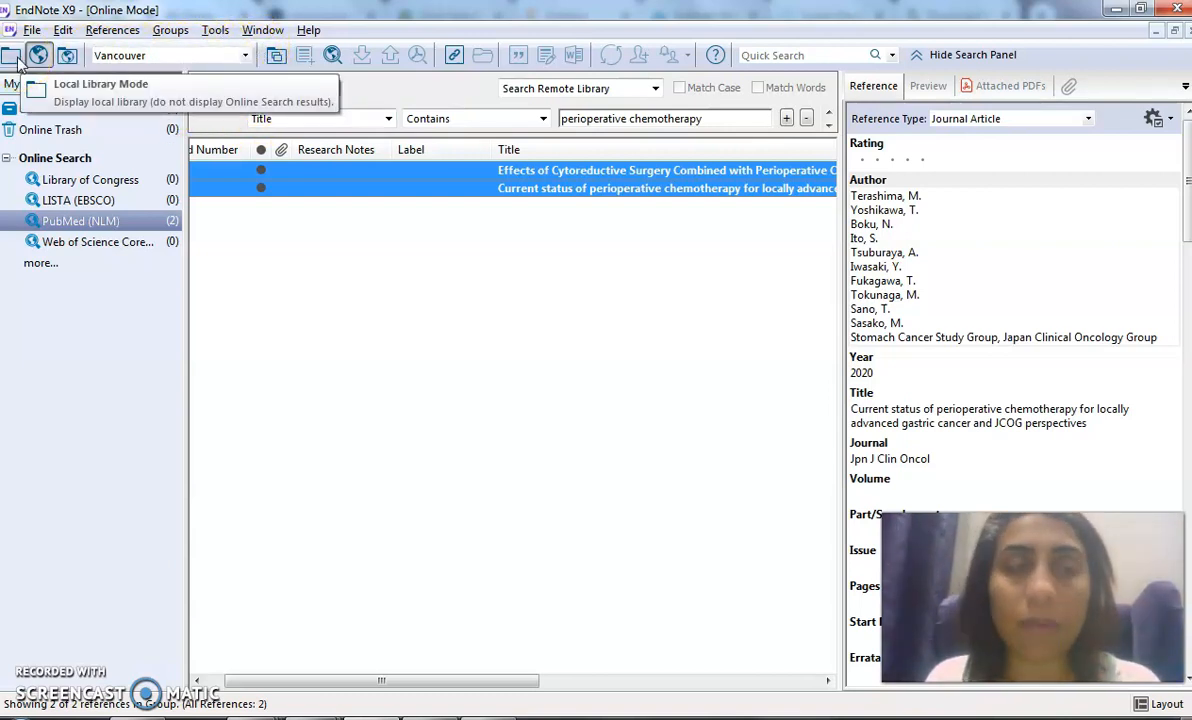
# Return to Local Library Mode and show the two Copied References
pyautogui.click(14, 56)
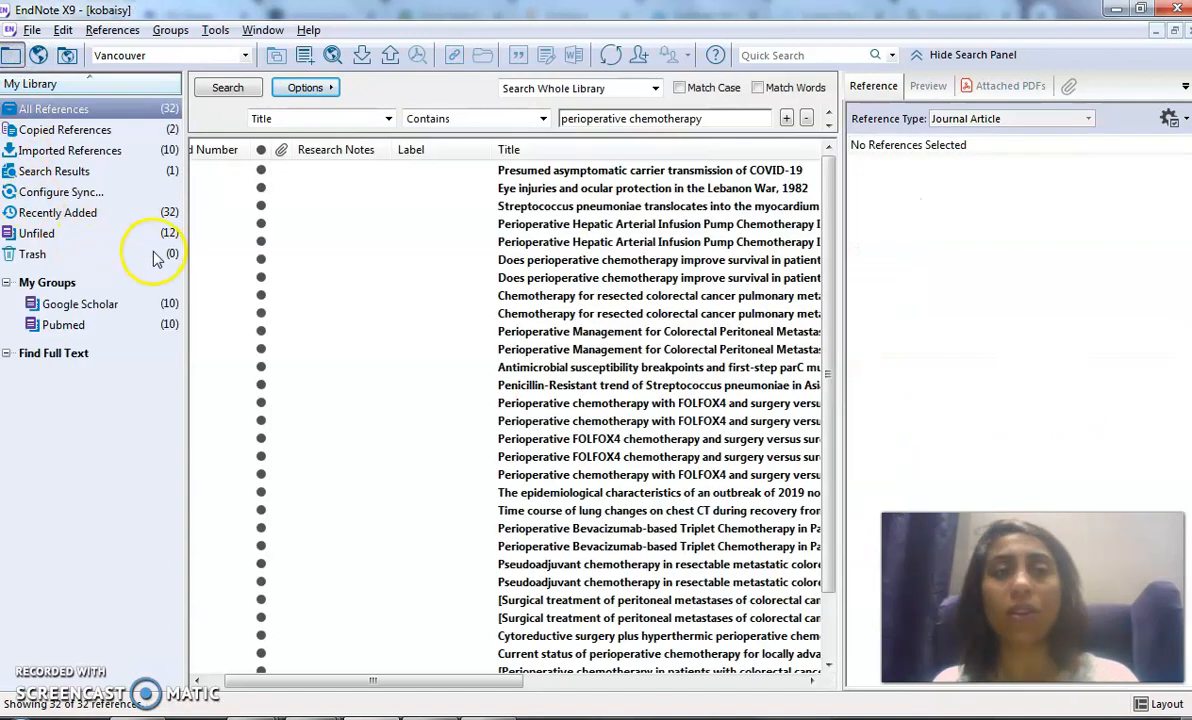
pyautogui.click(64, 128)
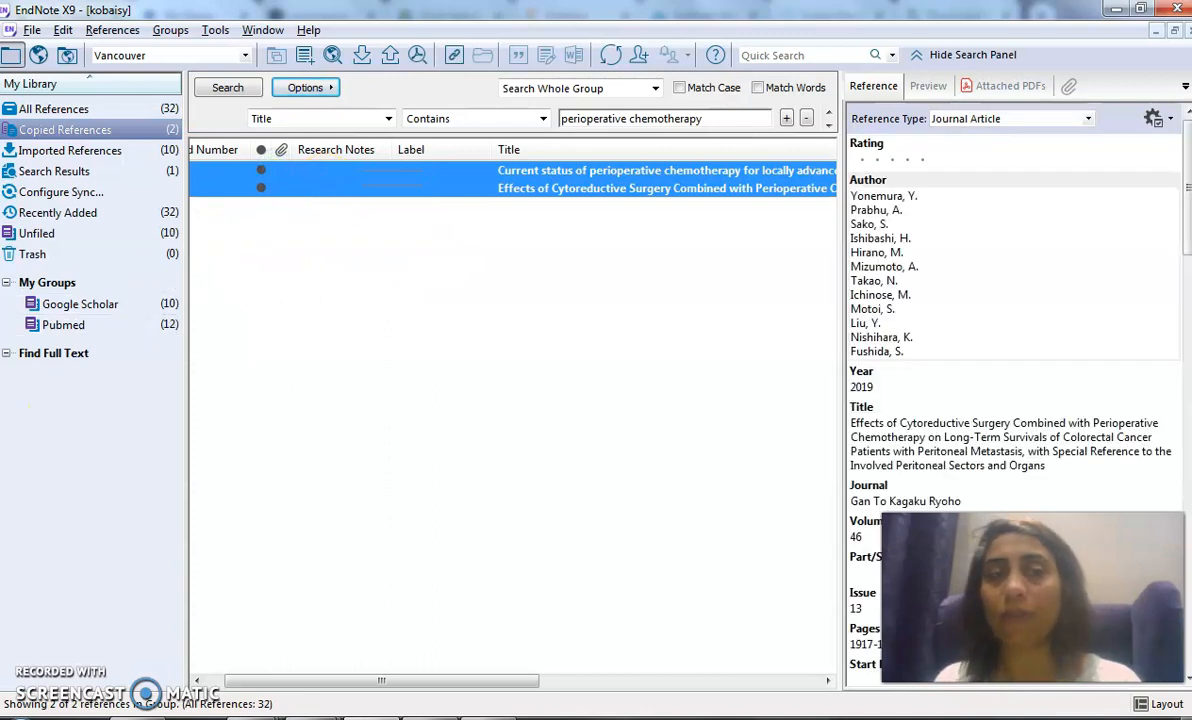
pyautogui.moveTo(38, 56)
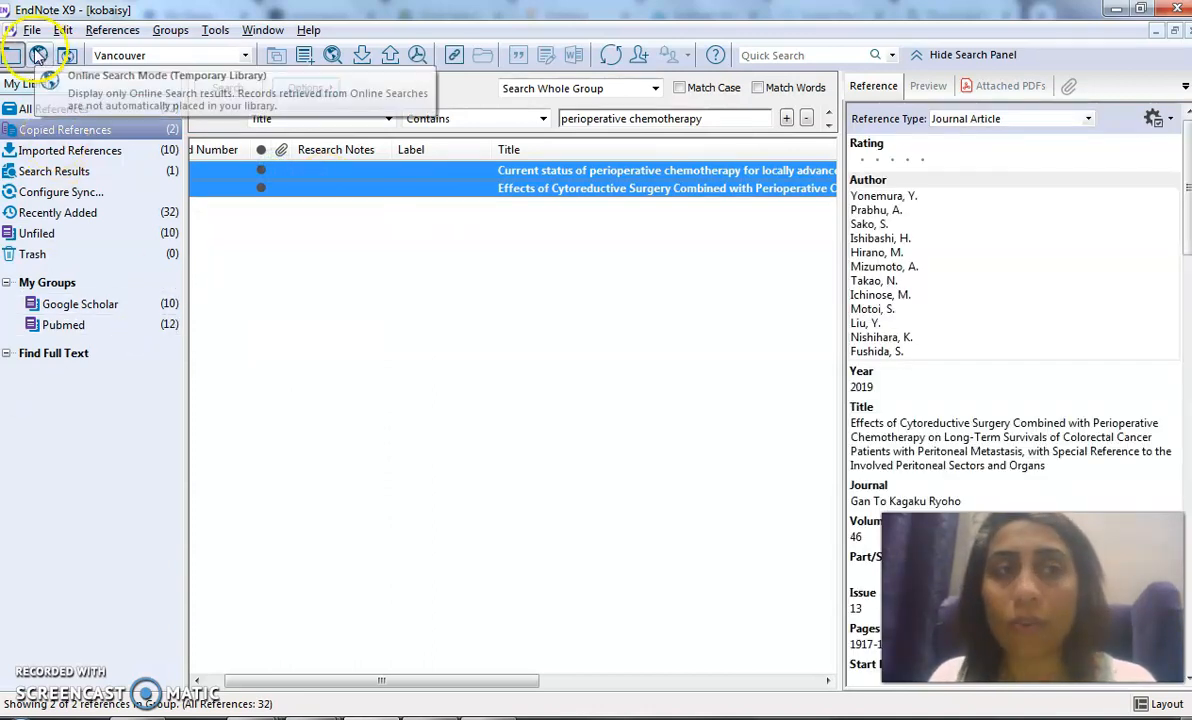
# Switch to online search, choose PubMed (NLM) and set the search field to PMID
pyautogui.click(38, 56)
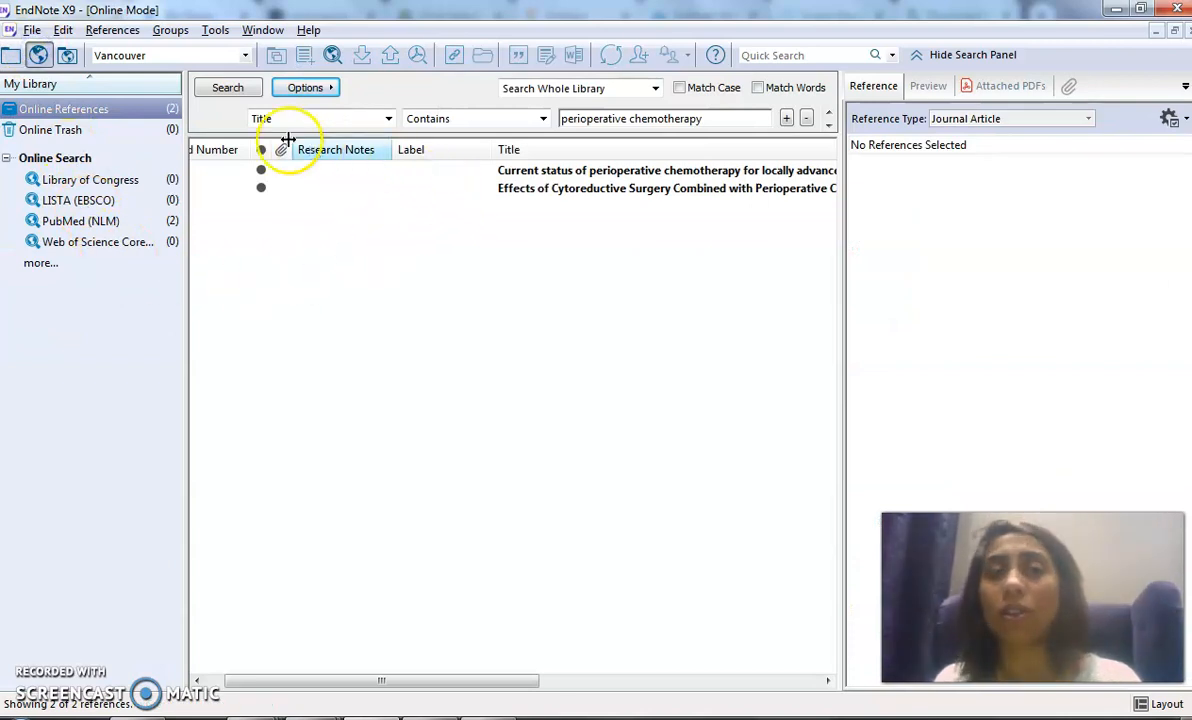
pyautogui.moveTo(288, 148); pyautogui.dragTo(484, 148)
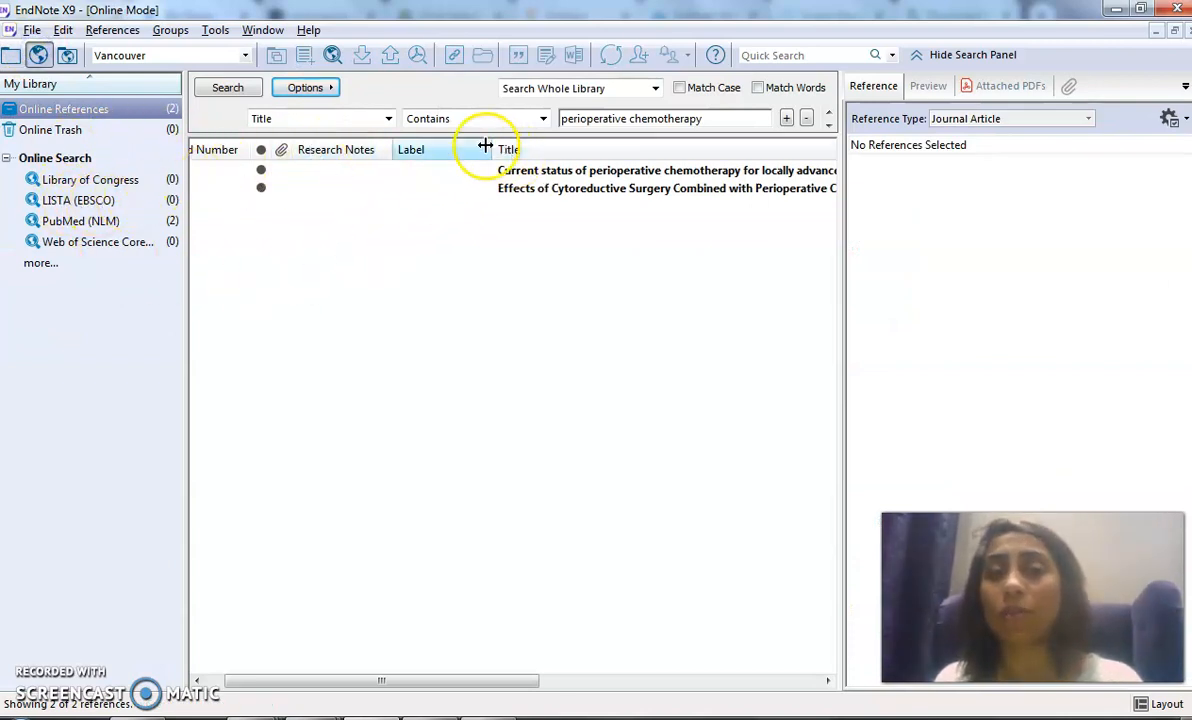
pyautogui.click(388, 118)
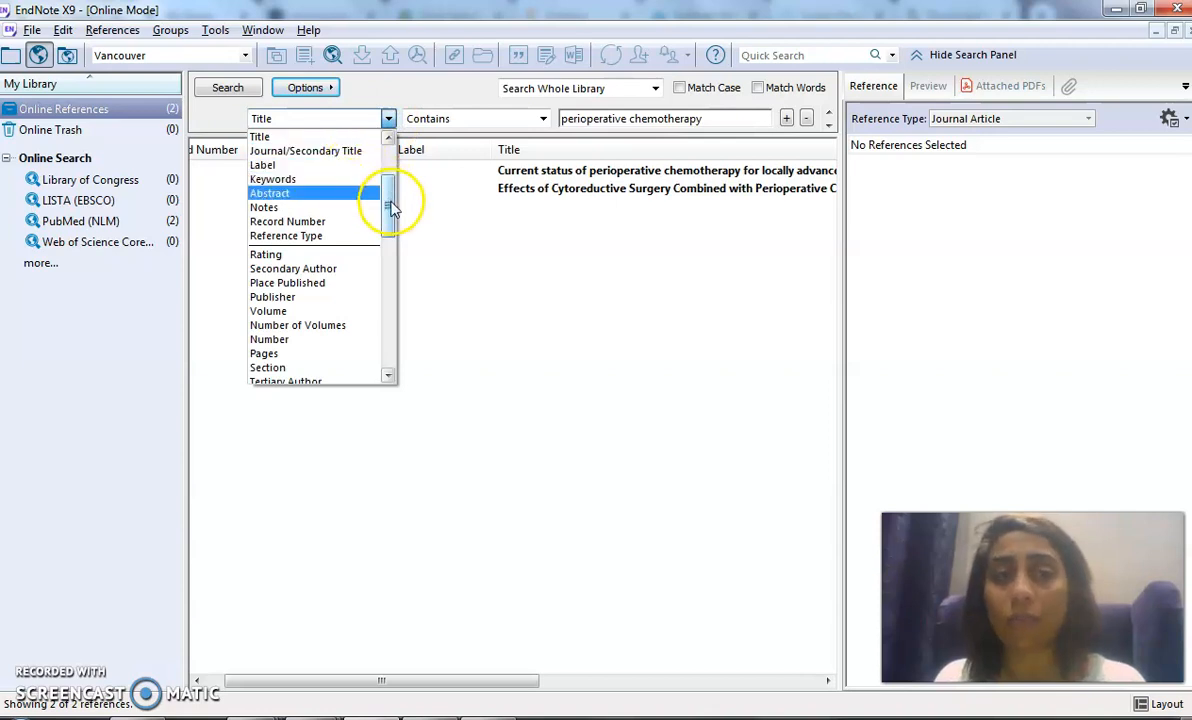
pyautogui.scroll(-3)
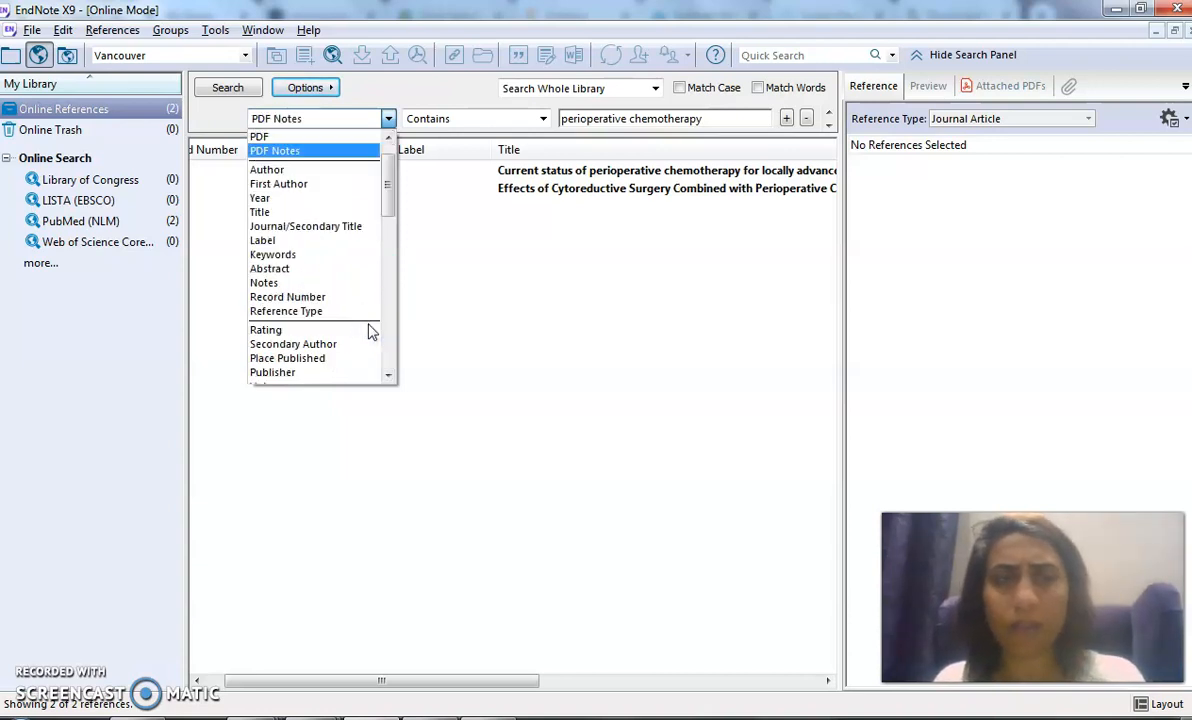
pyautogui.click(272, 370)
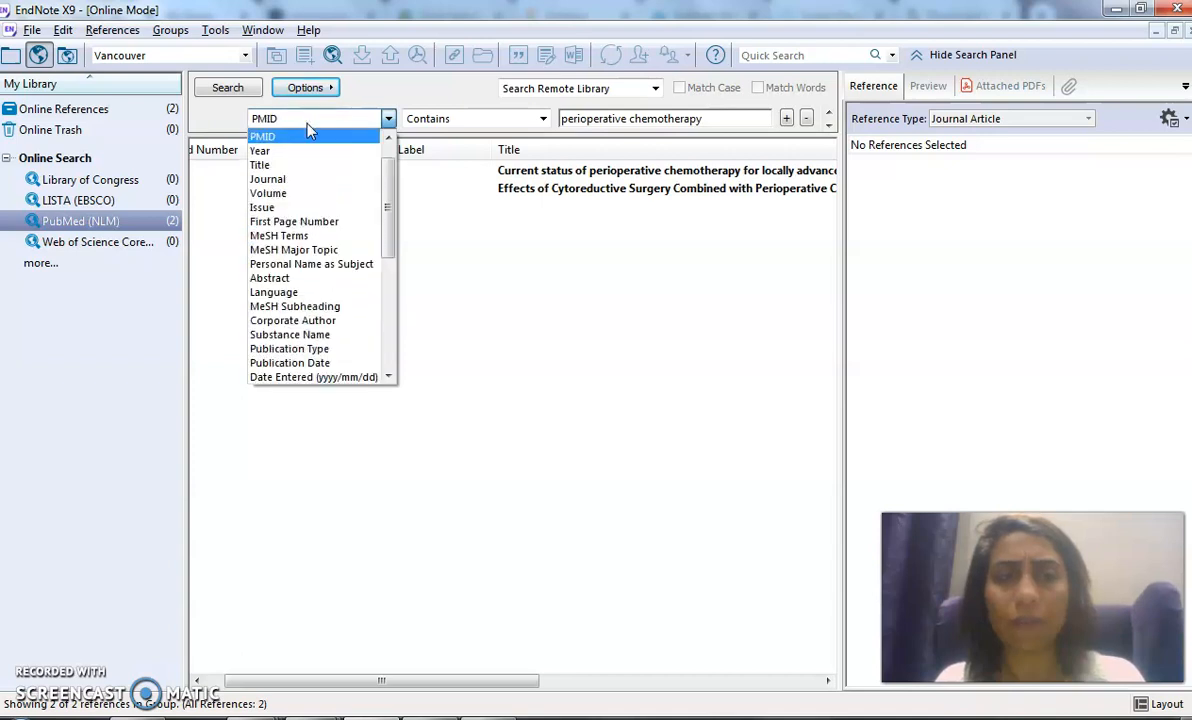
pyautogui.click(260, 136)
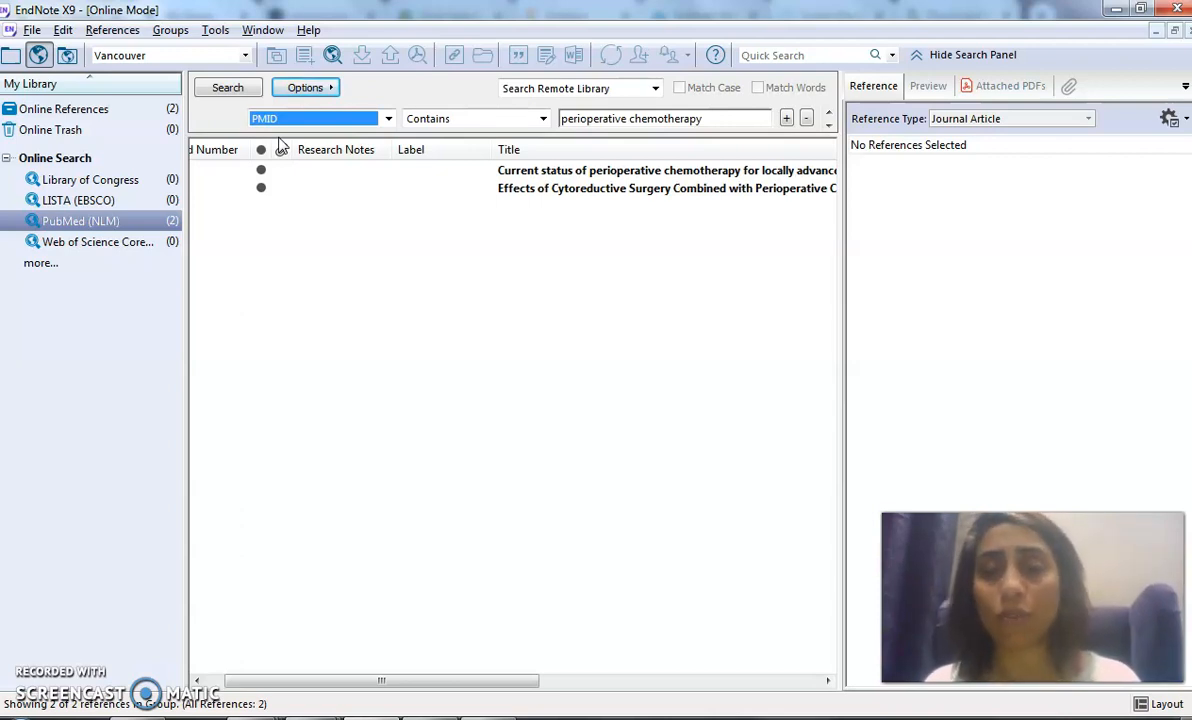
pyautogui.moveTo(14, 56)
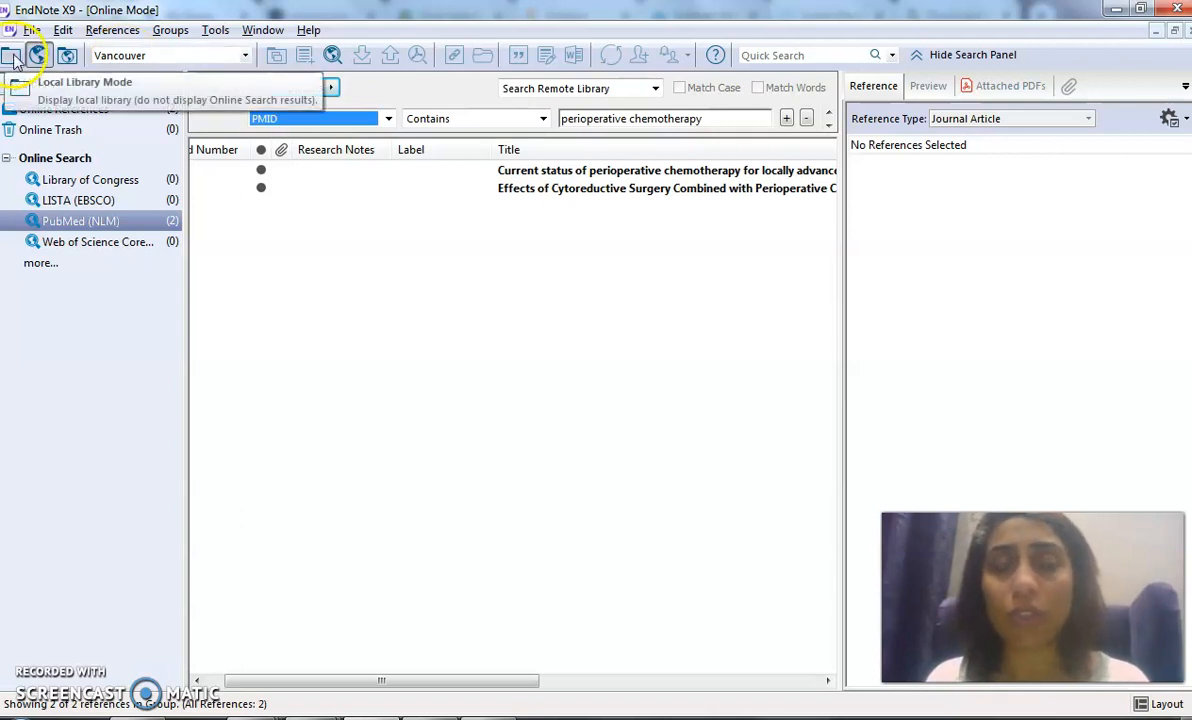